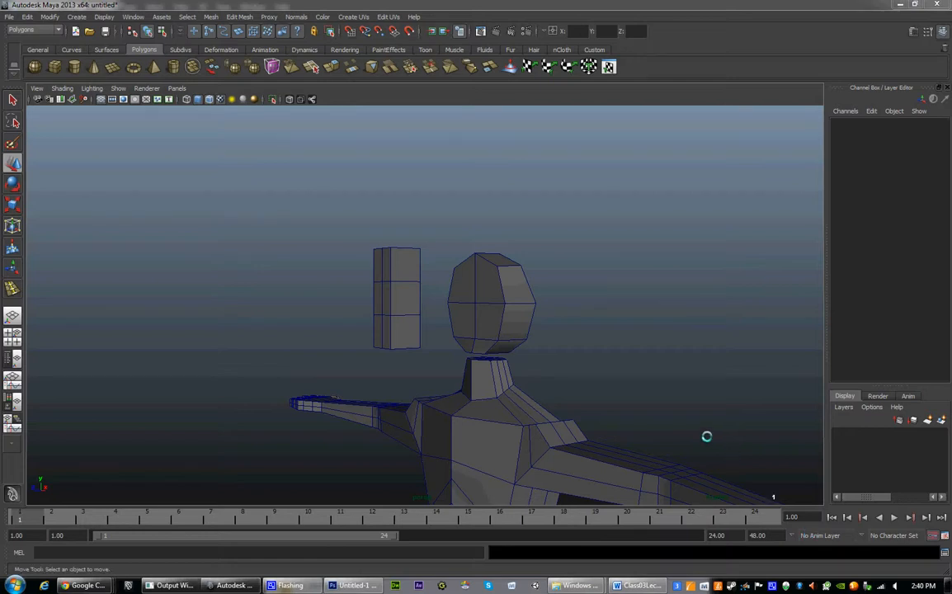
mouse_move(679, 428)
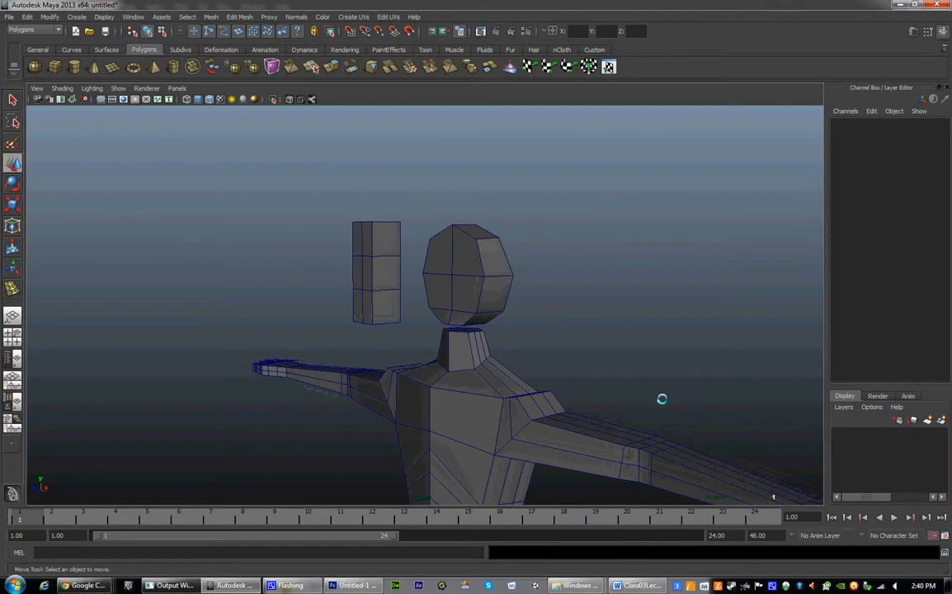
Orbit the Maya view around the head and select the tall box beside it
left_click_drag(662, 399, 601, 404)
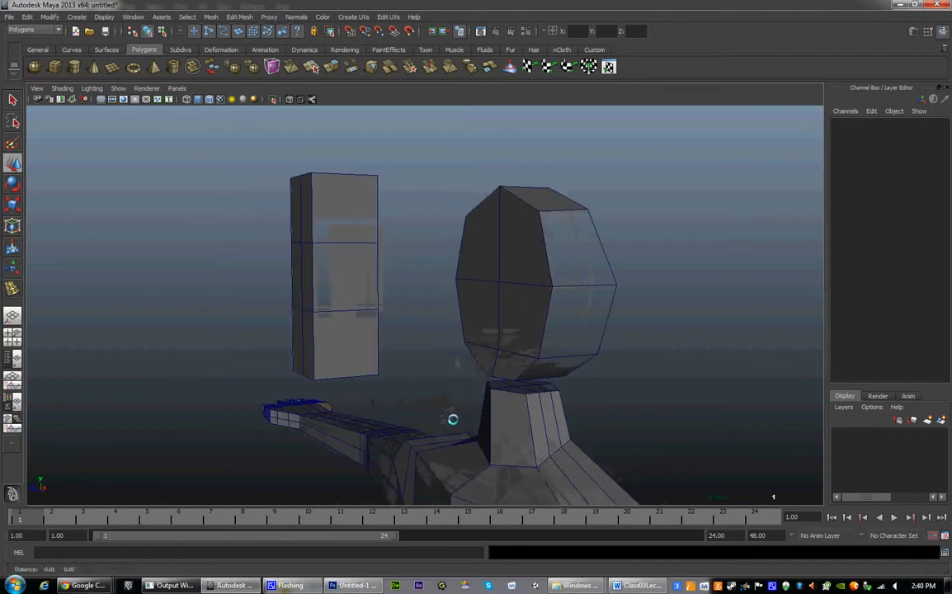
left_click_drag(452, 419, 343, 167)
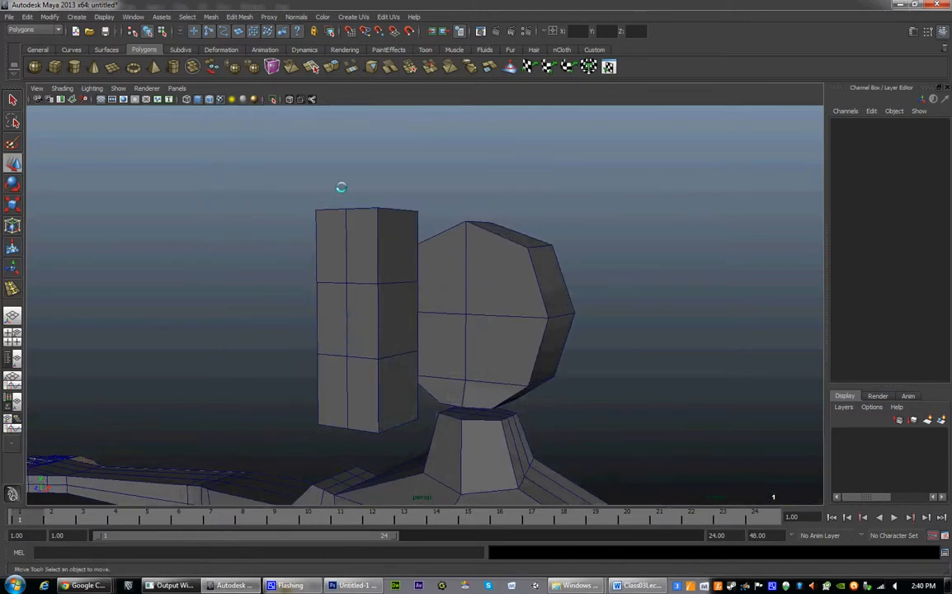
mouse_move(495, 285)
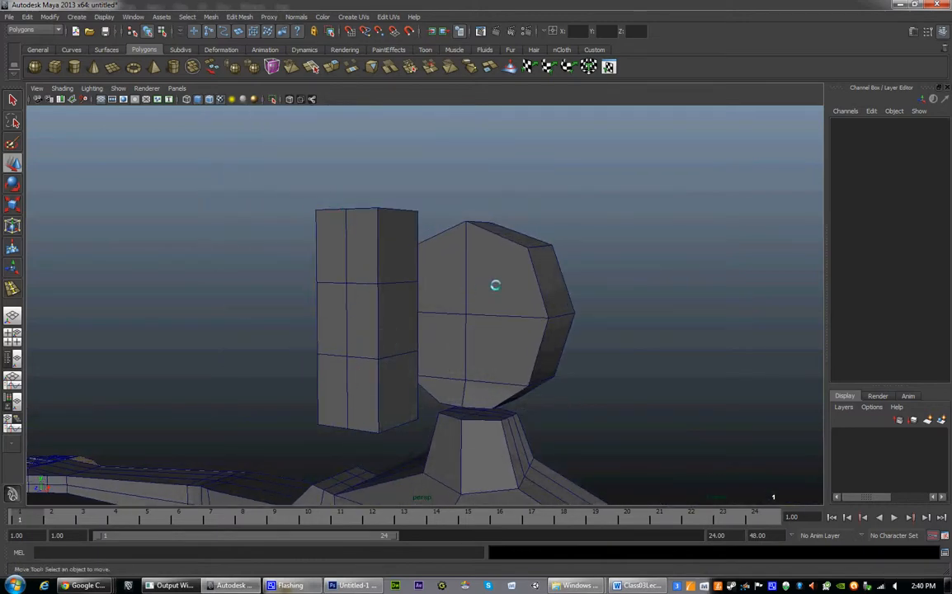
left_click(367, 322)
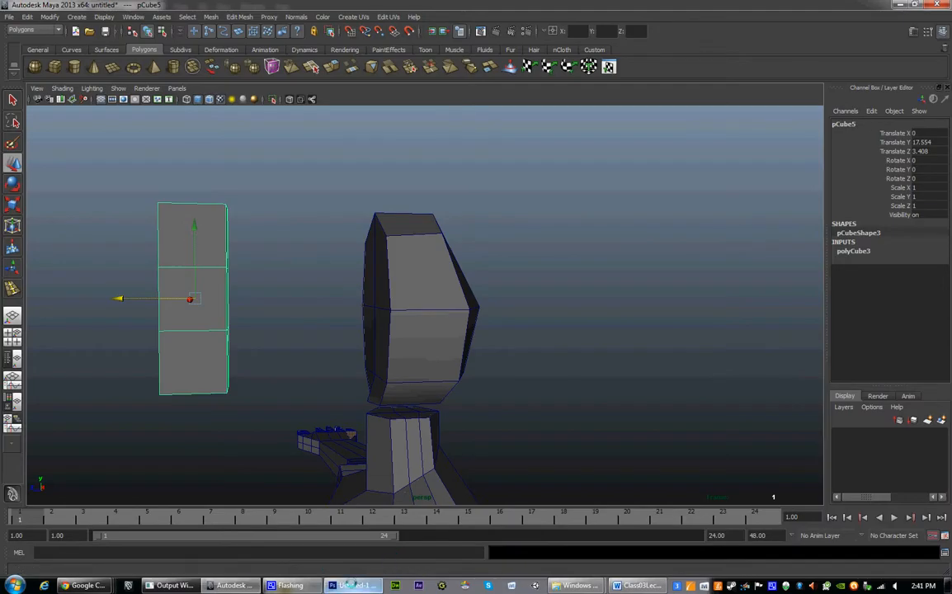
In Photoshop, show Layers 3 and 4 and hide the Layer 2 construction sketch
left_click(352, 585)
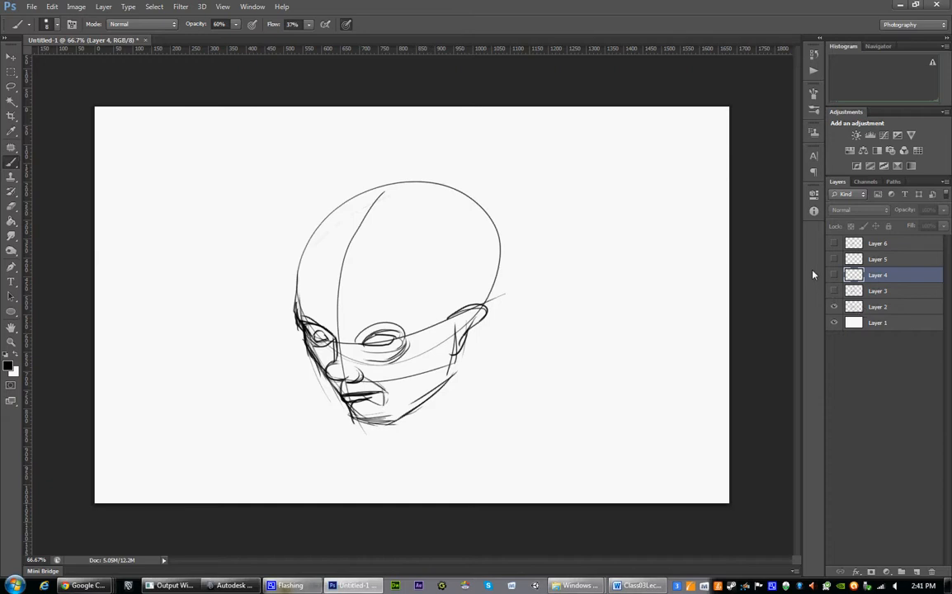
mouse_move(791, 299)
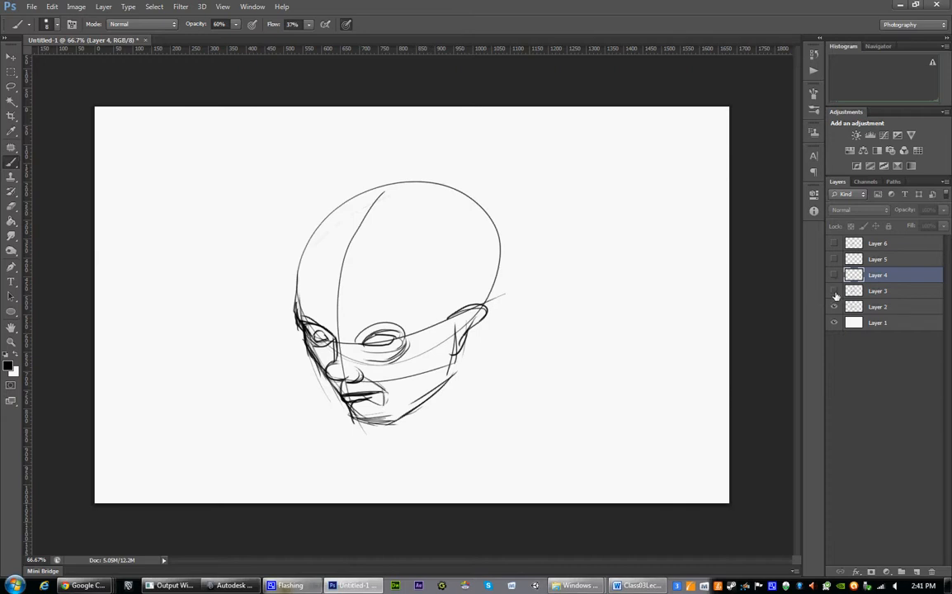
left_click(833, 306)
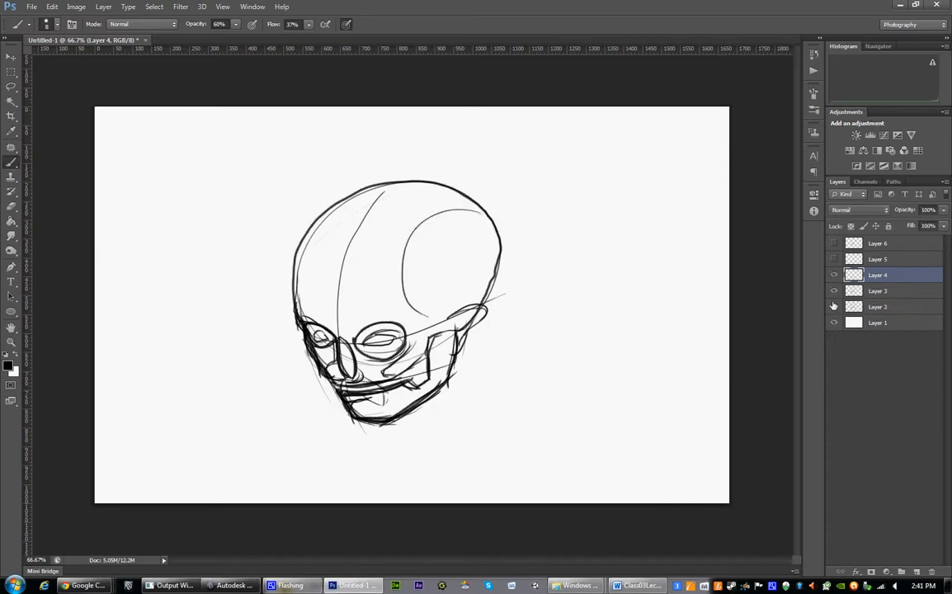
left_click(833, 306)
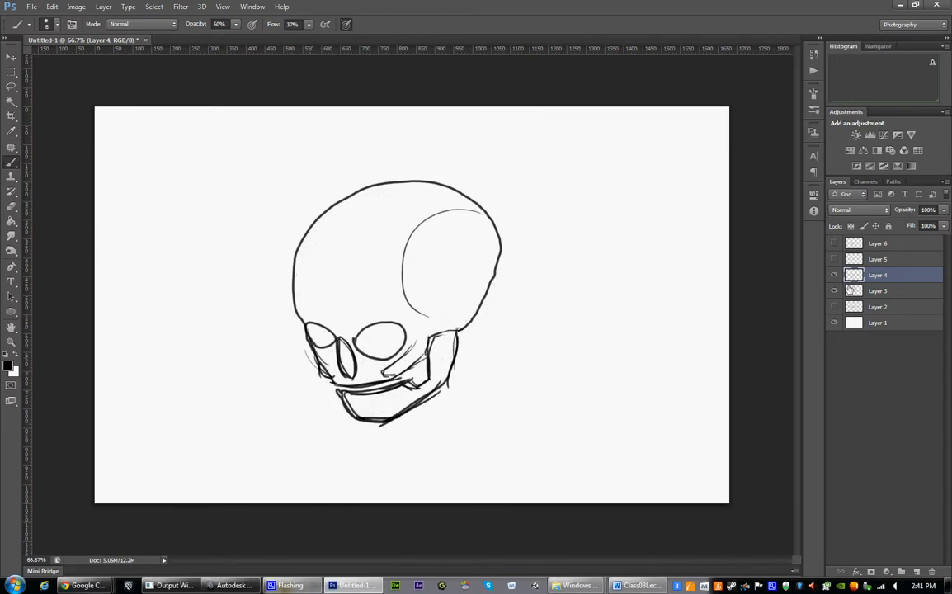
left_click(834, 275)
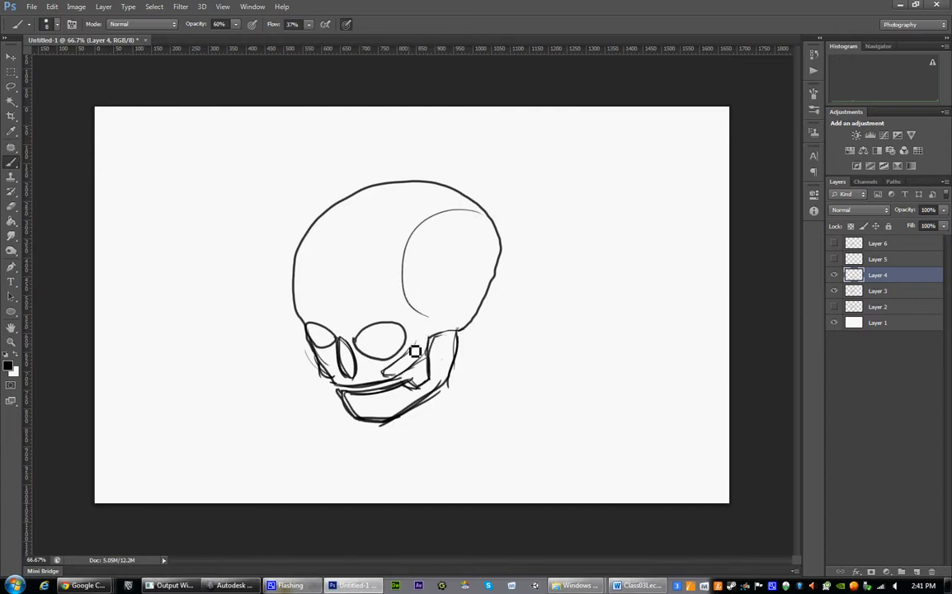
left_click_drag(417, 352, 409, 388)
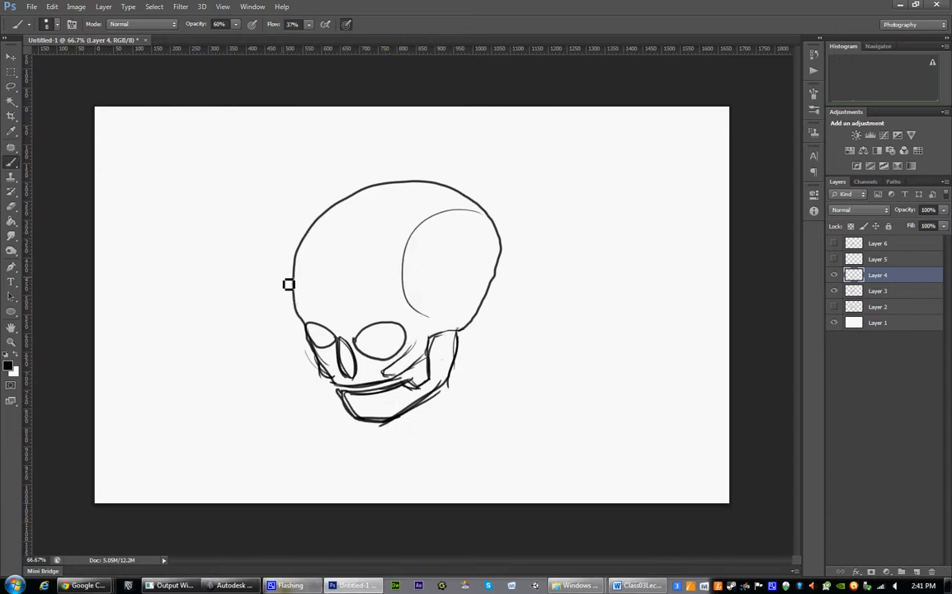
mouse_move(395, 308)
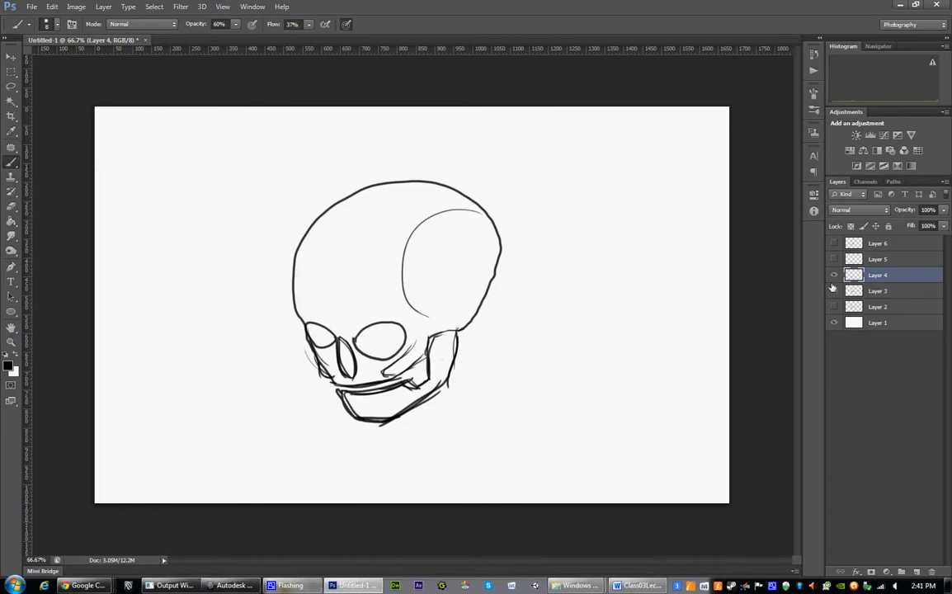
Hide Layers 3 and 4, keep Layer 5 visible, and turn on Layer 6
left_click(833, 275)
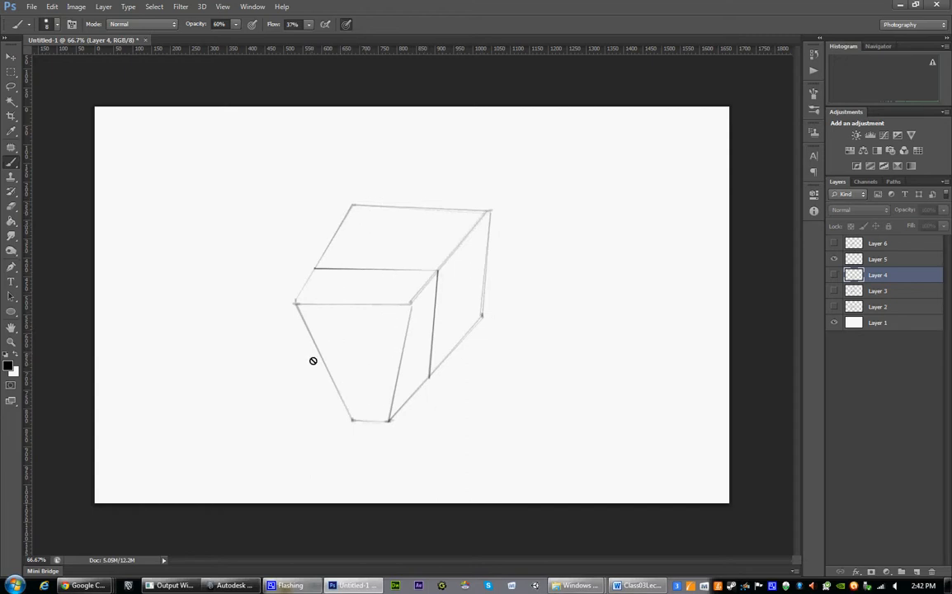
mouse_move(413, 275)
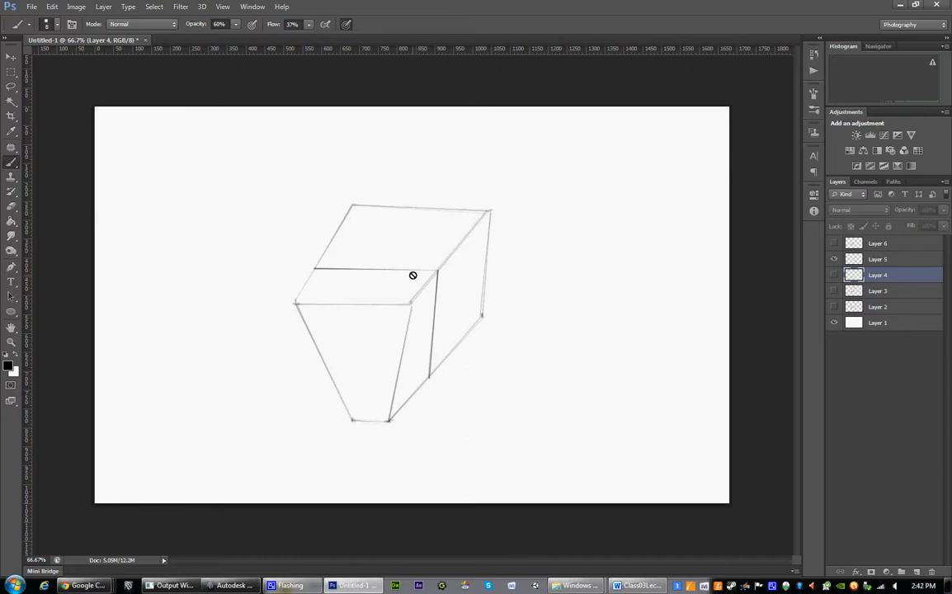
mouse_move(349, 212)
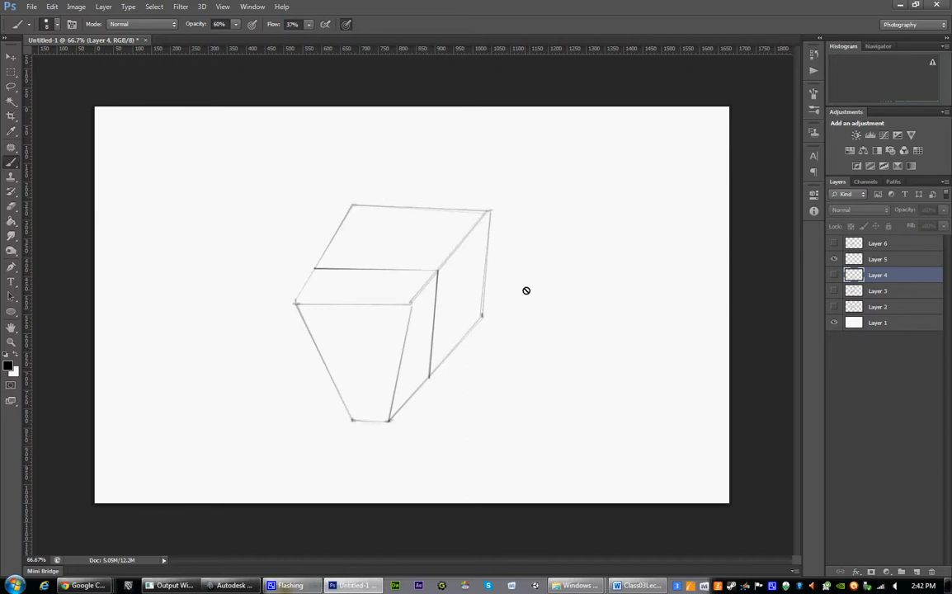
mouse_move(365, 376)
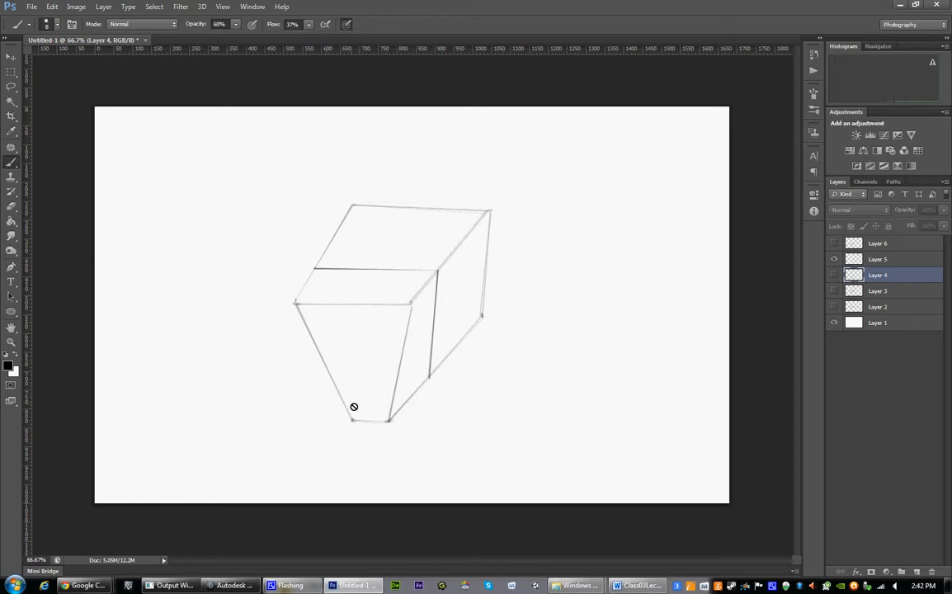
mouse_move(325, 260)
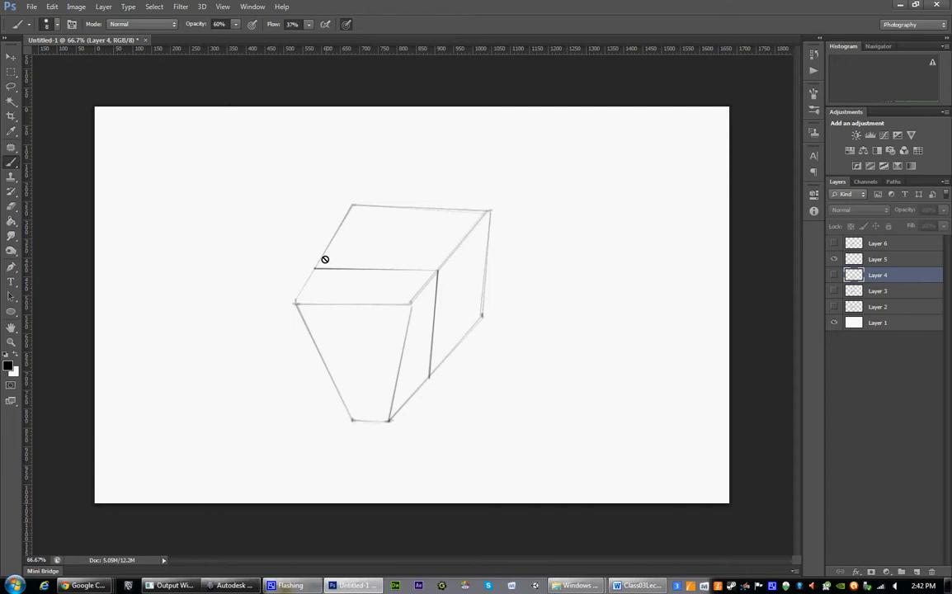
left_click(834, 259)
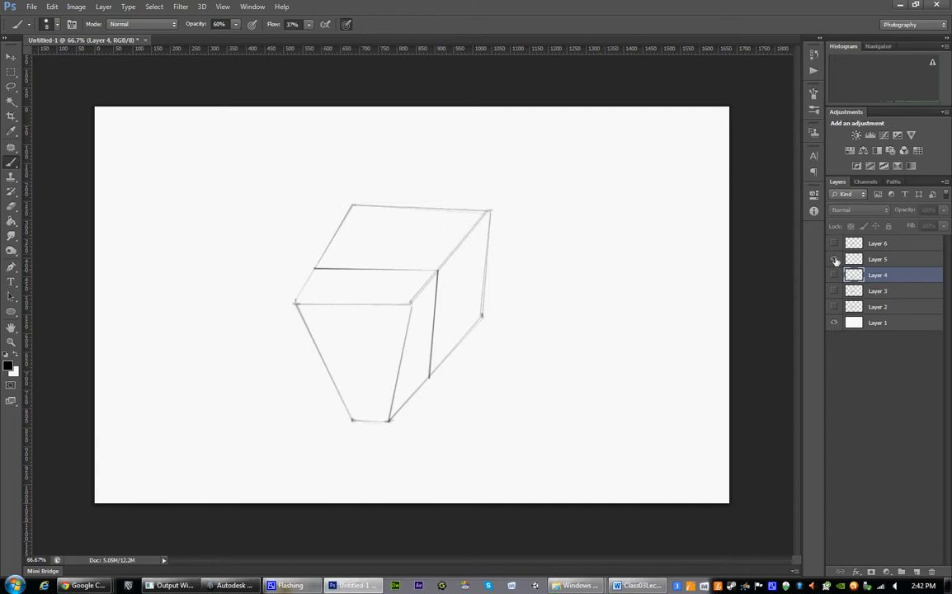
left_click(834, 242)
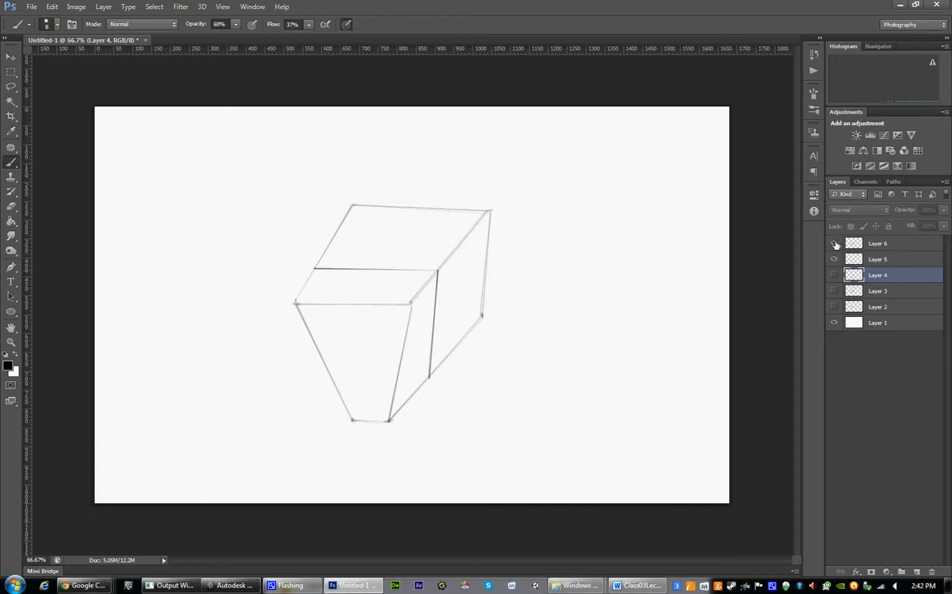
left_click(834, 242)
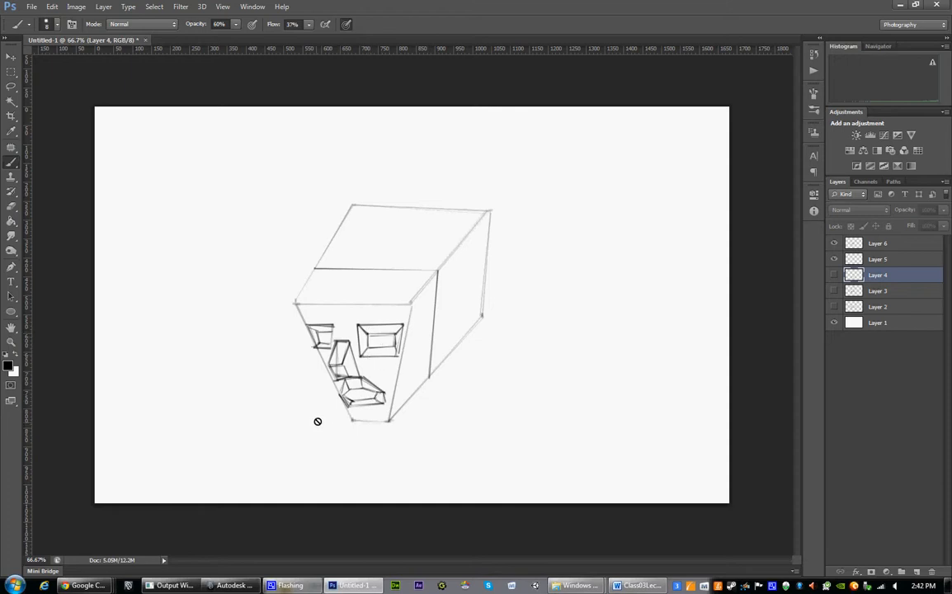
mouse_move(763, 264)
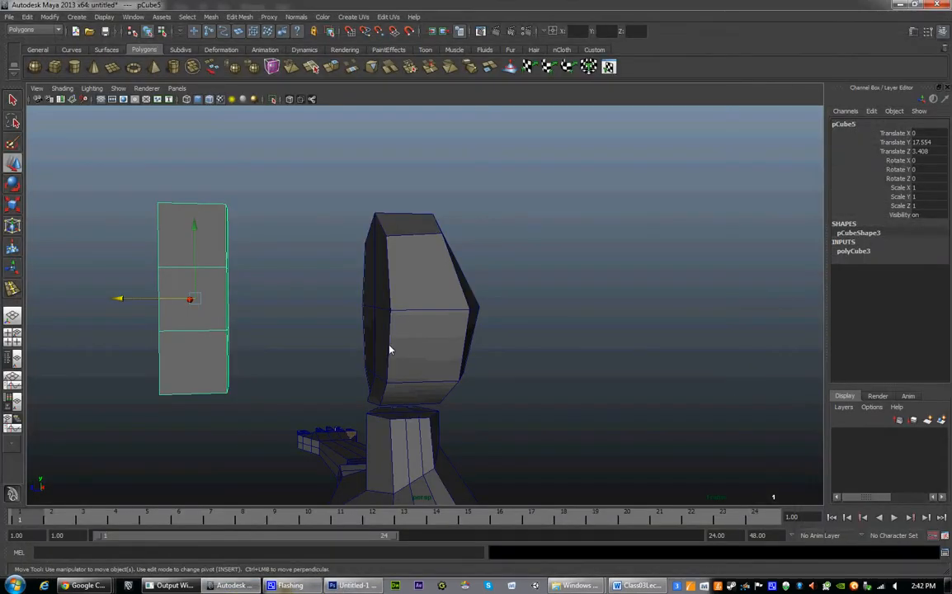
Switch the head to Face component mode and extrude the selected front faces
left_click_drag(391, 346, 346, 256)
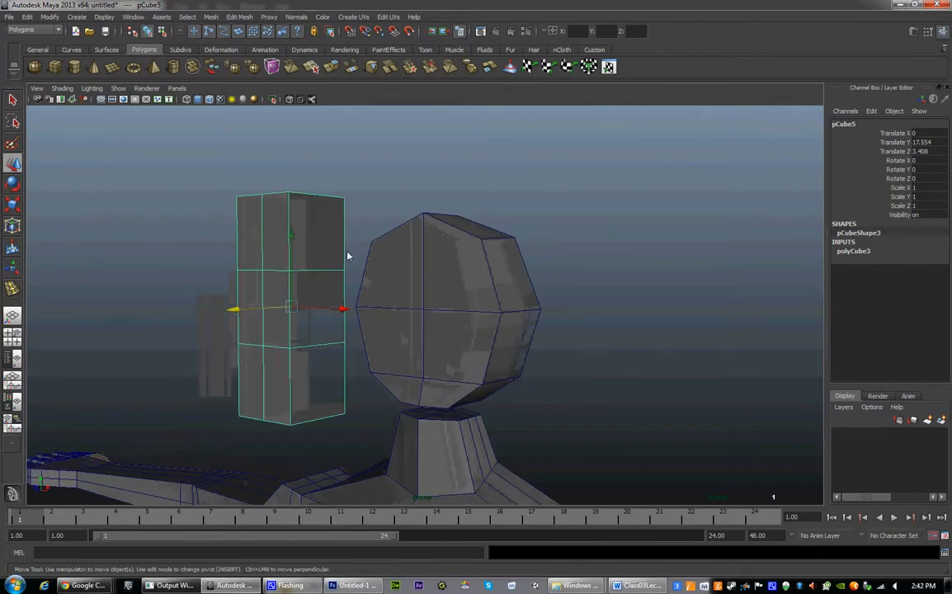
right_click(459, 309)
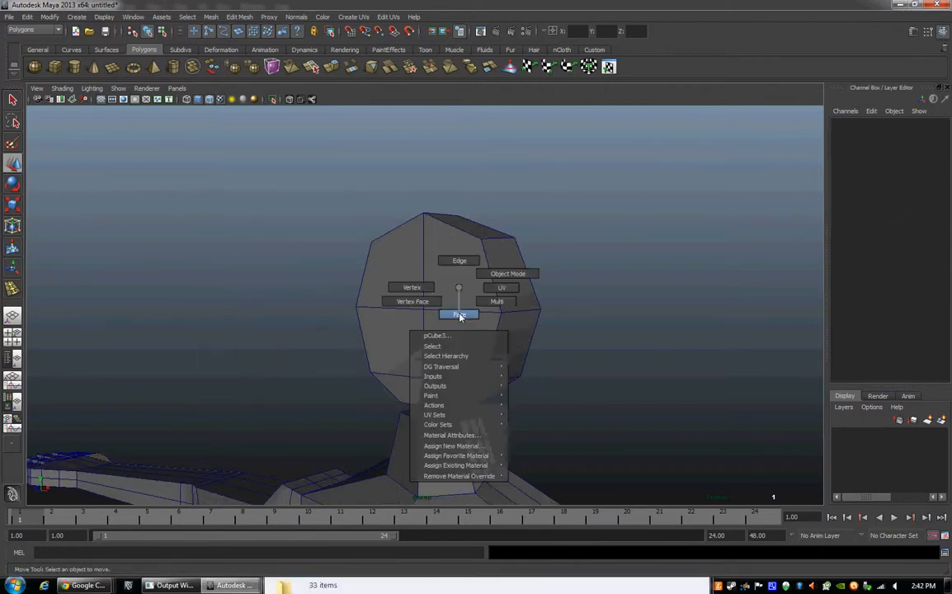
left_click(459, 315)
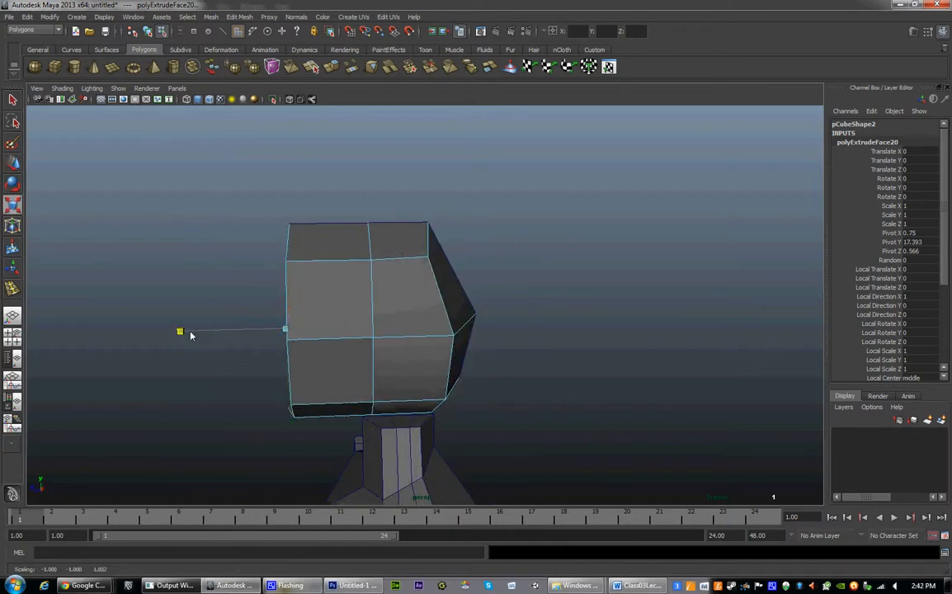
left_click(400, 284)
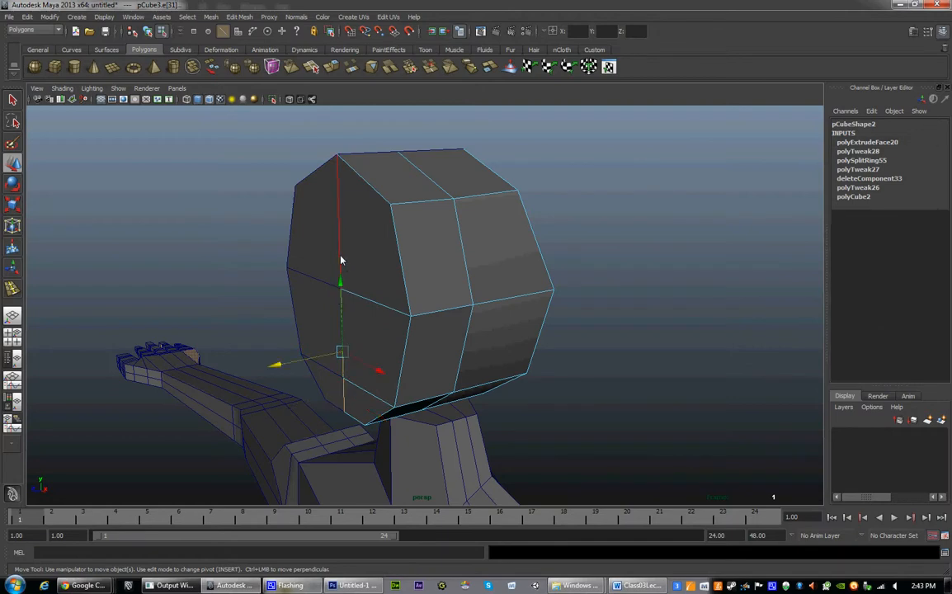
Pull the head's side edge outward in the perspective view
left_click_drag(341, 260, 299, 255)
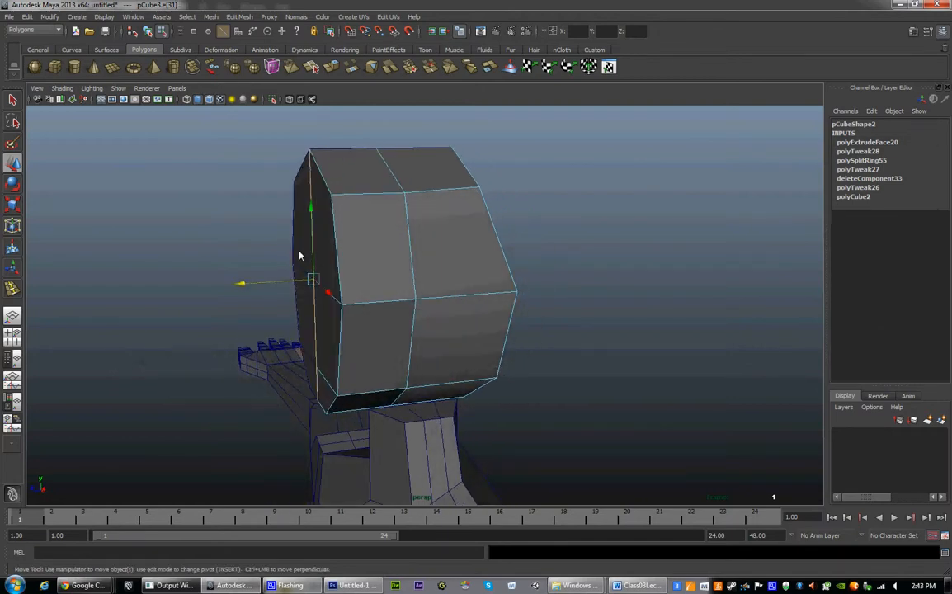
left_click_drag(313, 283, 244, 347)
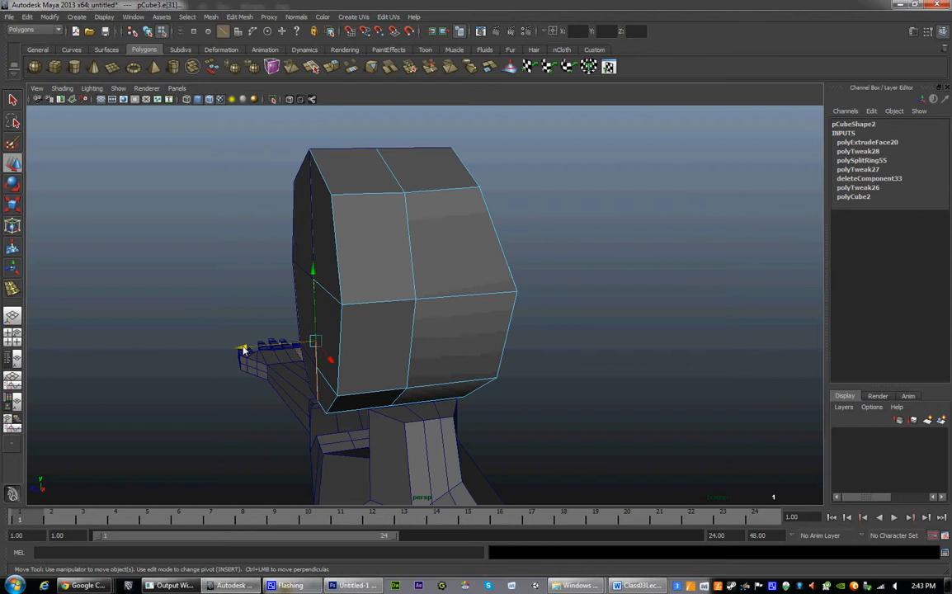
left_click_drag(245, 346, 198, 354)
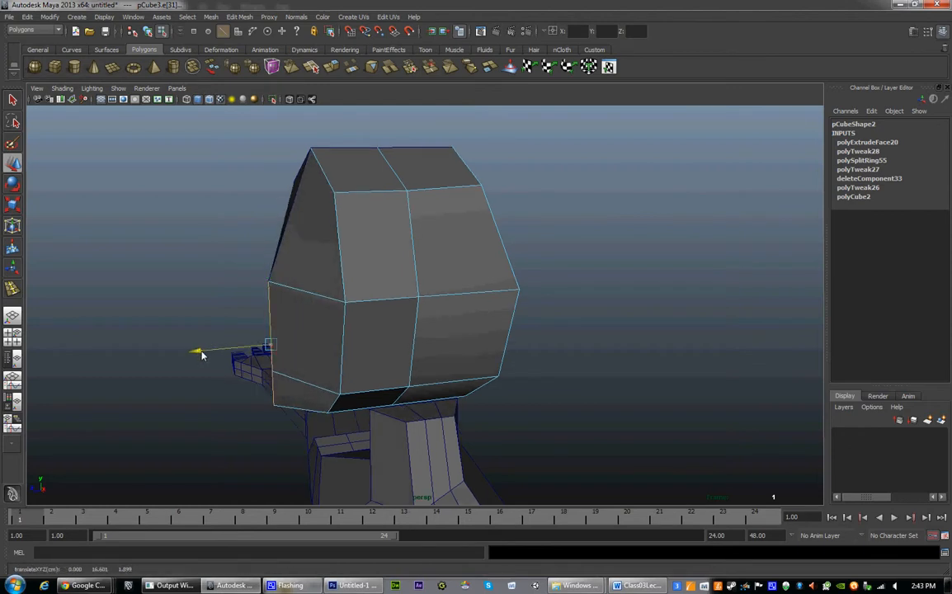
left_click_drag(203, 355, 214, 340)
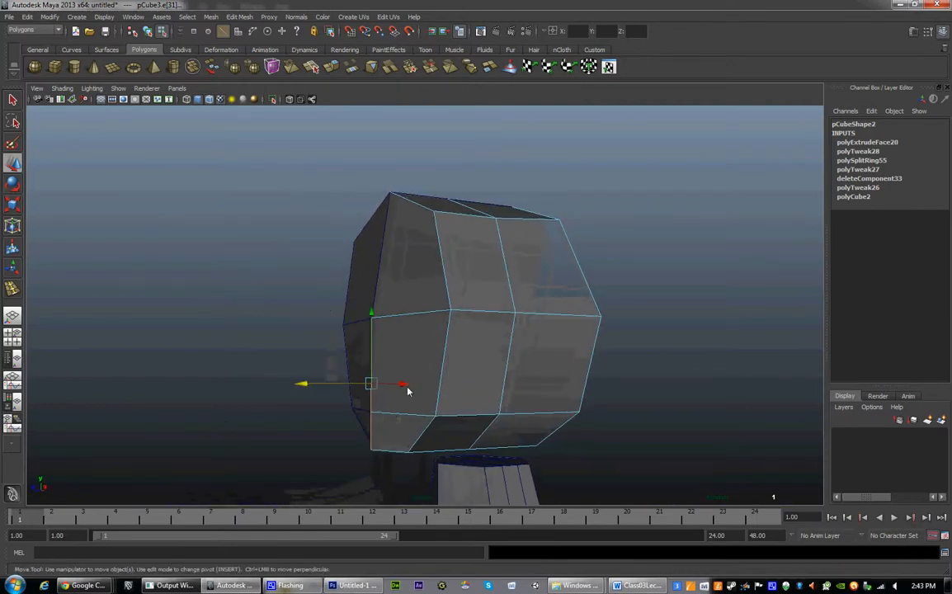
From the front, drag side and lower head vertices outward along X
left_click_drag(405, 388, 541, 402)
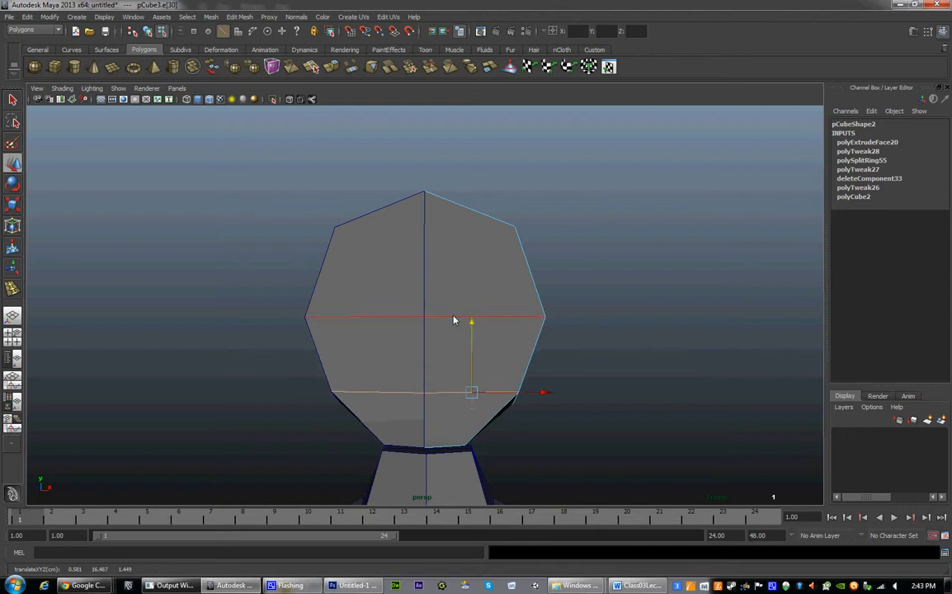
left_click_drag(454, 320, 404, 328)
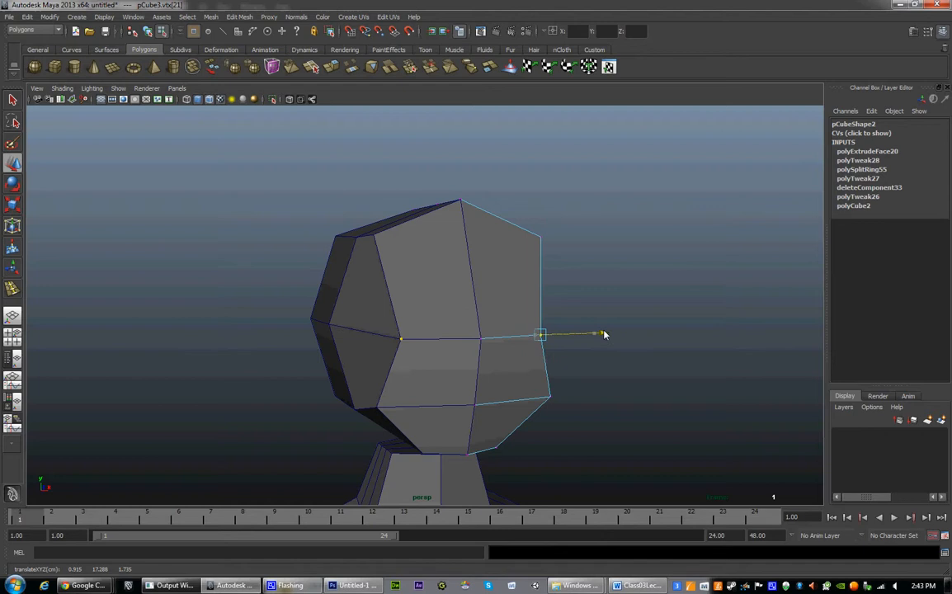
left_click_drag(540, 335, 524, 397)
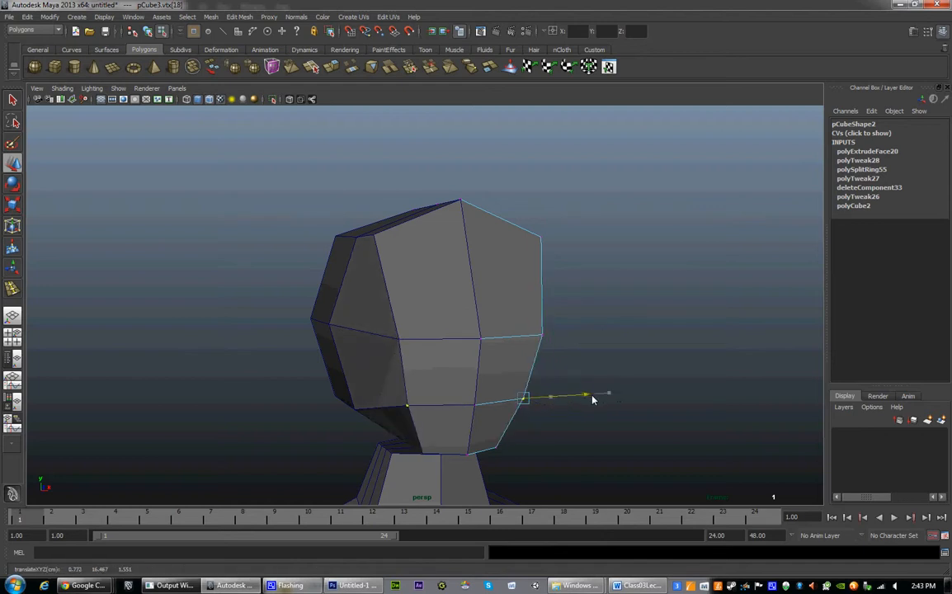
left_click_drag(591, 400, 453, 392)
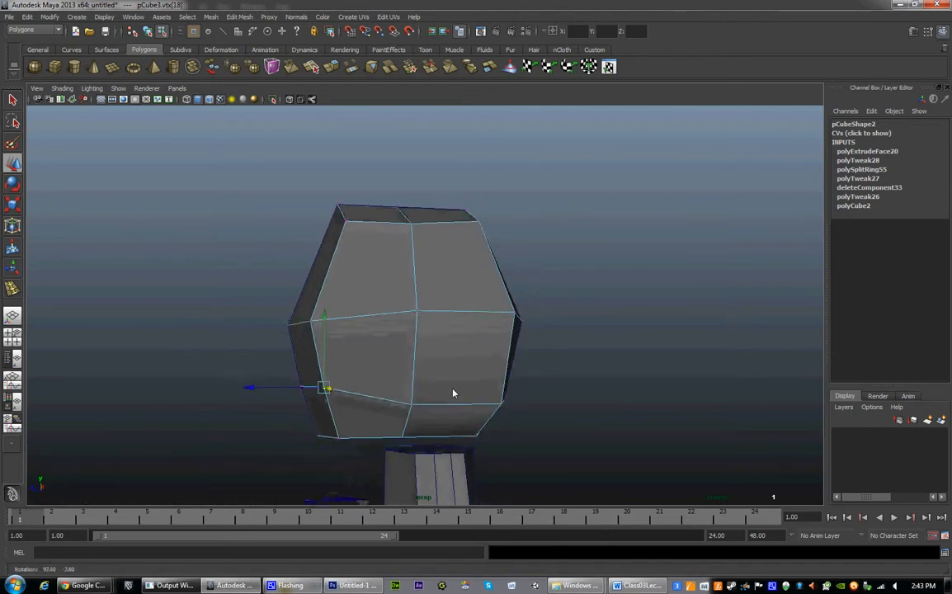
Move the lower head vertices inward into a jaw, checking from above and front
left_click_drag(326, 388, 316, 435)
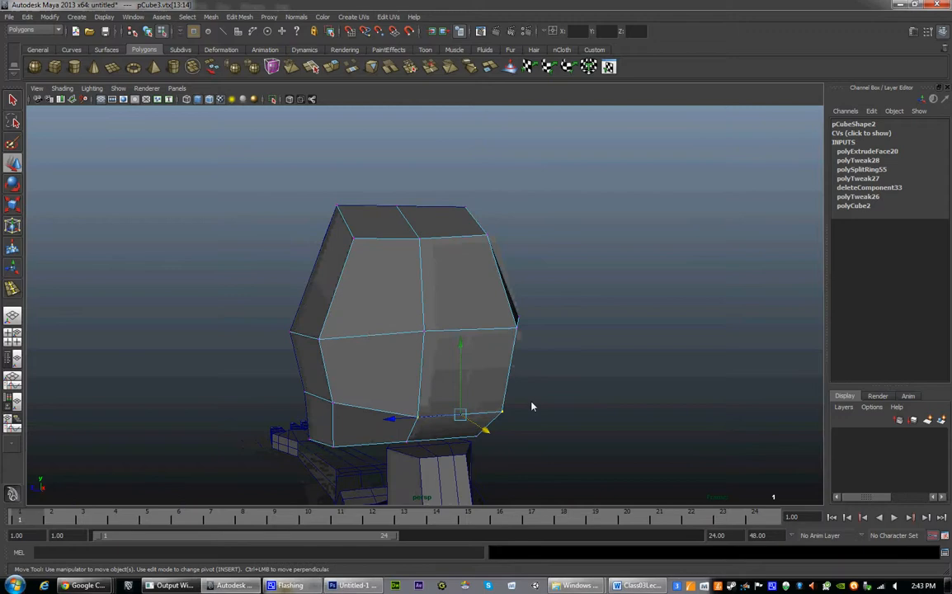
left_click_drag(532, 406, 408, 392)
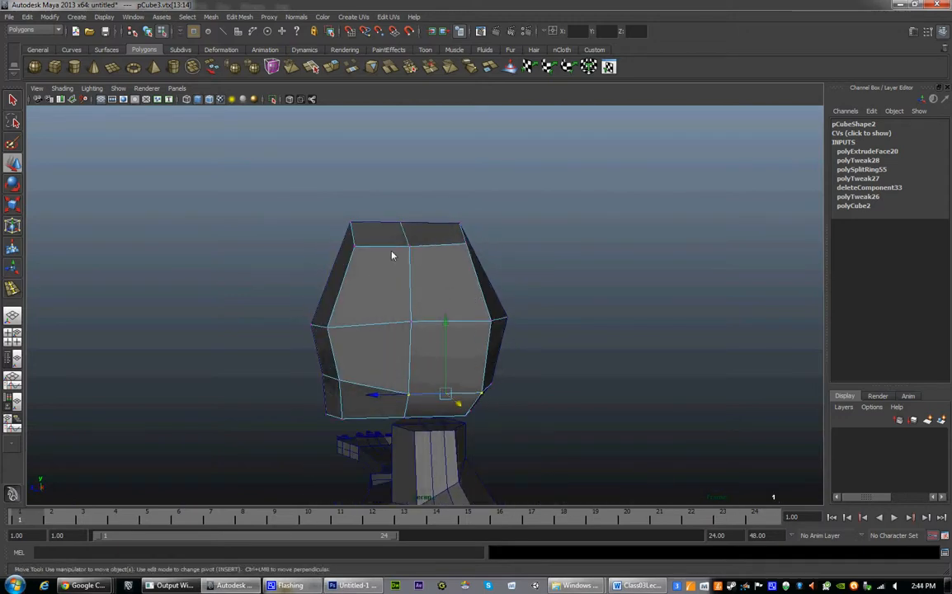
left_click_drag(392, 256, 429, 382)
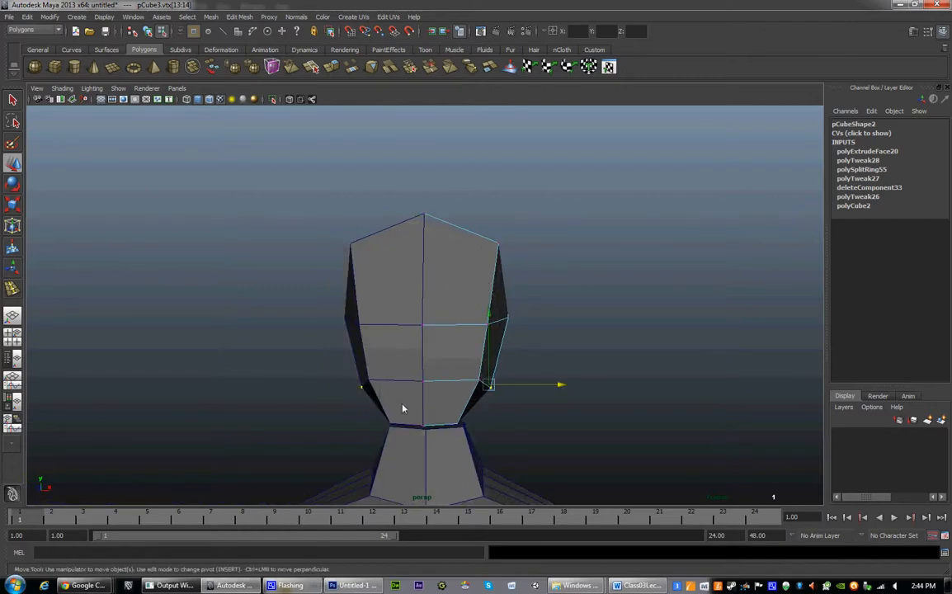
left_click_drag(404, 408, 421, 314)
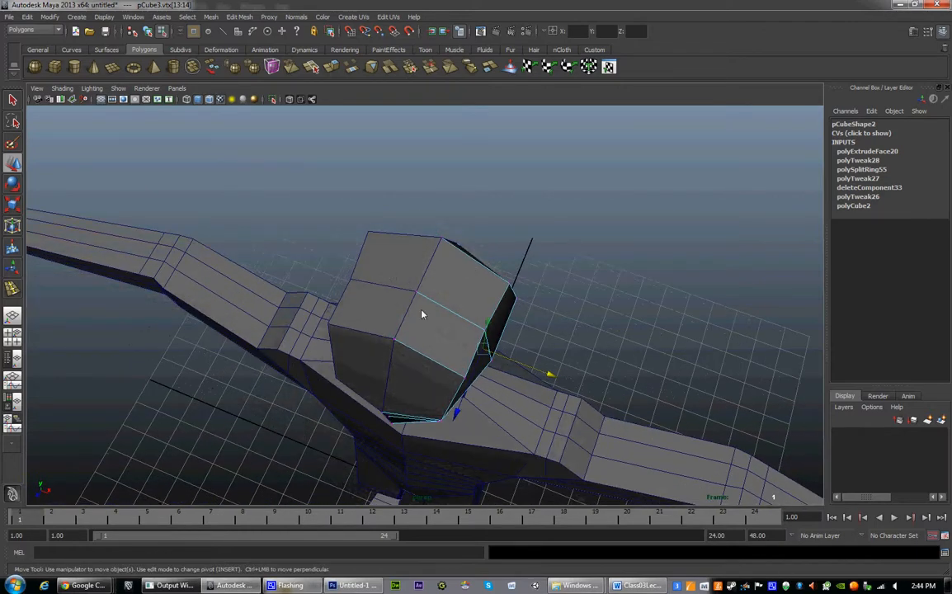
left_click_drag(420, 313, 462, 268)
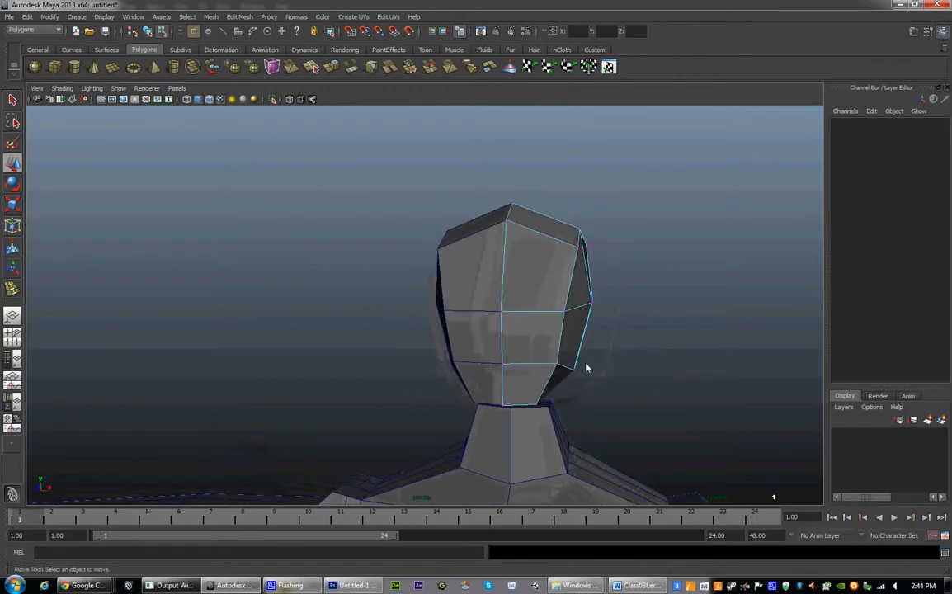
left_click_drag(586, 367, 470, 373)
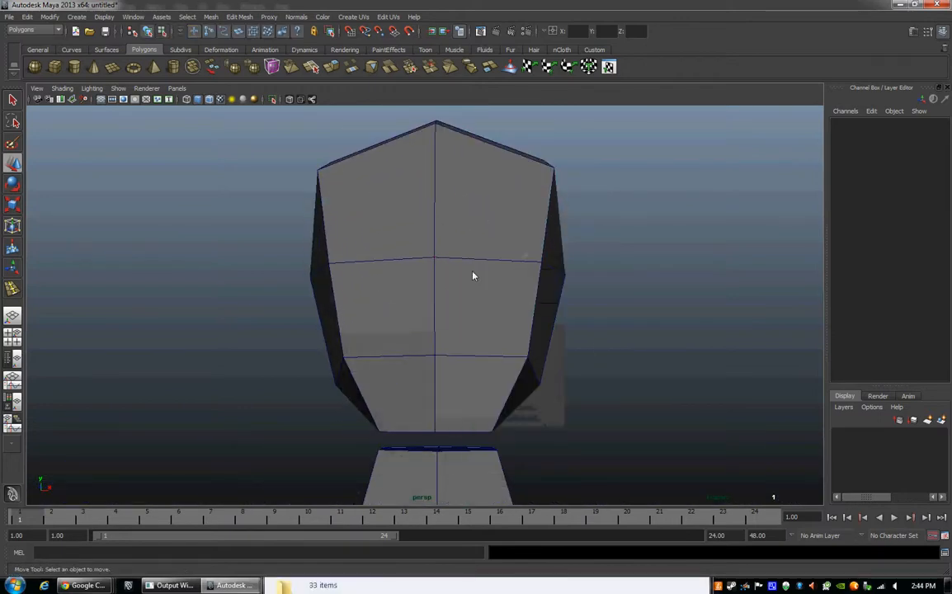
Insert vertical and horizontal edge loops across the face with Insert Edge Loop Tool
left_click(211, 17)
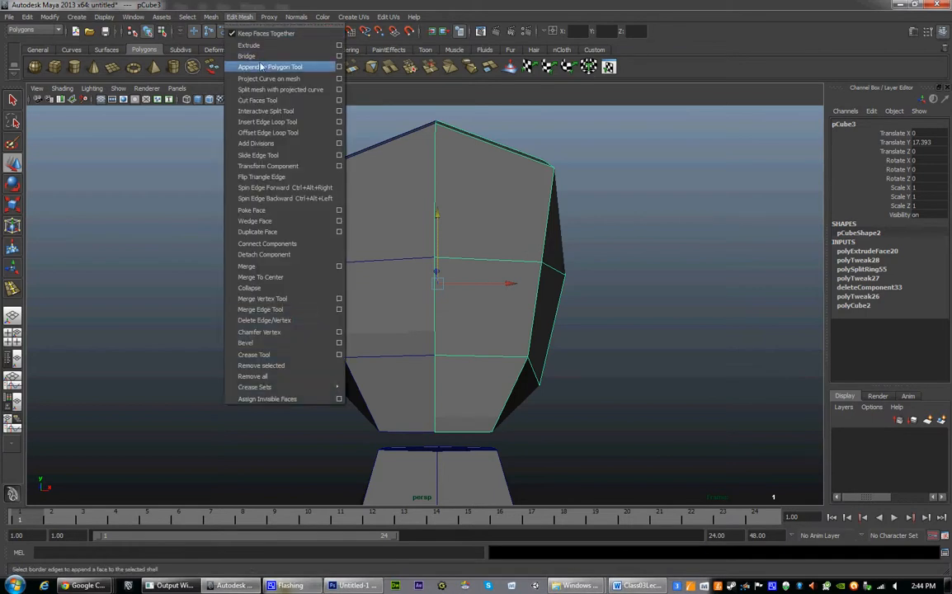
left_click(267, 121)
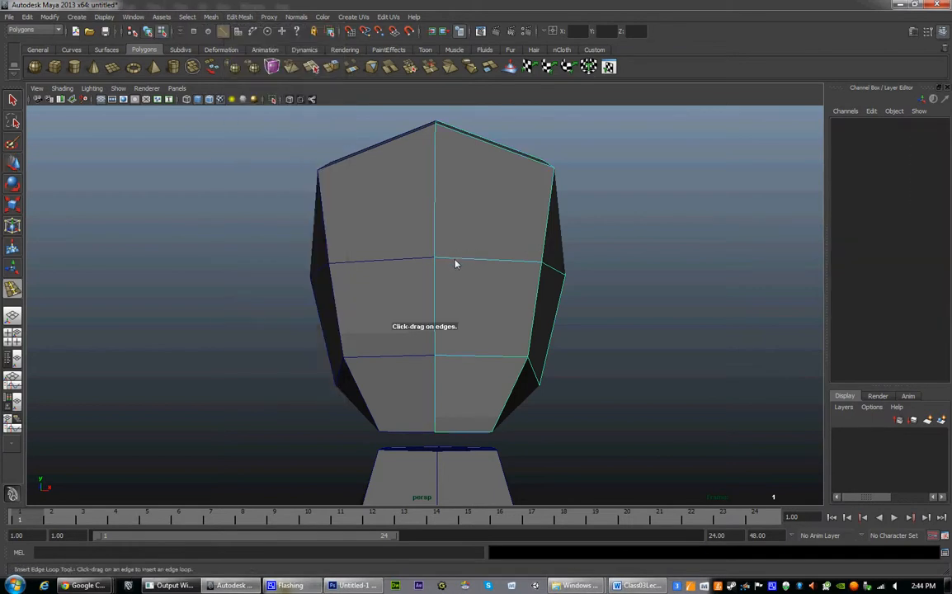
left_click_drag(453, 264, 495, 338)
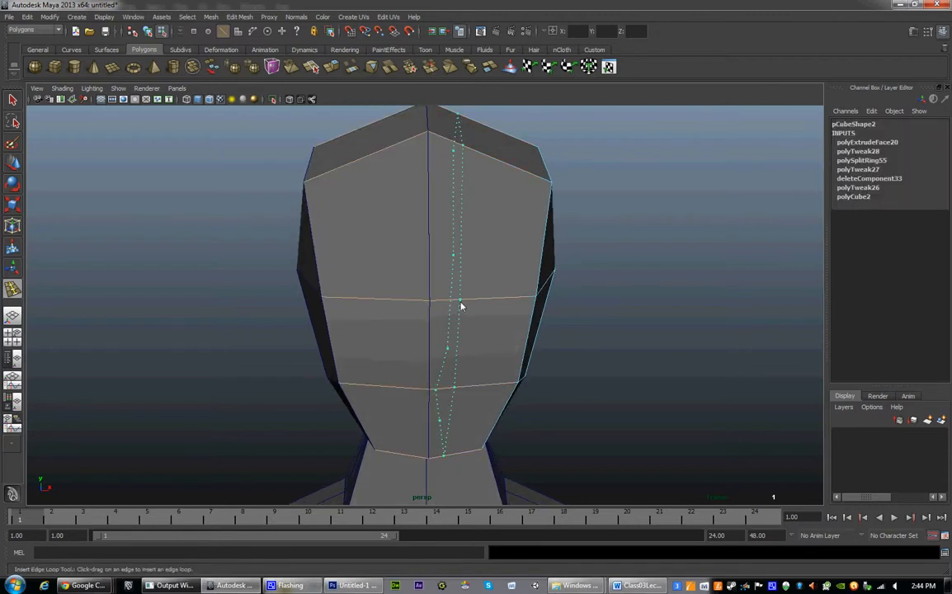
left_click_drag(462, 305, 473, 336)
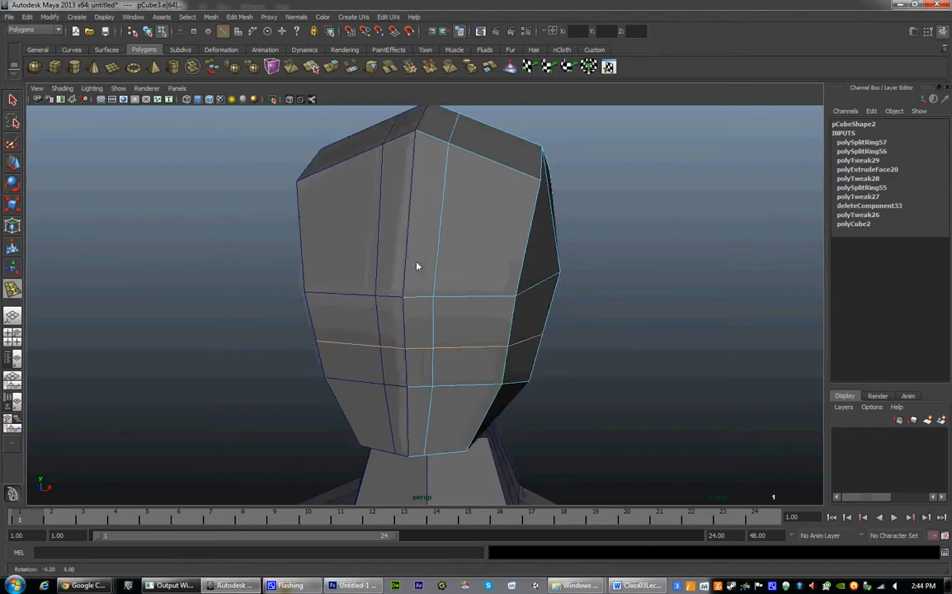
left_click_drag(416, 265, 429, 263)
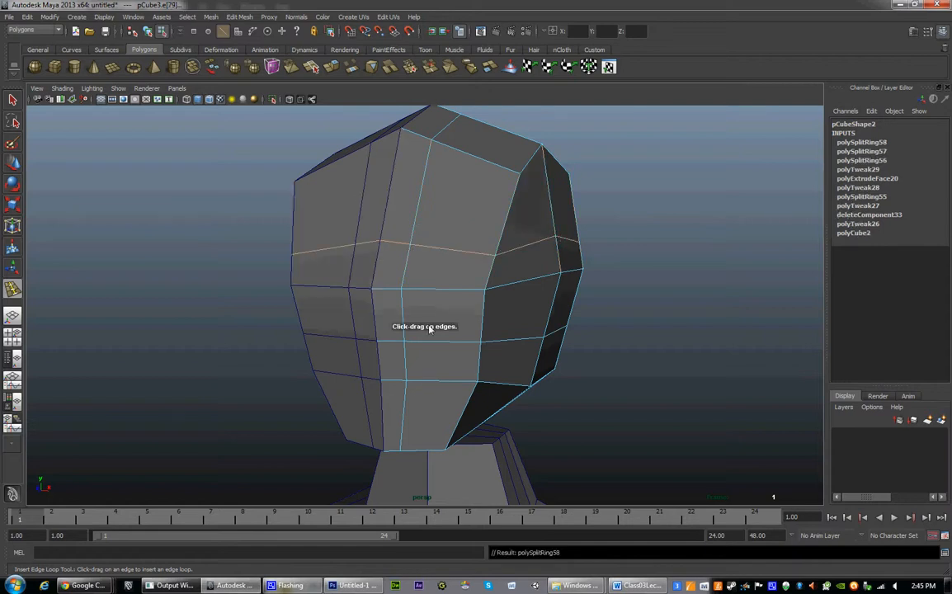
mouse_move(389, 290)
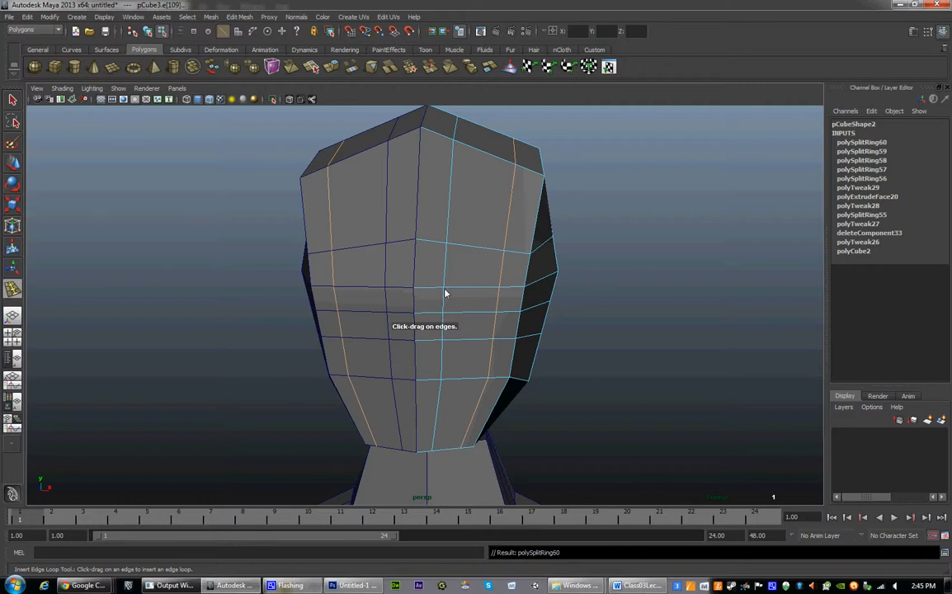
left_click_drag(446, 293, 497, 297)
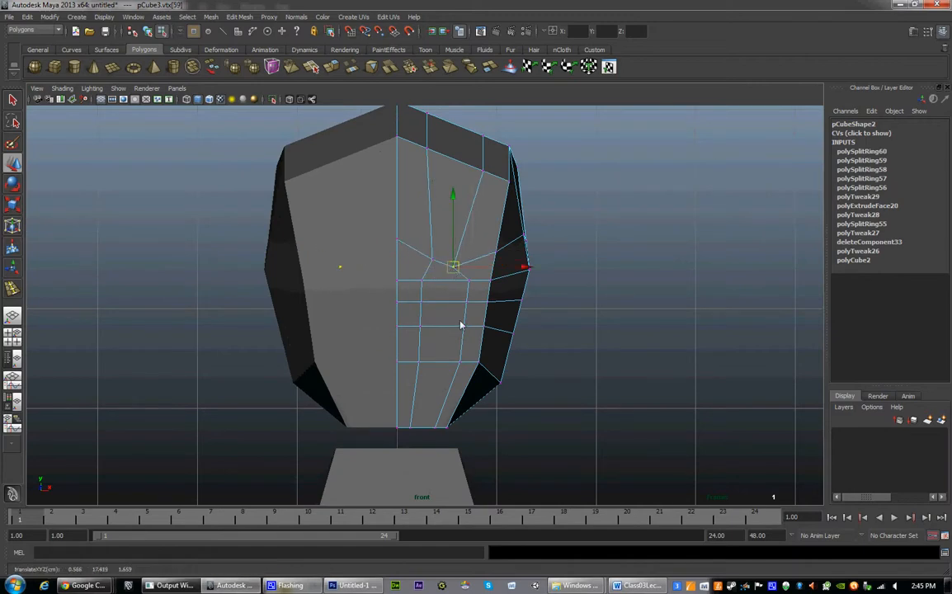
Move front vertices to outline the eyes and nose side, then view the reference sketch
left_click_drag(453, 266, 464, 292)
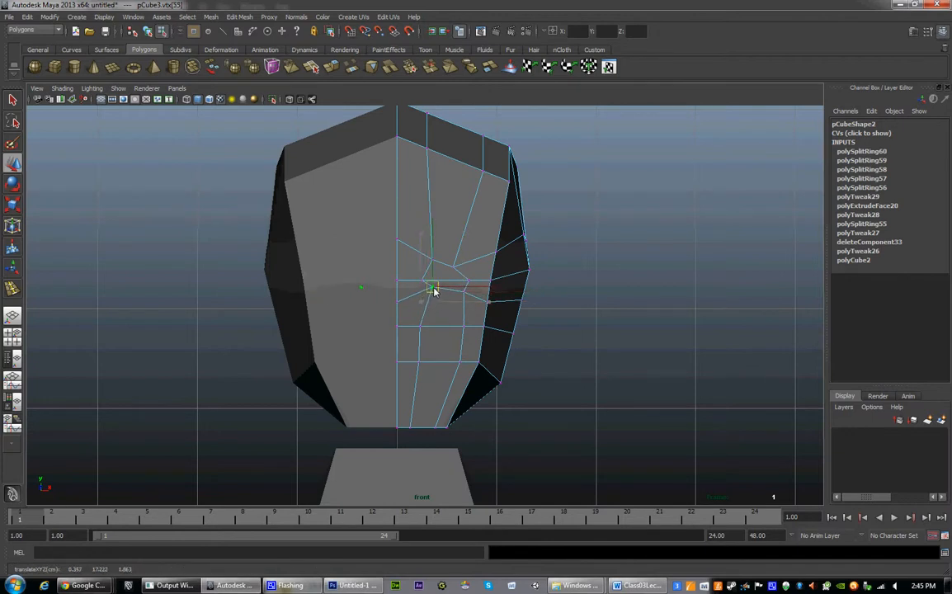
left_click(433, 288)
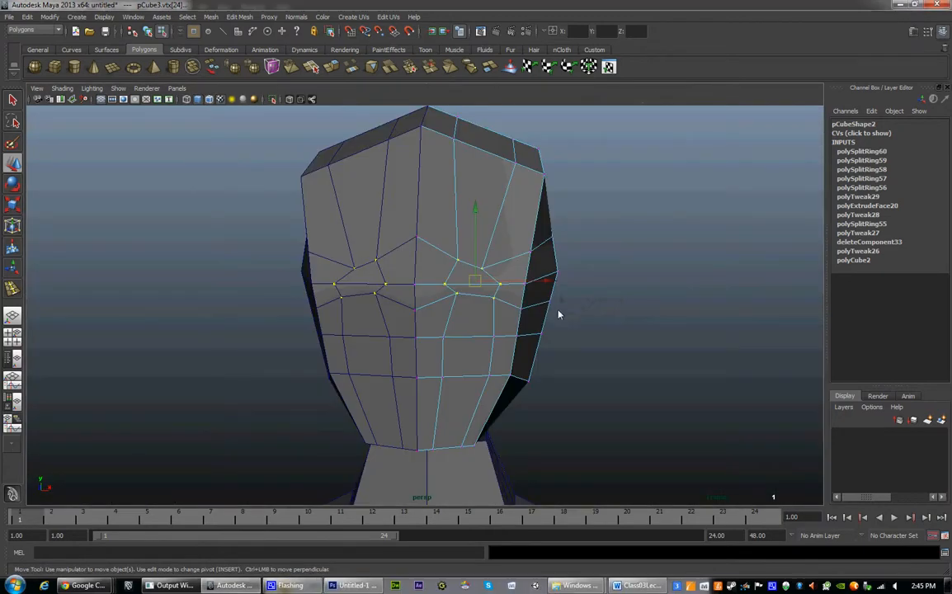
left_click_drag(559, 314, 520, 339)
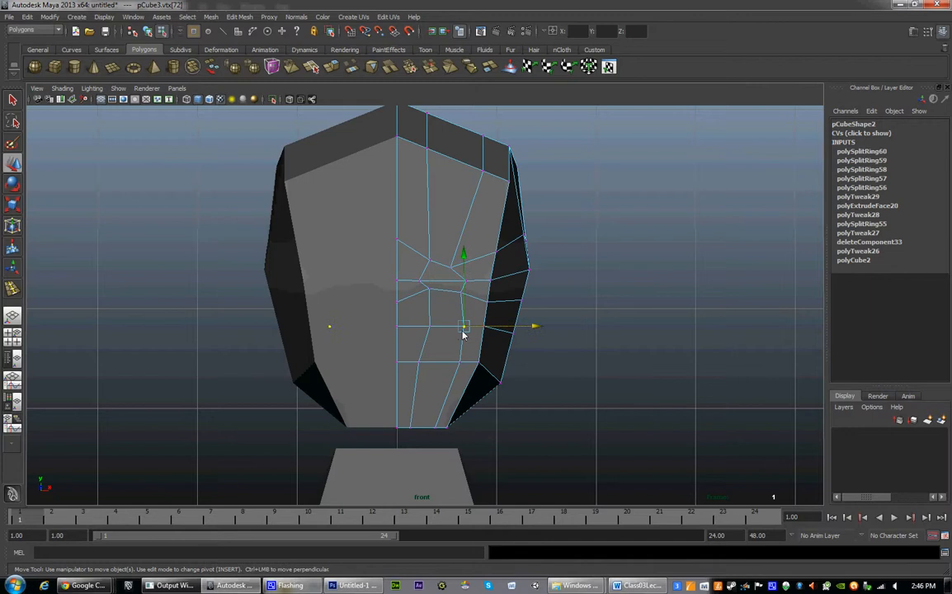
left_click_drag(463, 326, 463, 269)
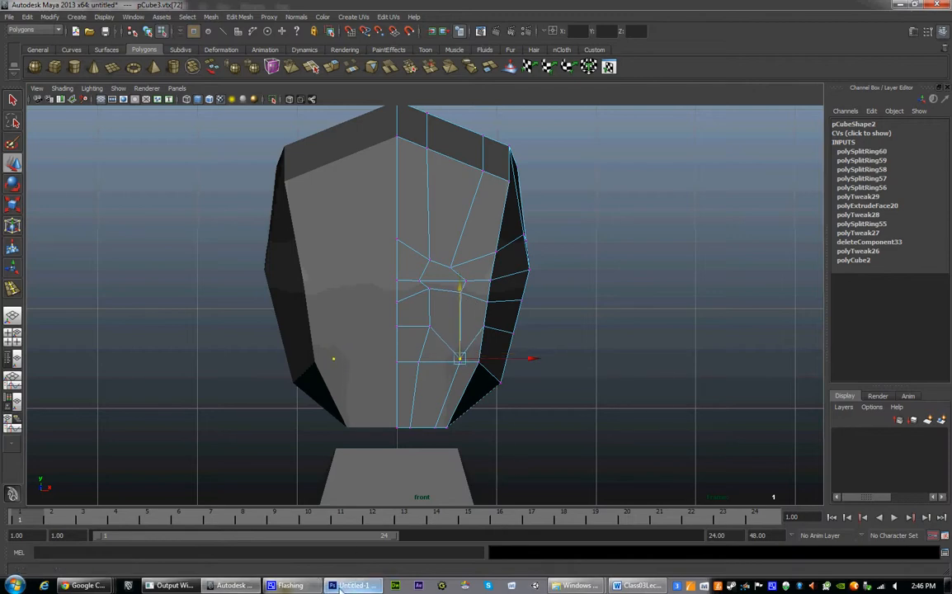
left_click(353, 585)
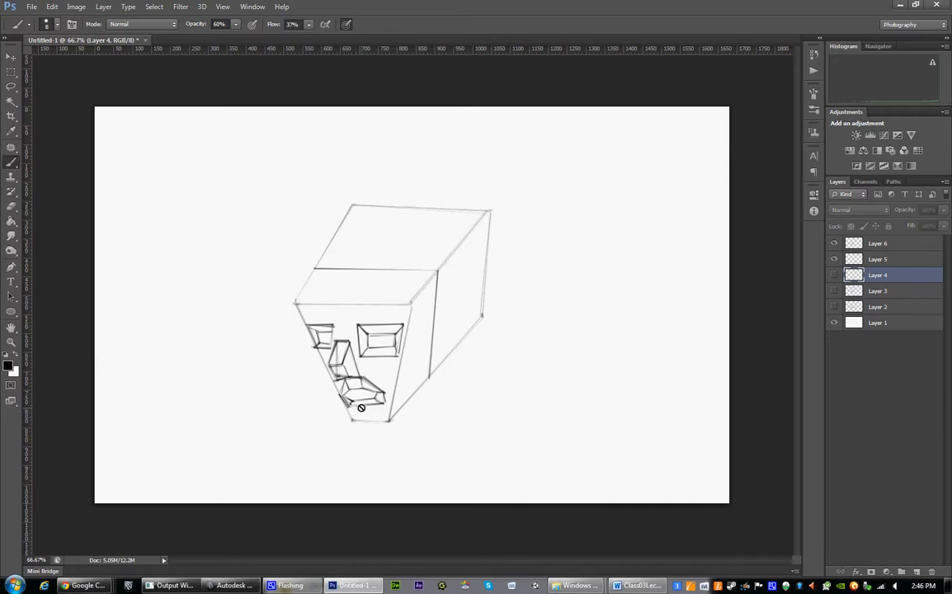
mouse_move(364, 412)
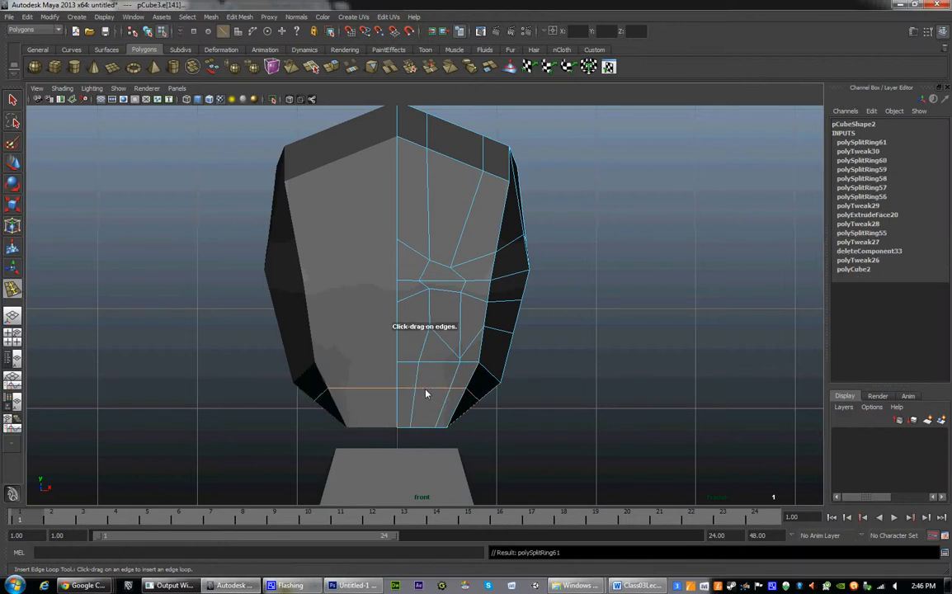
Pull mouth and chin vertices into a jaw contour and draw a side vertex inward
left_click(426, 394)
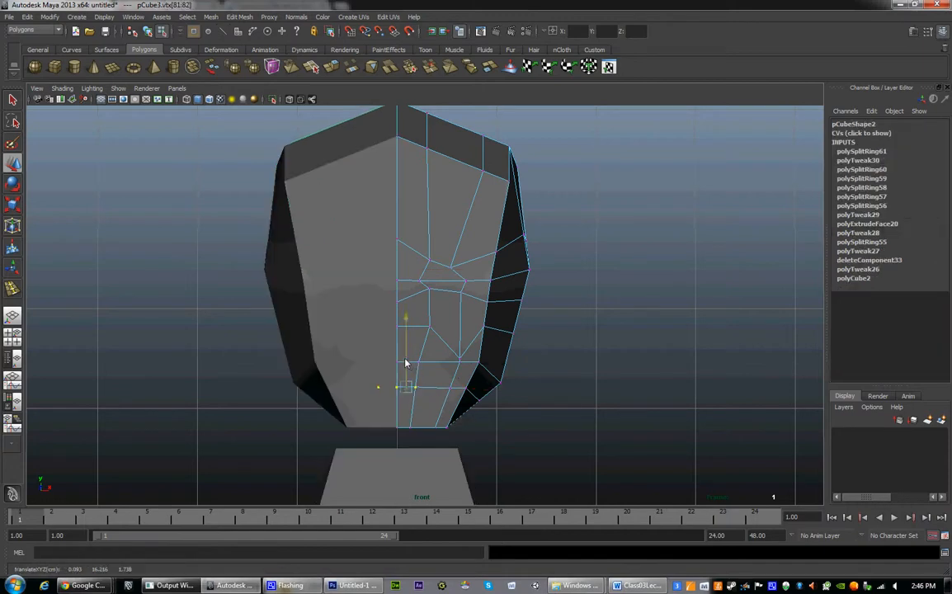
left_click_drag(404, 363, 437, 388)
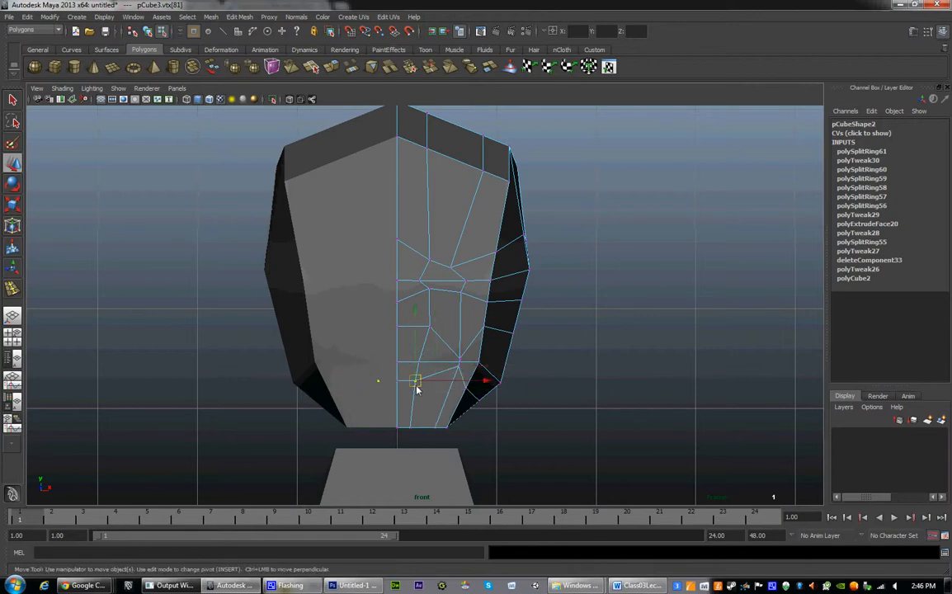
left_click_drag(415, 381, 437, 389)
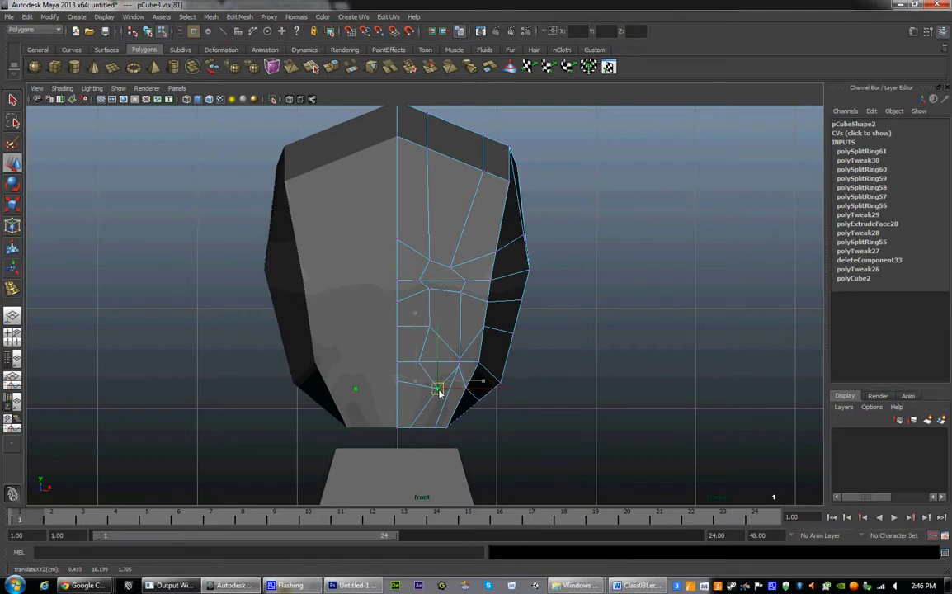
left_click_drag(438, 388, 410, 427)
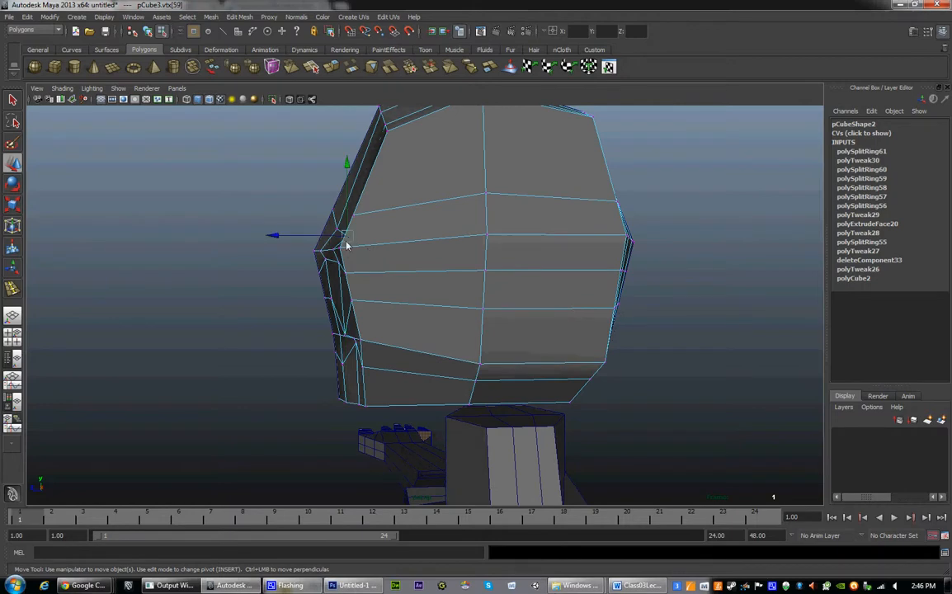
left_click_drag(347, 237, 289, 238)
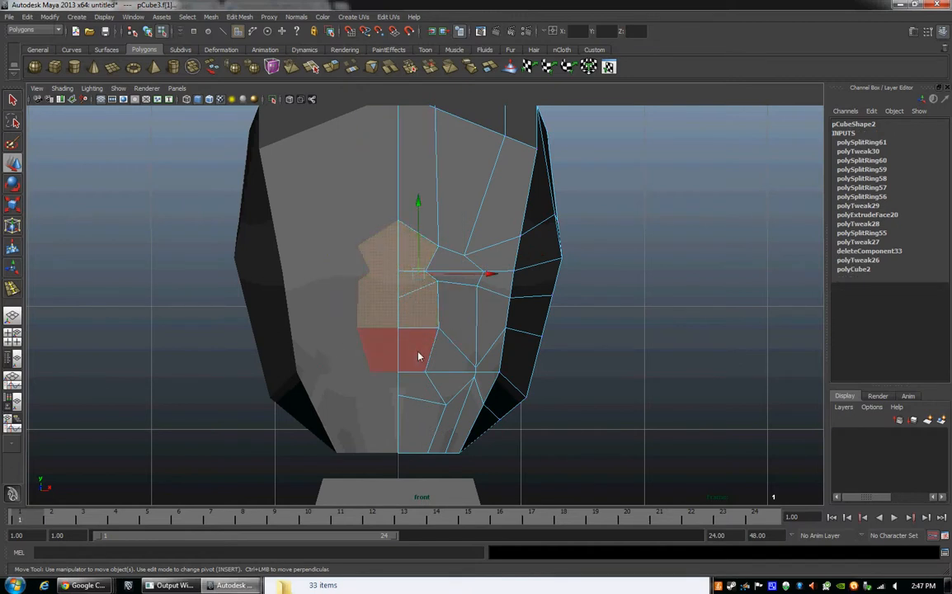
Drag the right-half cheek and jaw vertices into a jawline after adjusting the nose region
left_click_drag(419, 355, 418, 392)
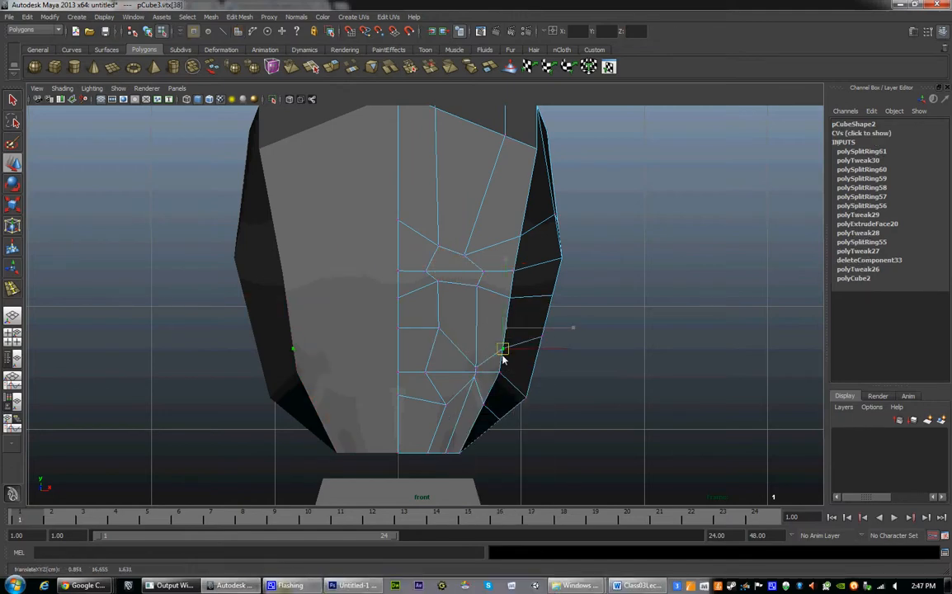
left_click_drag(503, 346, 495, 388)
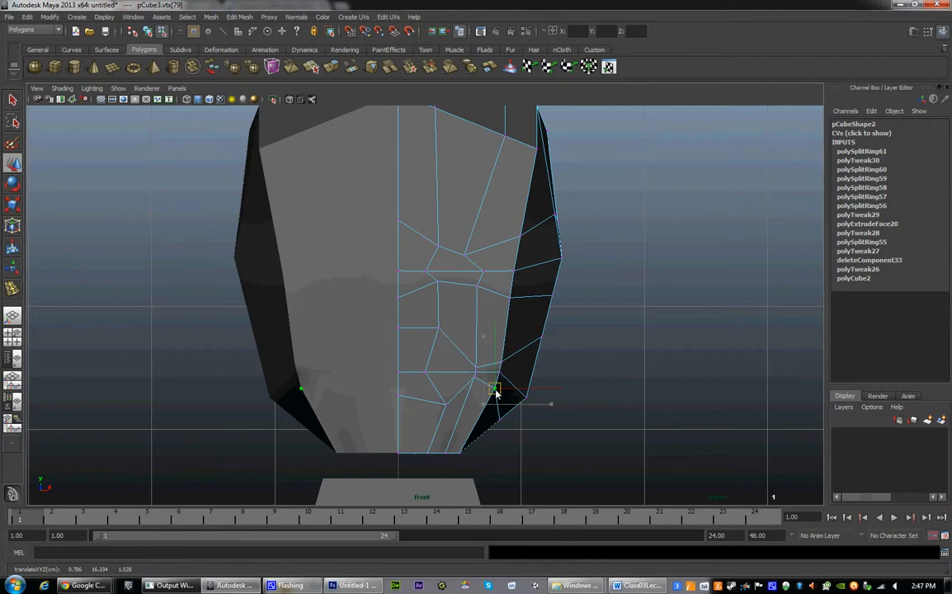
left_click_drag(495, 388, 490, 405)
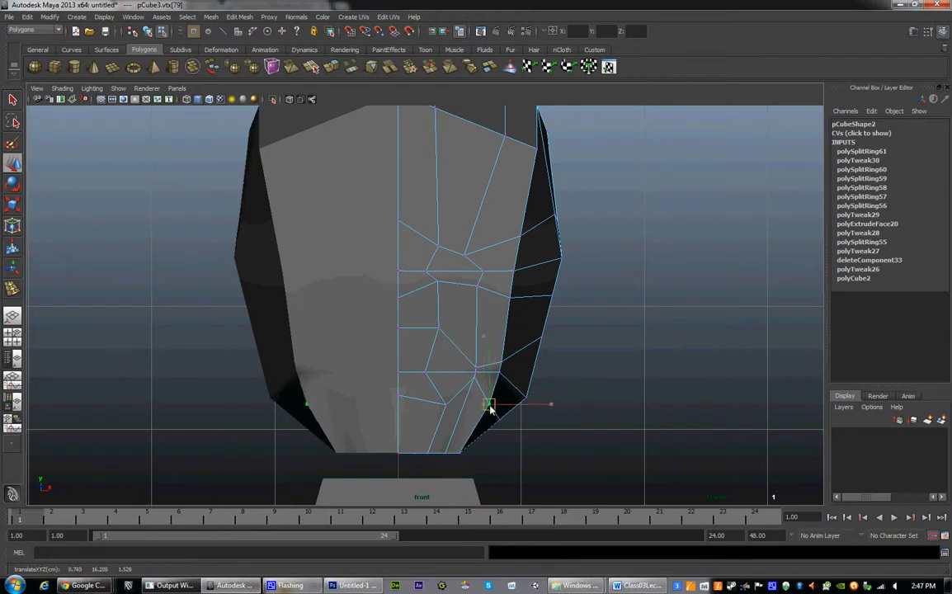
left_click_drag(491, 404, 500, 371)
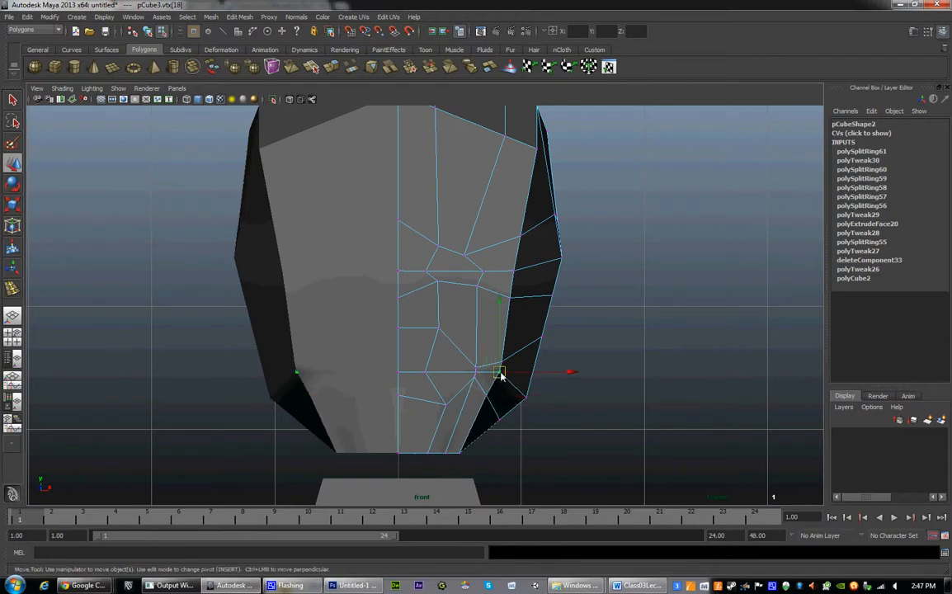
left_click_drag(501, 371, 501, 361)
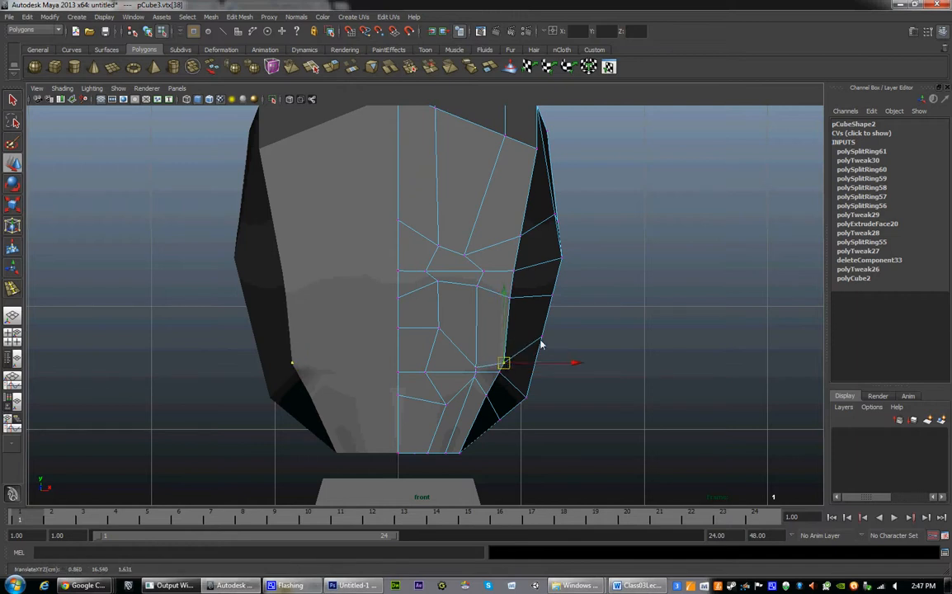
left_click_drag(504, 363, 536, 363)
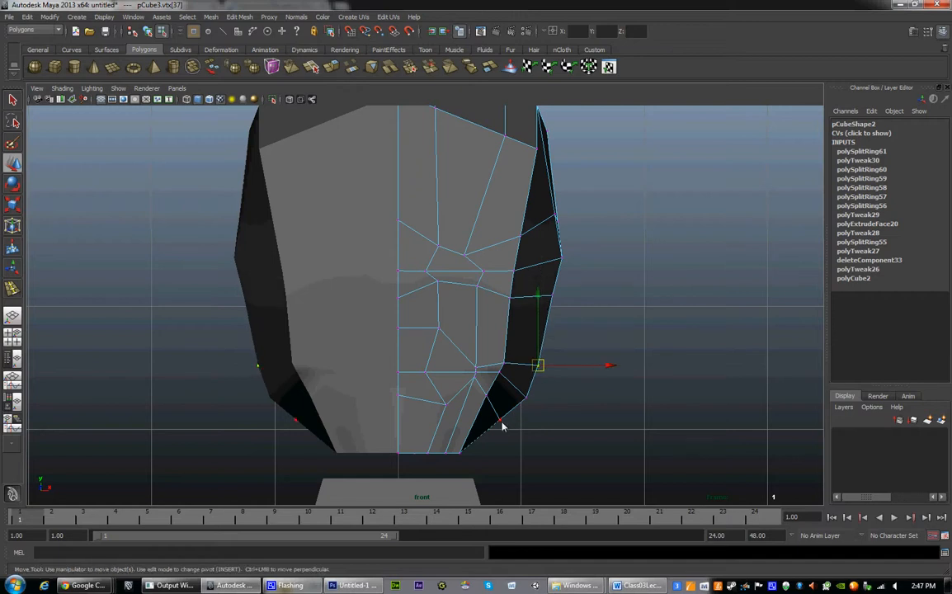
left_click_drag(536, 366, 511, 413)
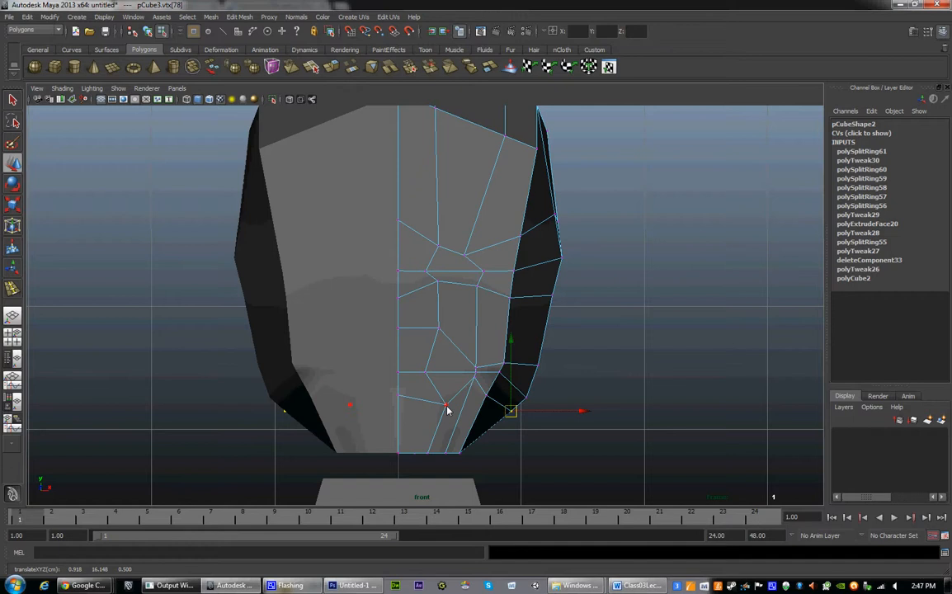
left_click_drag(512, 411, 495, 384)
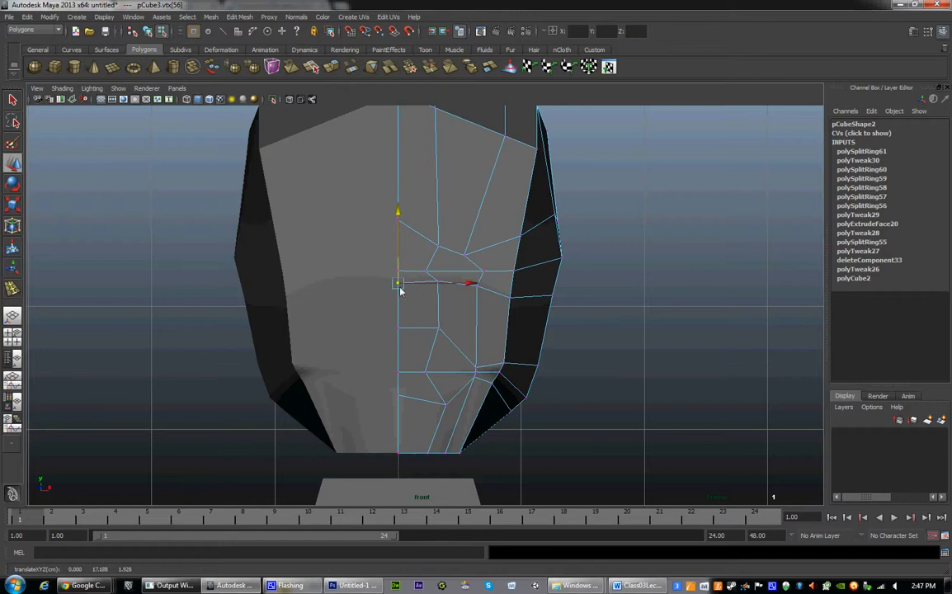
mouse_move(420, 292)
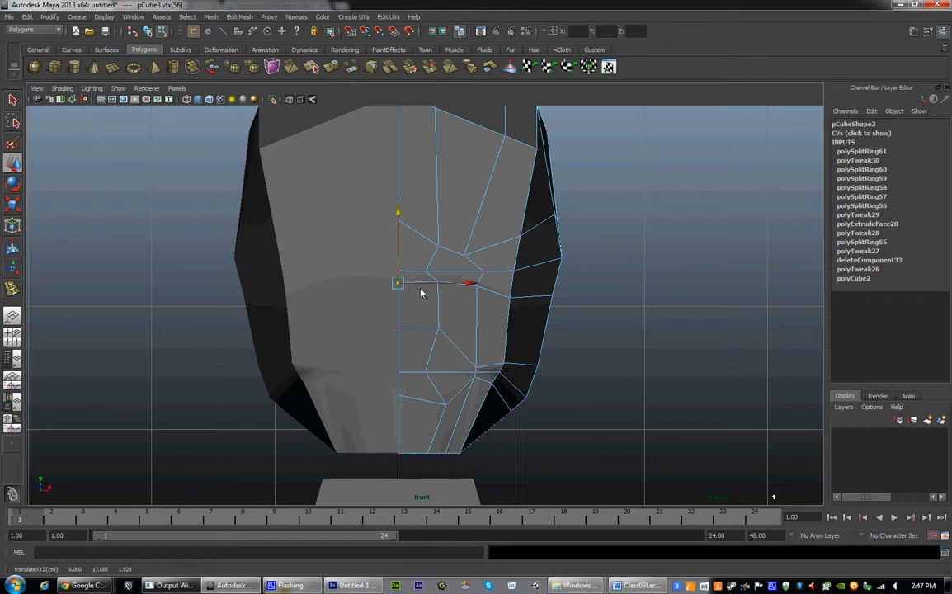
Switch to Face mode, extrude the nose, and pull its tip outward in profile
right_click(421, 292)
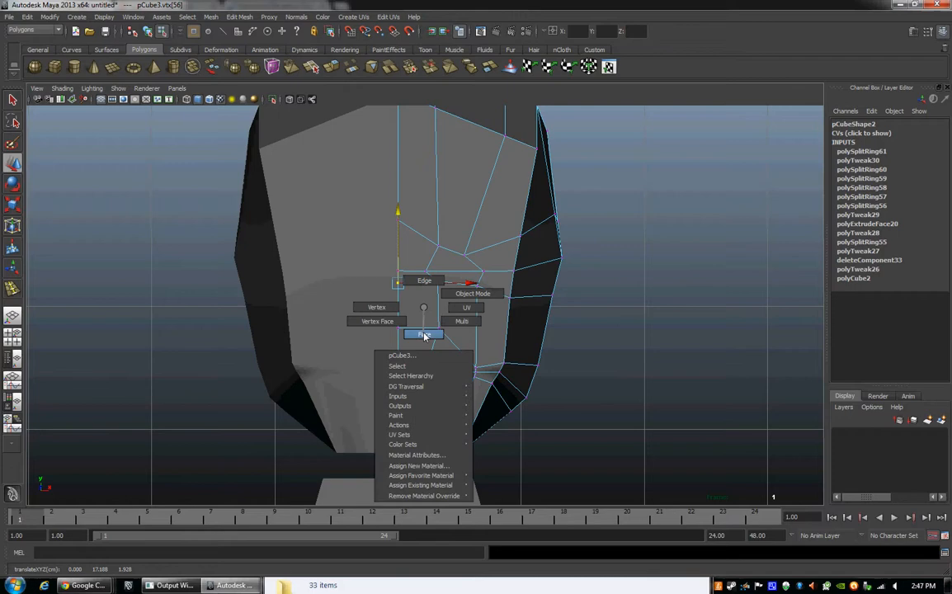
left_click(424, 335)
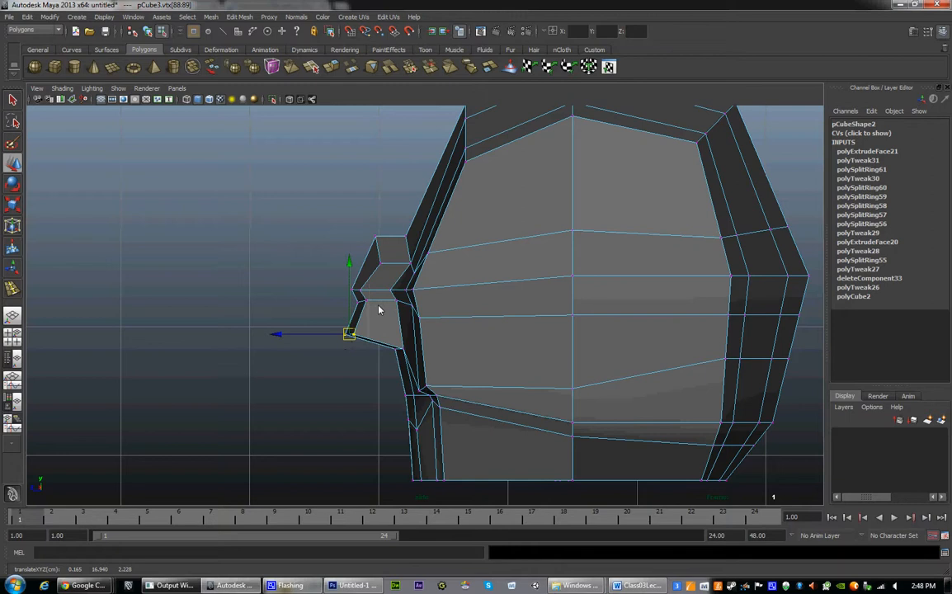
left_click_drag(349, 334, 354, 305)
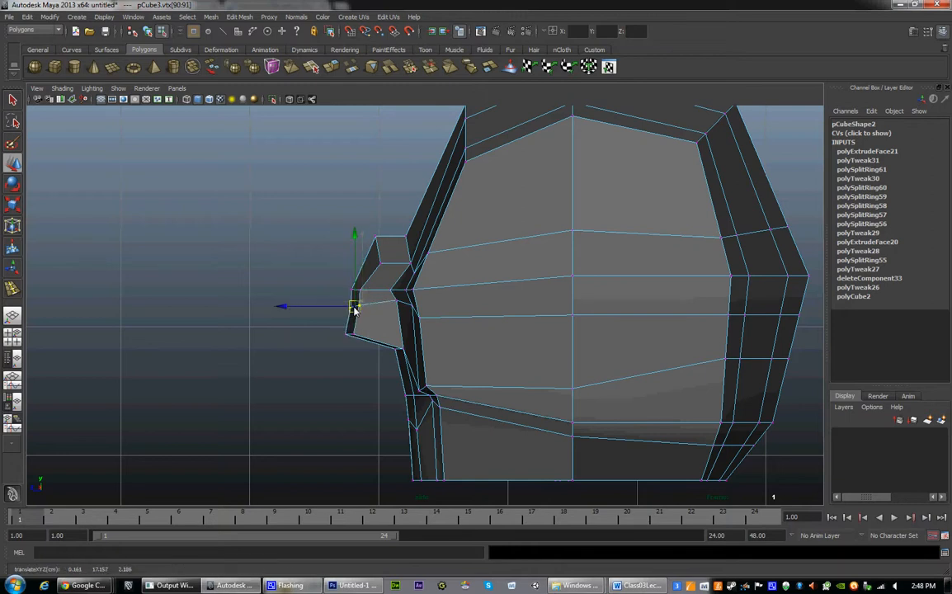
left_click_drag(354, 309, 380, 278)
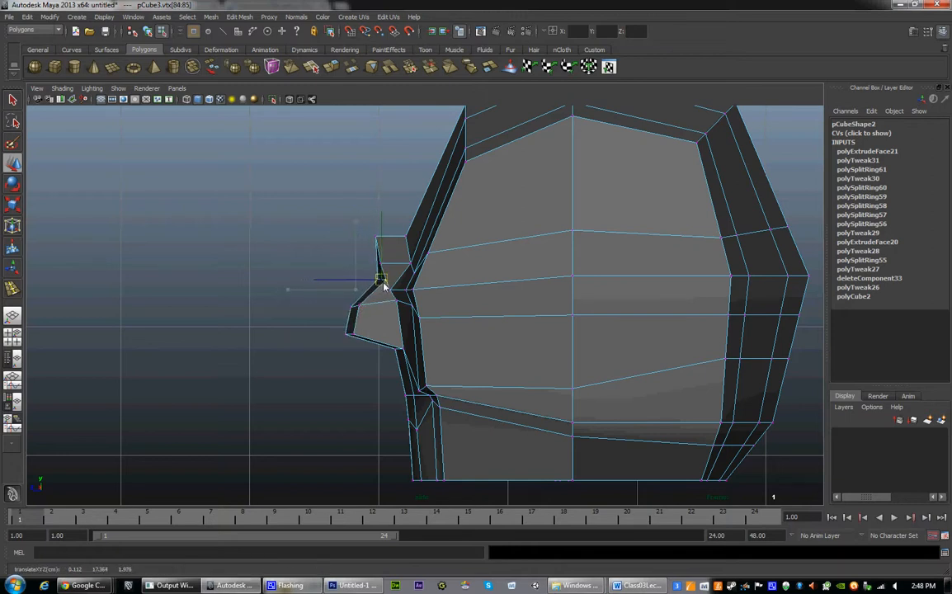
Shape the nose bridge and side vertices and narrow the top of the nose
left_click_drag(379, 278, 388, 253)
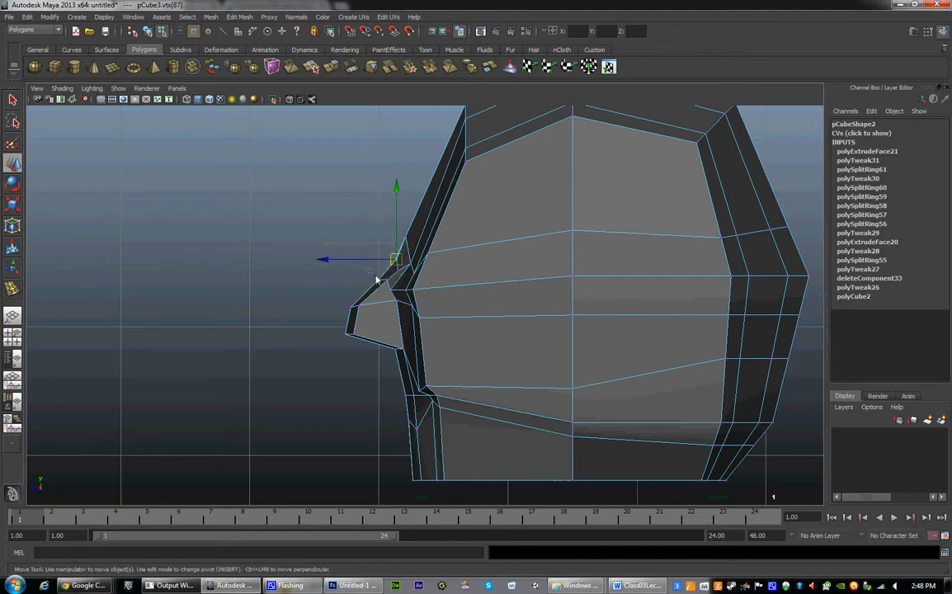
left_click_drag(396, 260, 380, 270)
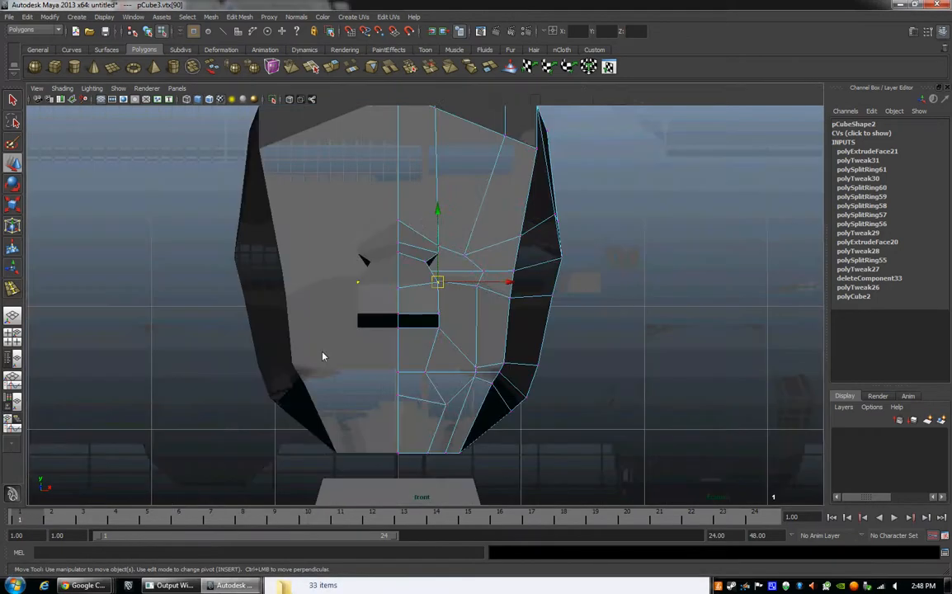
left_click_drag(438, 282, 424, 260)
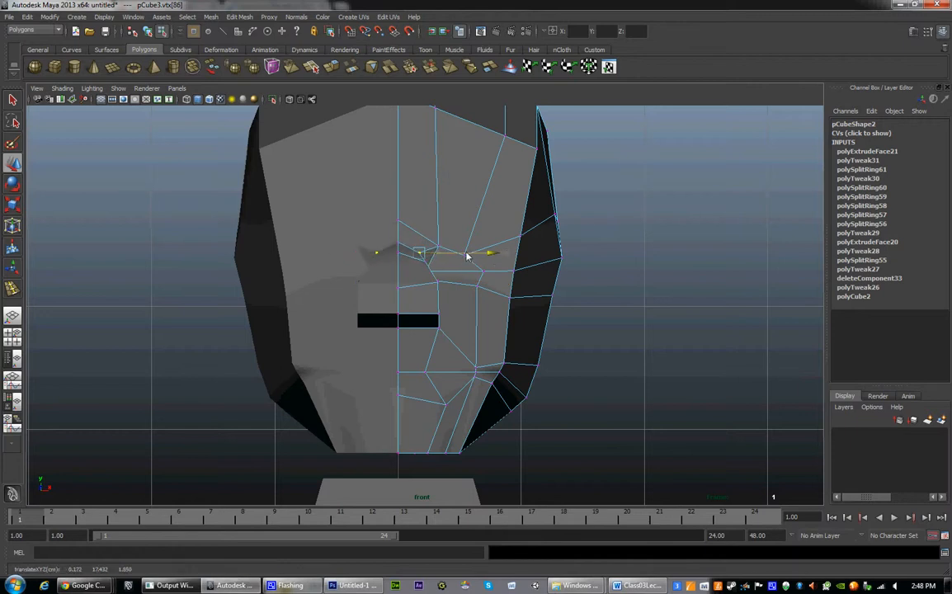
left_click_drag(466, 256, 470, 263)
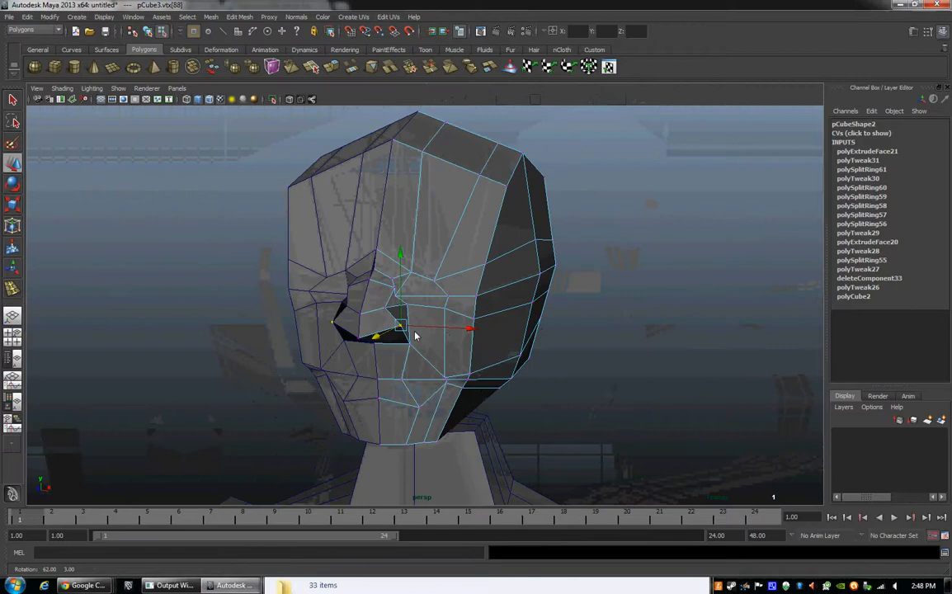
Extrude the eye faces and scale them inward to form eye sockets
left_click_drag(416, 334, 474, 334)
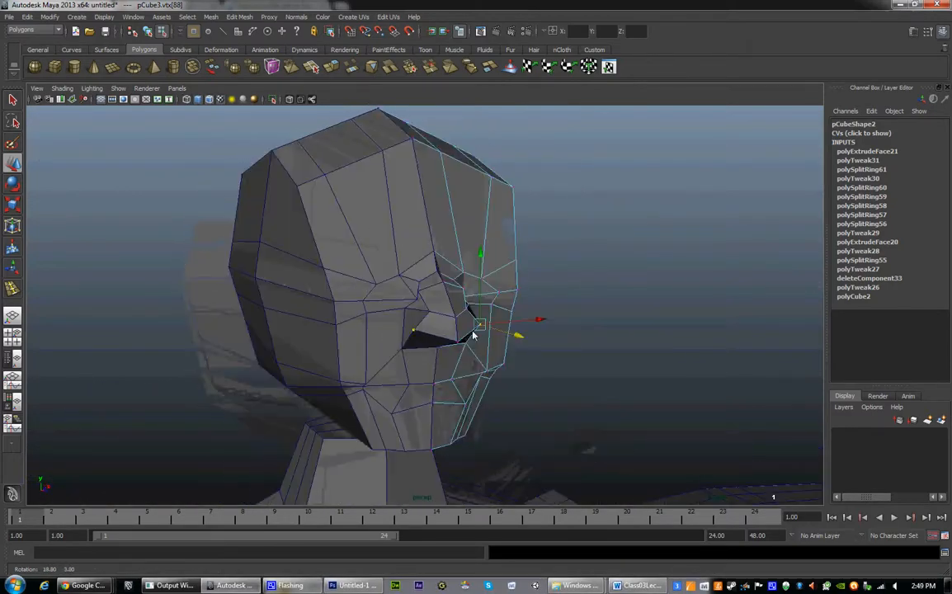
left_click_drag(478, 330, 400, 347)
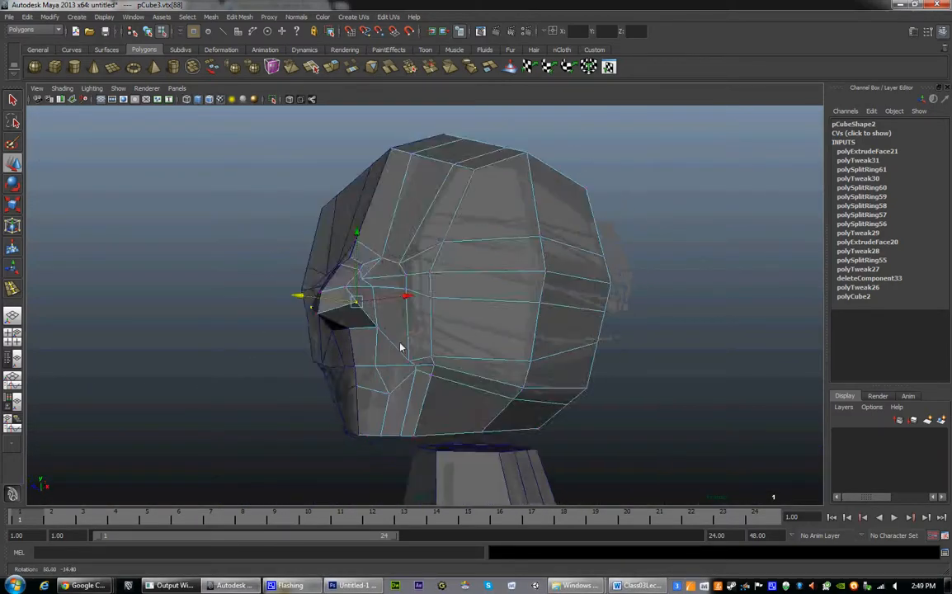
right_click(484, 276)
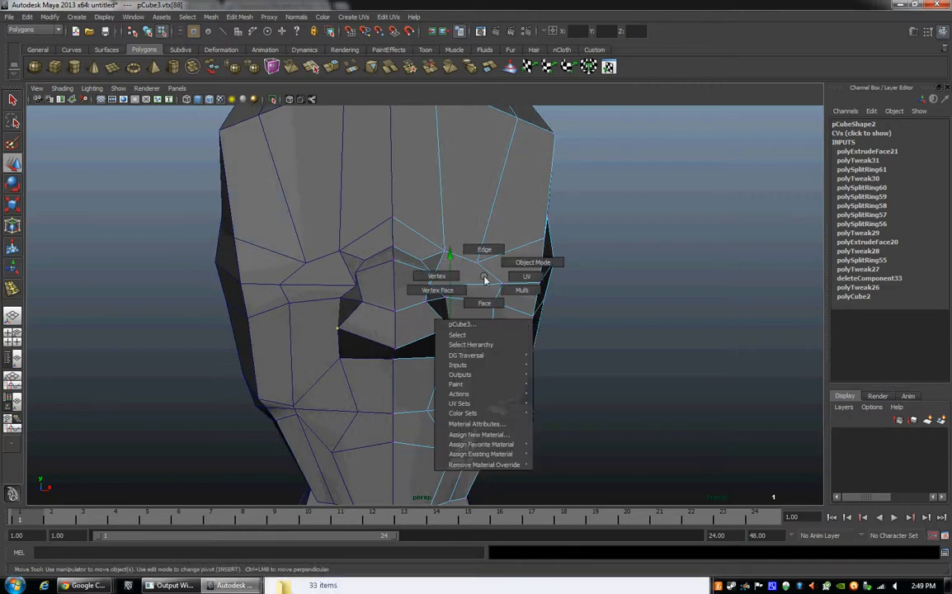
left_click(484, 303)
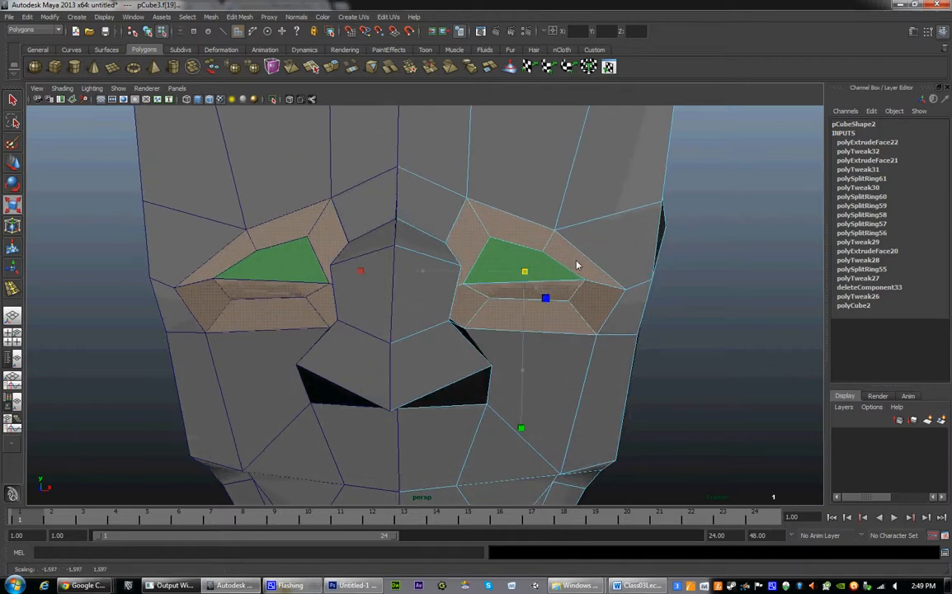
left_click_drag(577, 264, 462, 259)
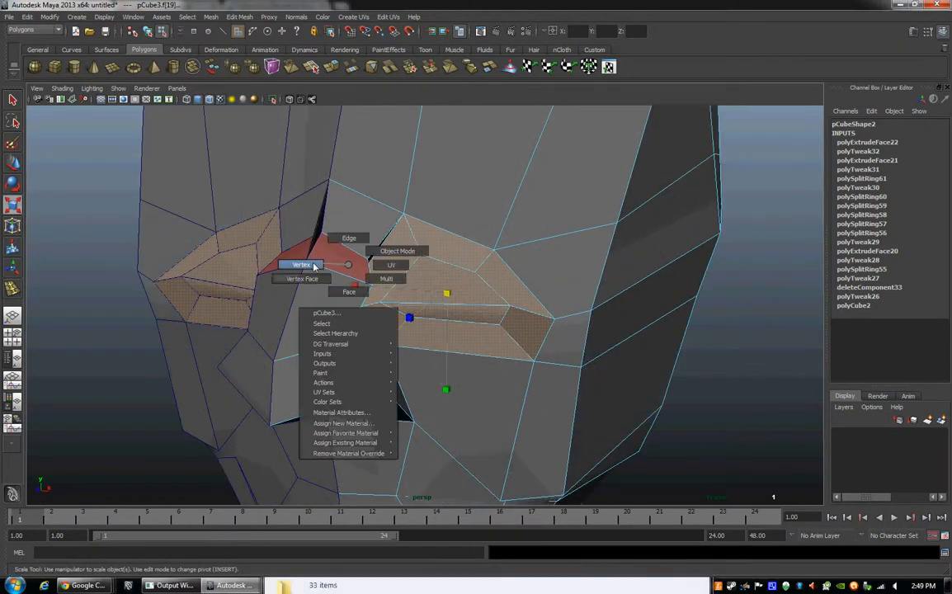
Move the vertices at the eye corners and between the nose and eyes
left_click(301, 265)
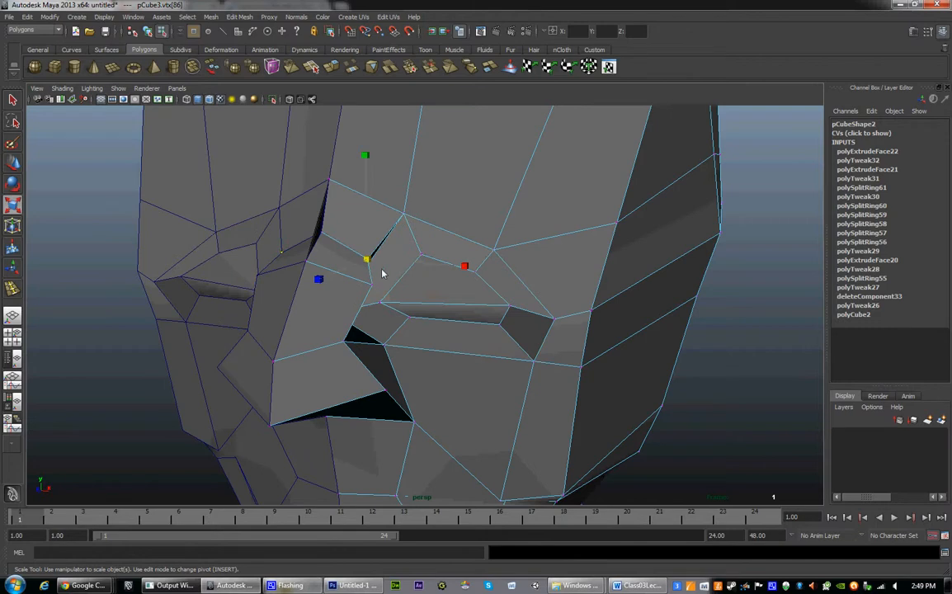
left_click_drag(383, 264, 420, 264)
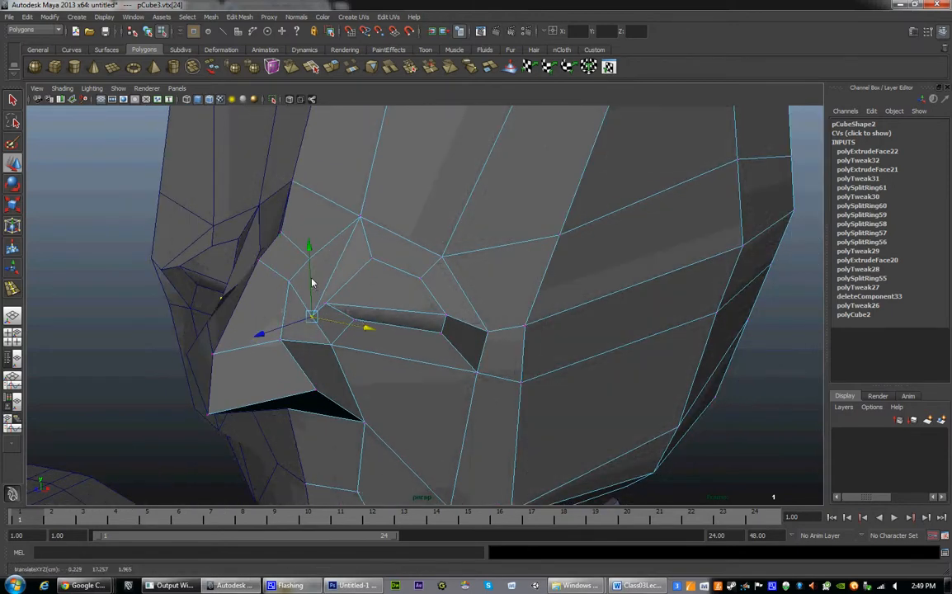
left_click_drag(312, 283, 419, 231)
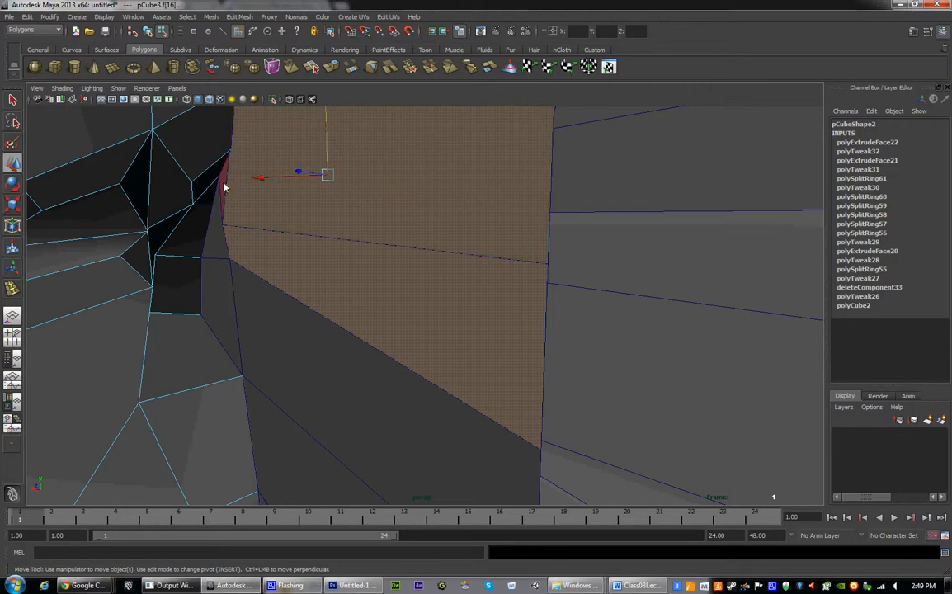
left_click_drag(293, 175, 297, 335)
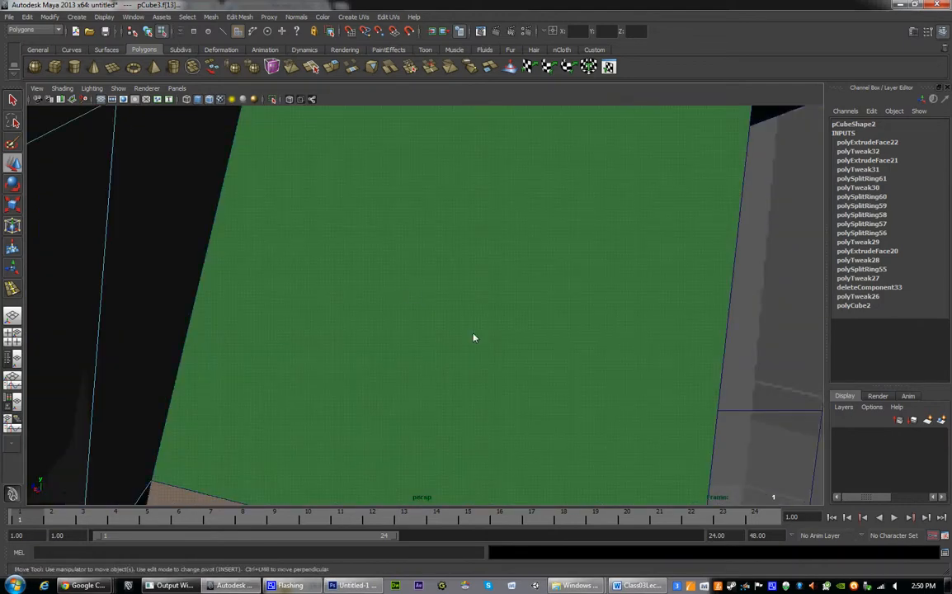
left_click_drag(474, 338, 357, 390)
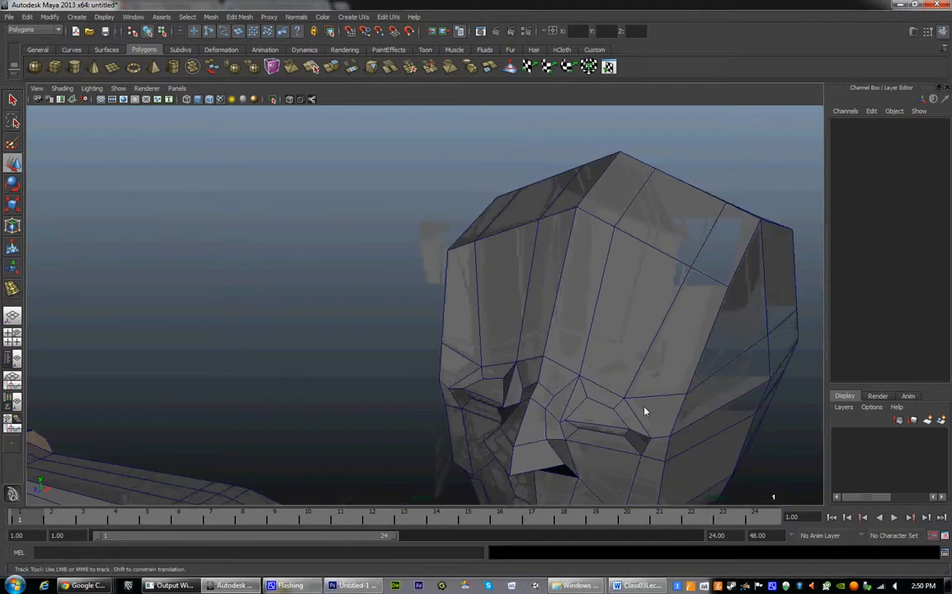
In side profile, move the jaw vertex and pull the chin vertex into shape
left_click_drag(645, 411, 475, 356)
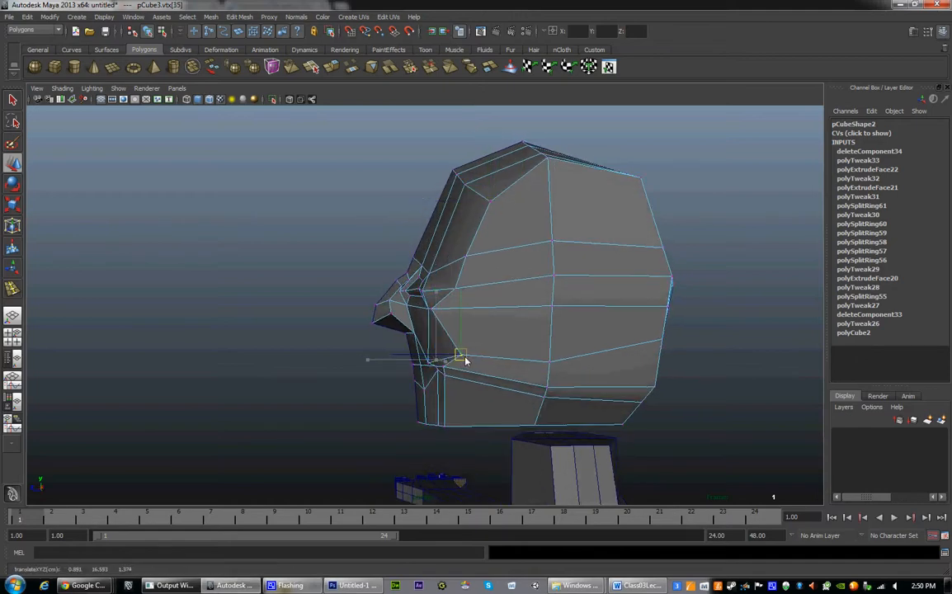
left_click_drag(460, 356, 460, 370)
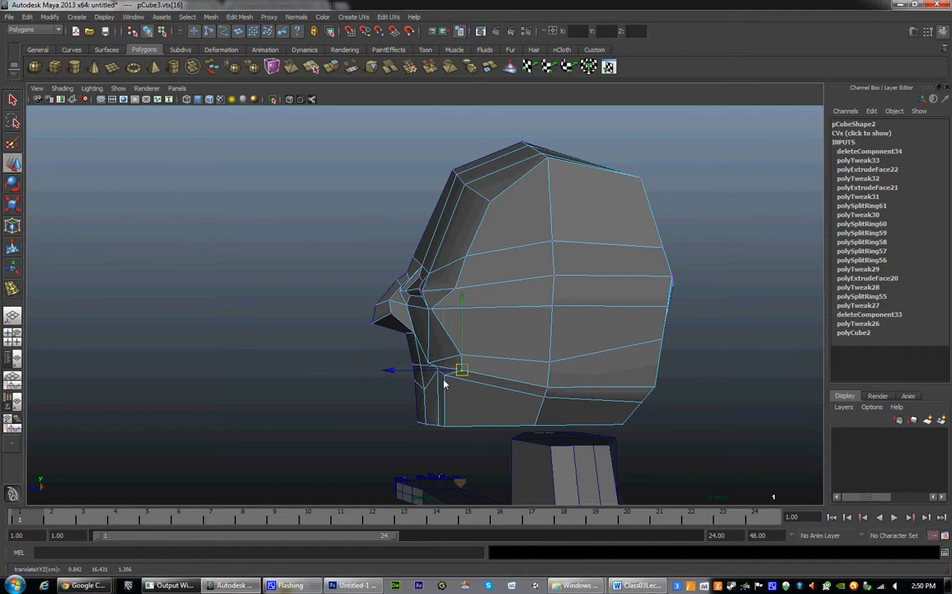
right_click(445, 379)
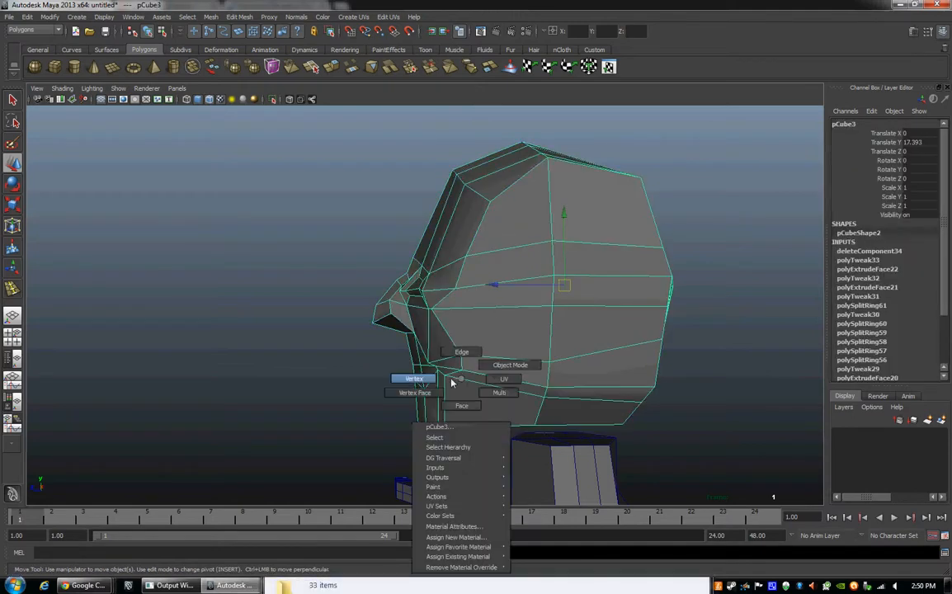
left_click(413, 379)
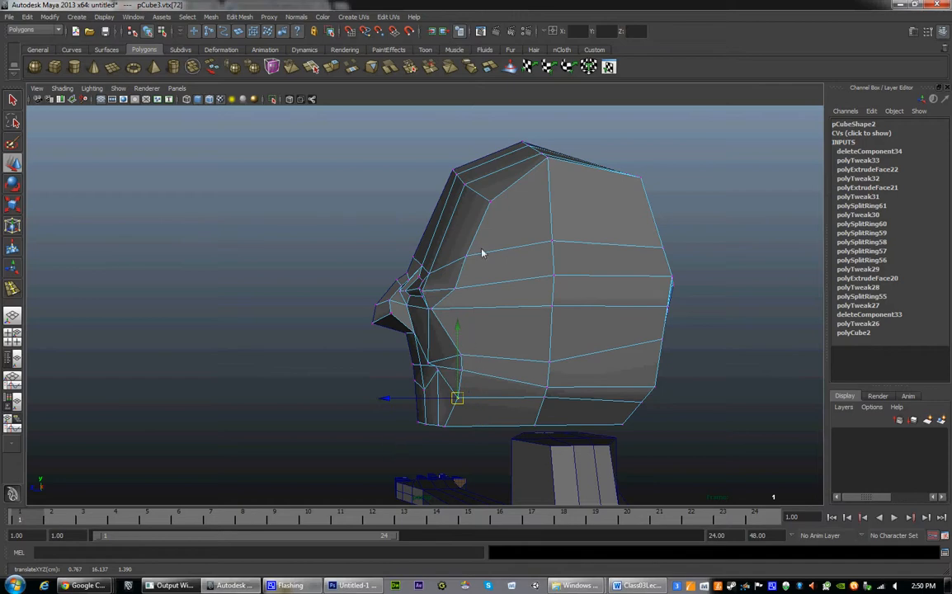
left_click_drag(483, 251, 639, 394)
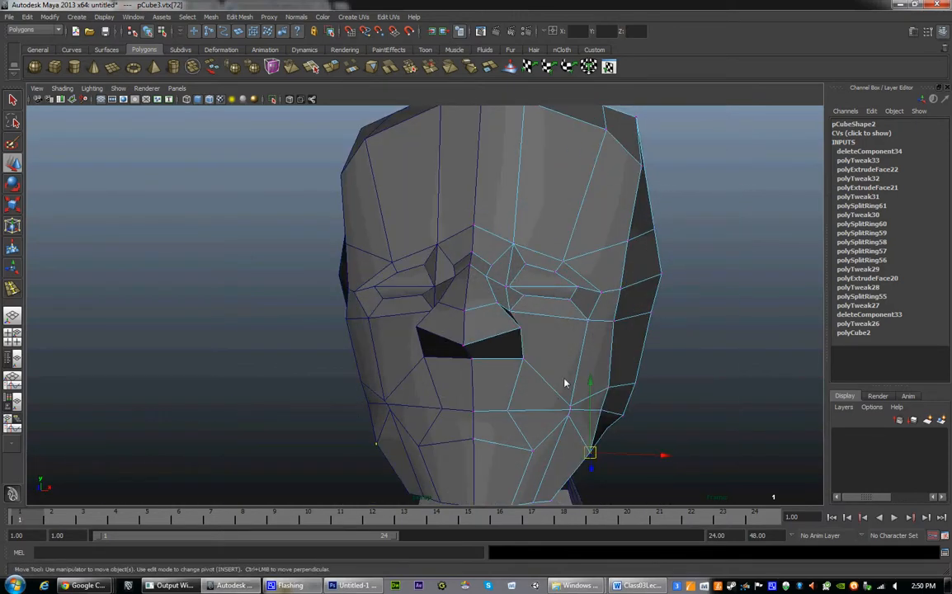
Adjust a lower jaw vertex, then scale the extruded mouth faces and push them into the head
left_click_drag(565, 382, 481, 320)
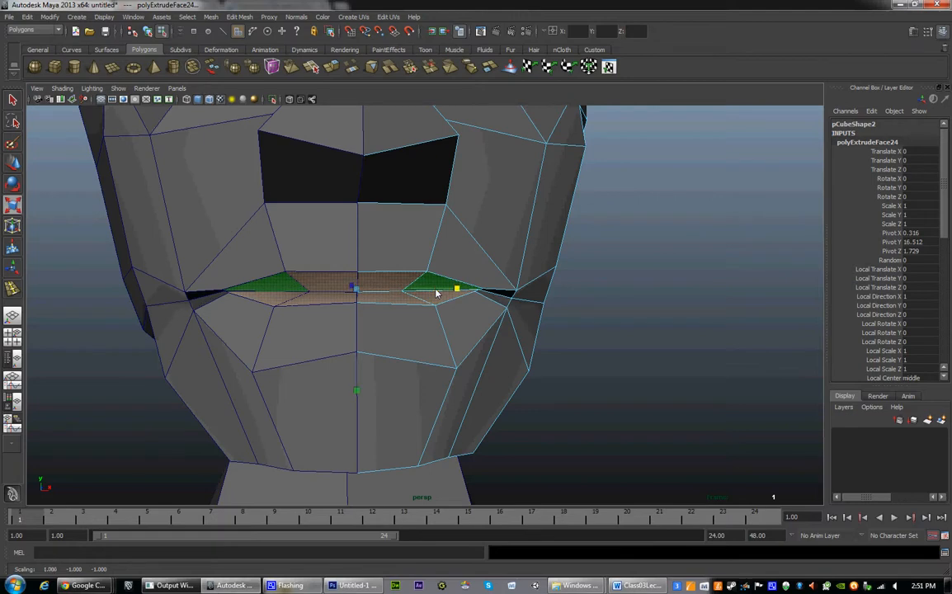
left_click_drag(437, 293, 292, 337)
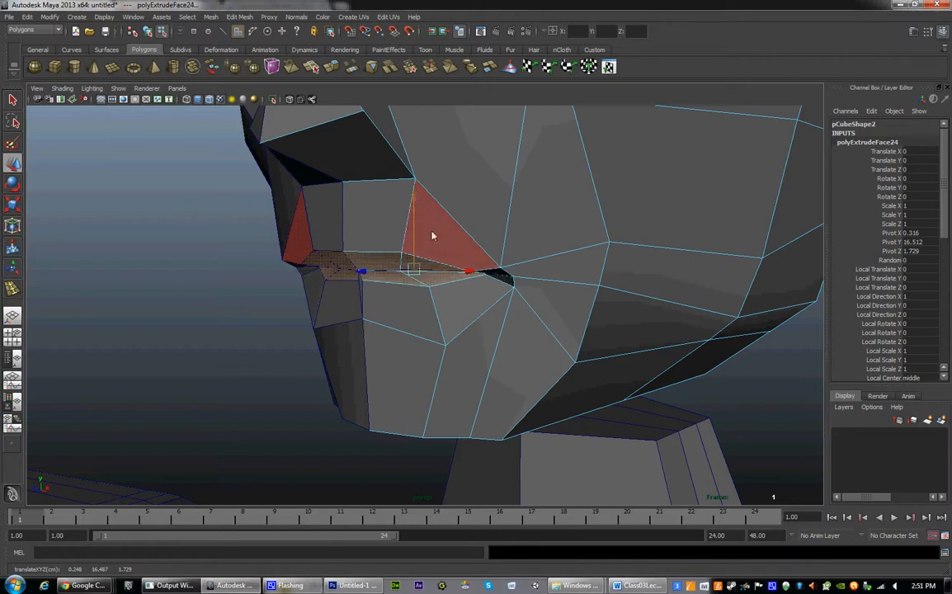
left_click_drag(429, 236, 330, 272)
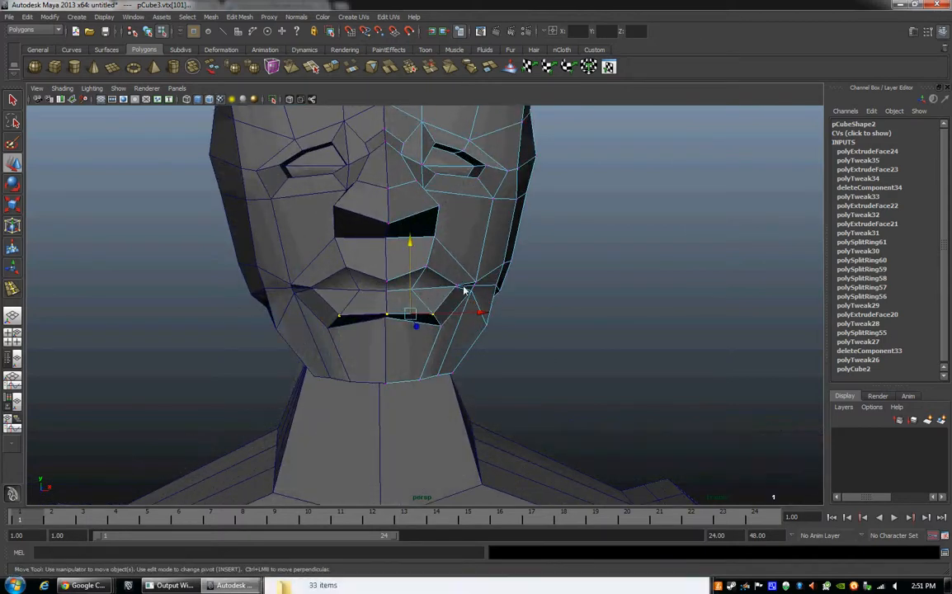
Adjust the lower lip vertices, then extrude and reposition the new lip faces
left_click_drag(462, 289, 429, 318)
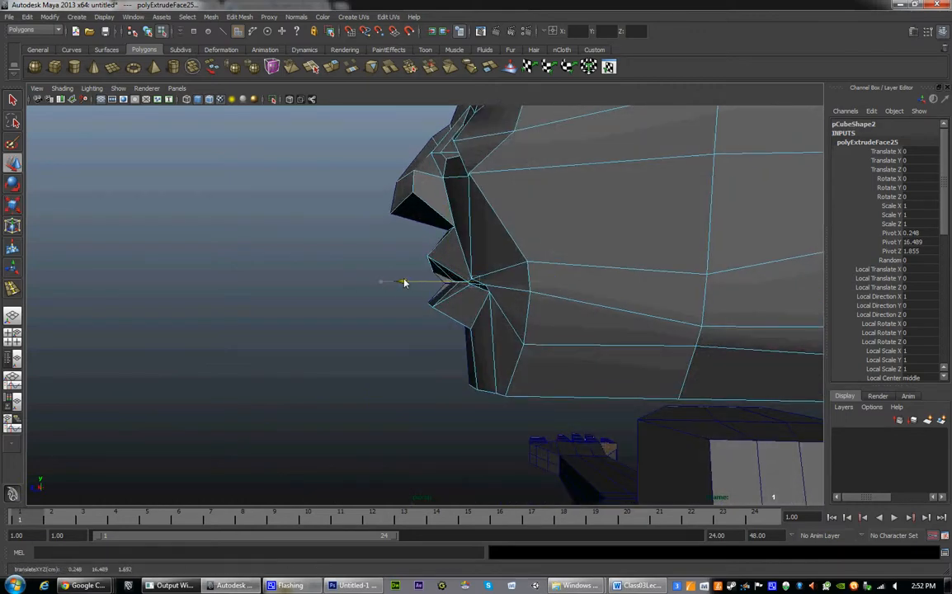
left_click_drag(404, 282, 520, 265)
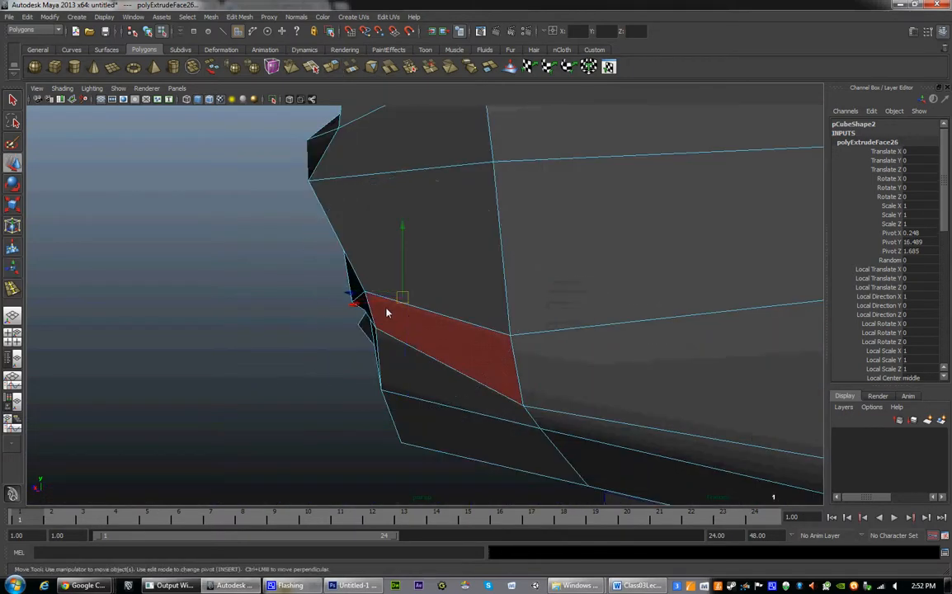
left_click_drag(387, 312, 293, 325)
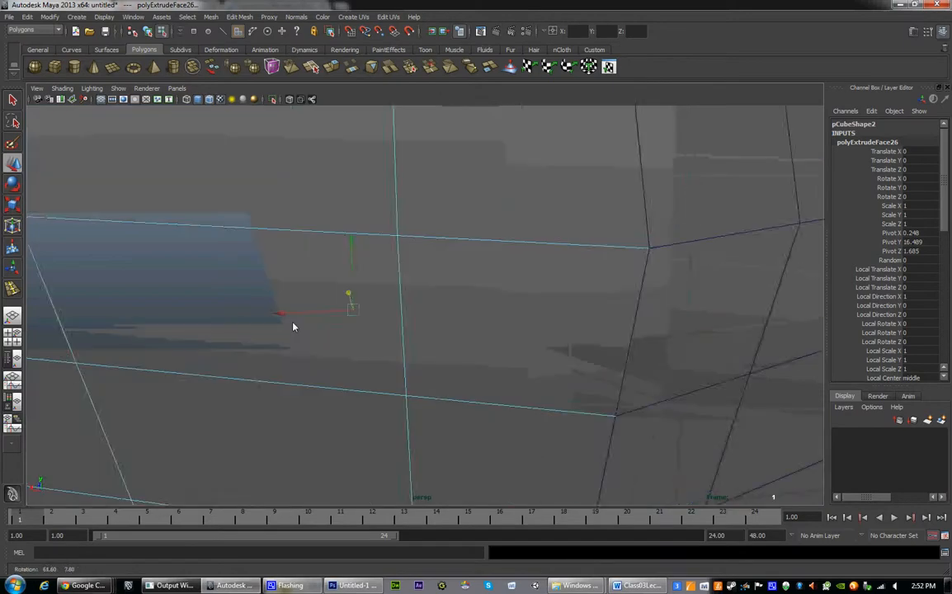
left_click_drag(293, 326, 427, 362)
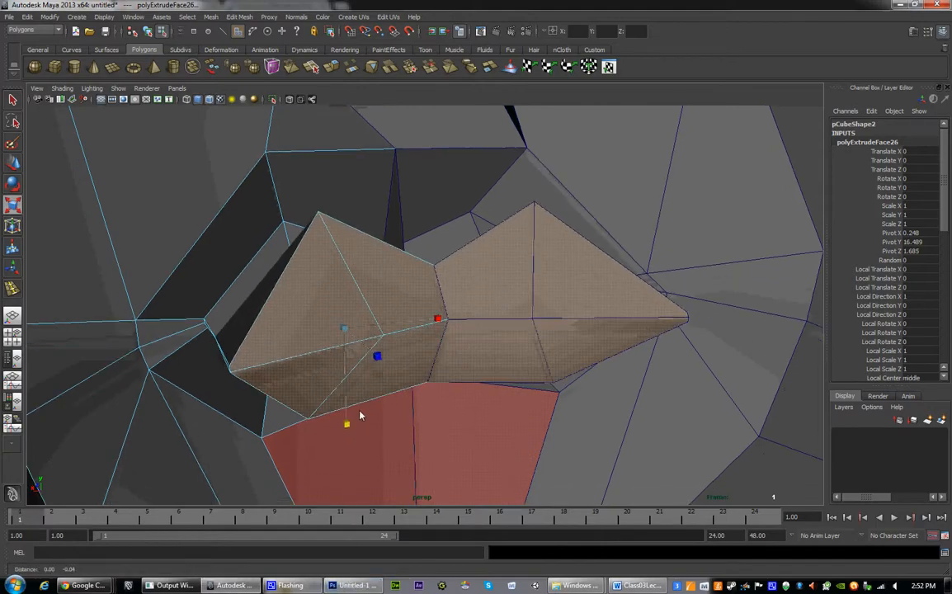
Narrow the lip faces and reshape the lips at their centre vertex
left_click_drag(346, 422, 356, 403)
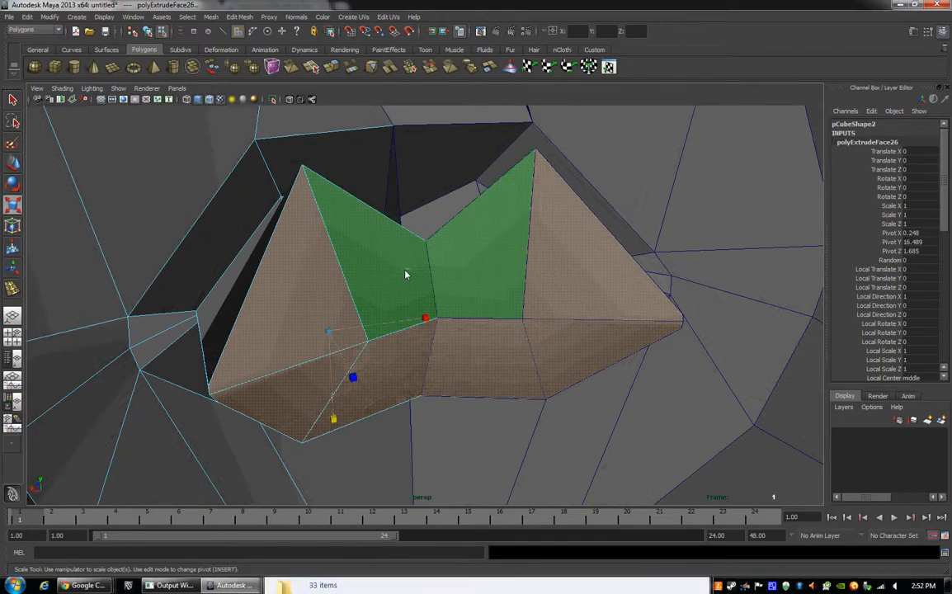
left_click_drag(404, 272, 400, 321)
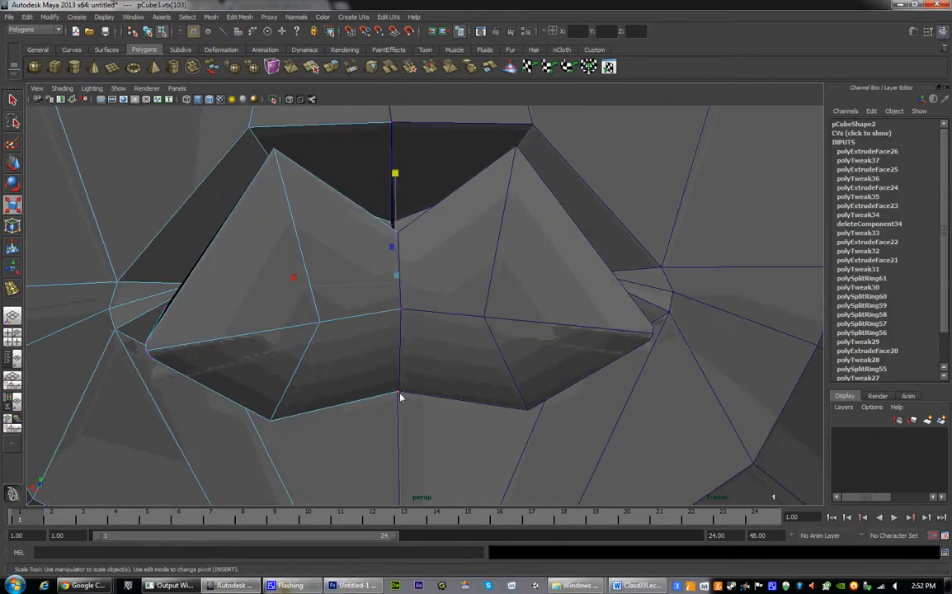
left_click_drag(400, 396, 400, 355)
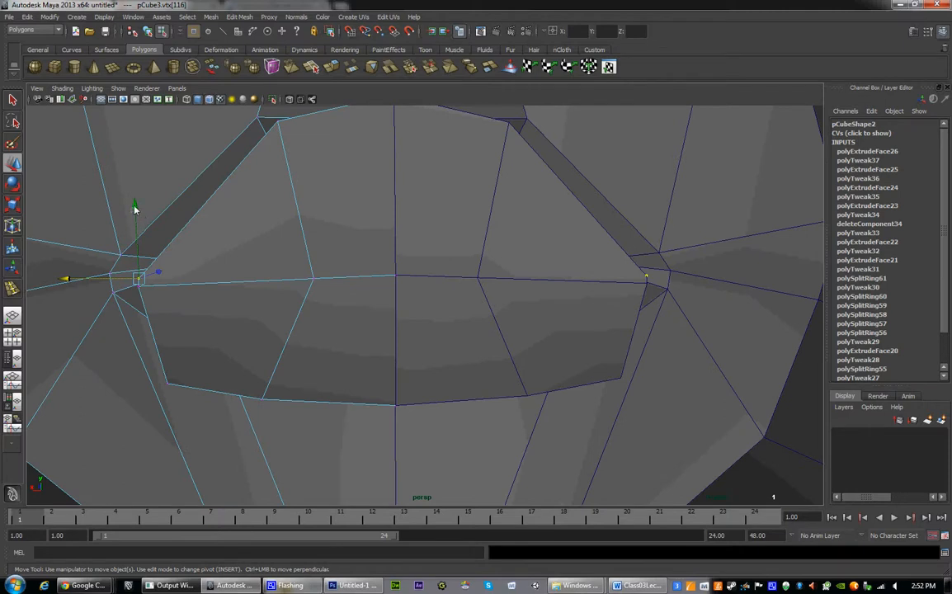
Move the lip corner, upper lip and lower lip vertices into place
left_click_drag(139, 277, 134, 198)
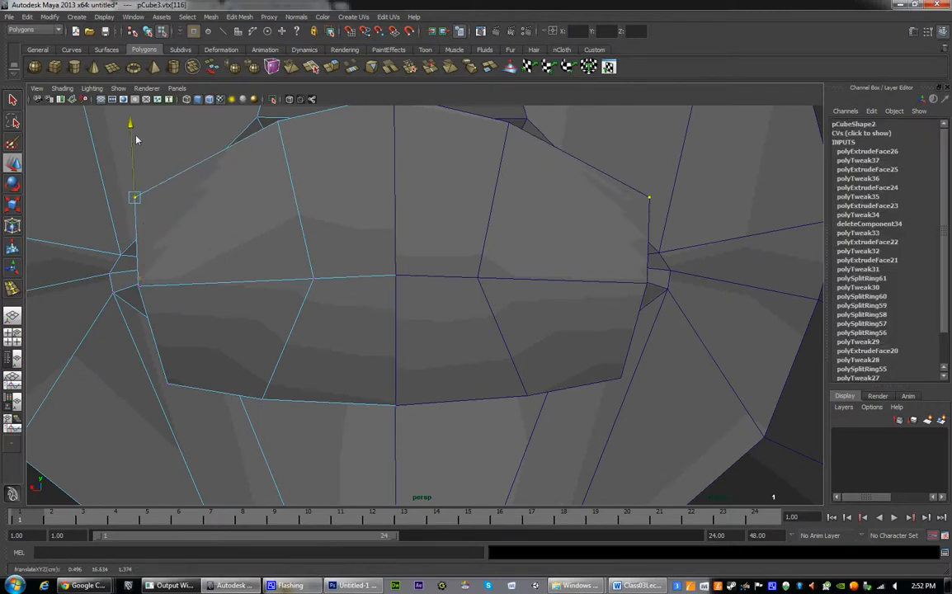
left_click_drag(134, 197, 182, 197)
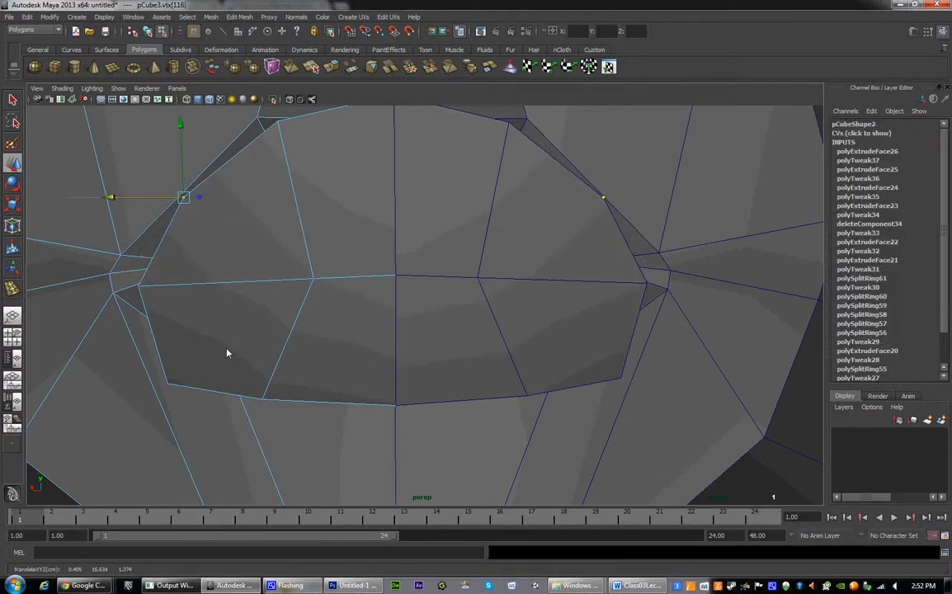
left_click_drag(182, 197, 204, 382)
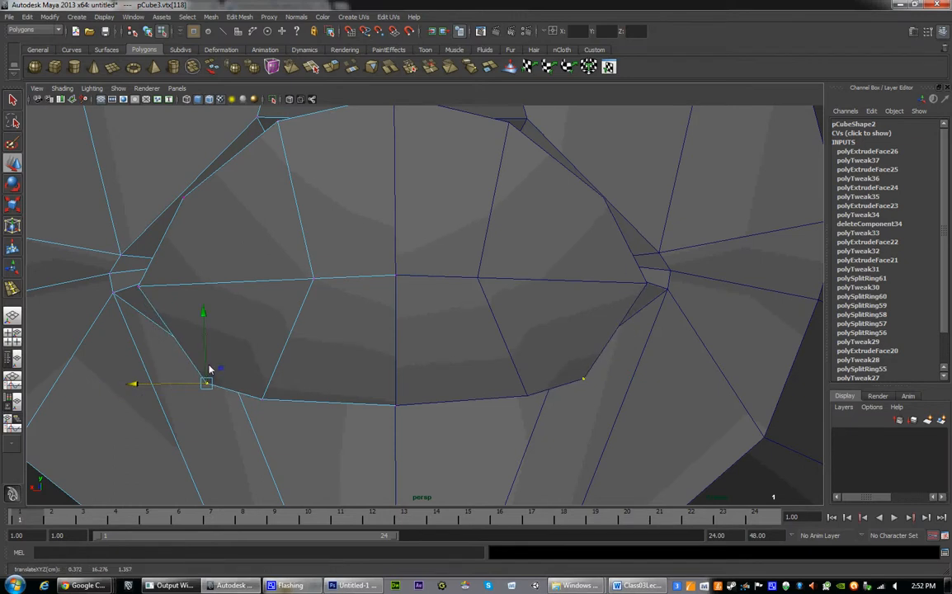
Extrude the mouth faces again, scaling and rotating them inward into a cavity
right_click(206, 382)
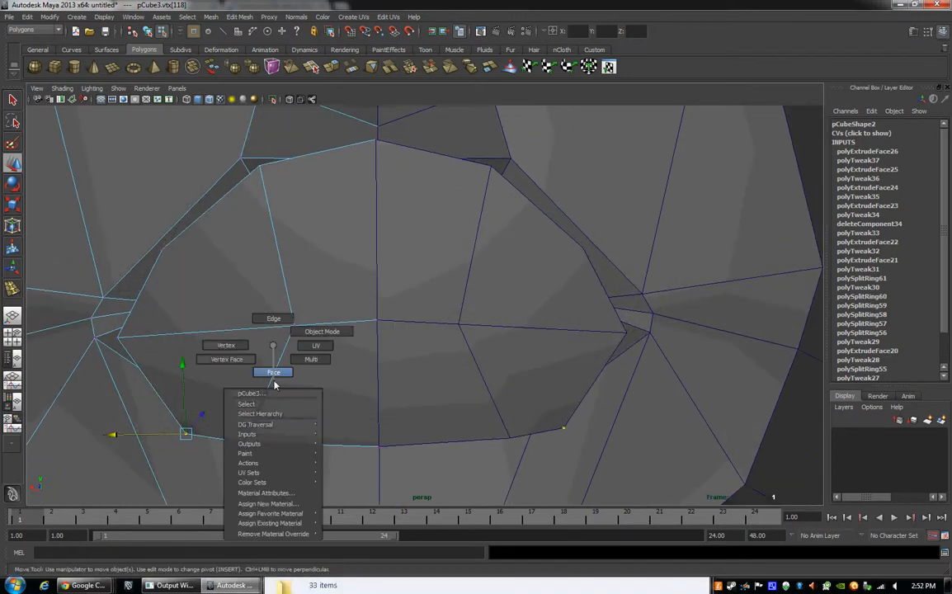
left_click(273, 372)
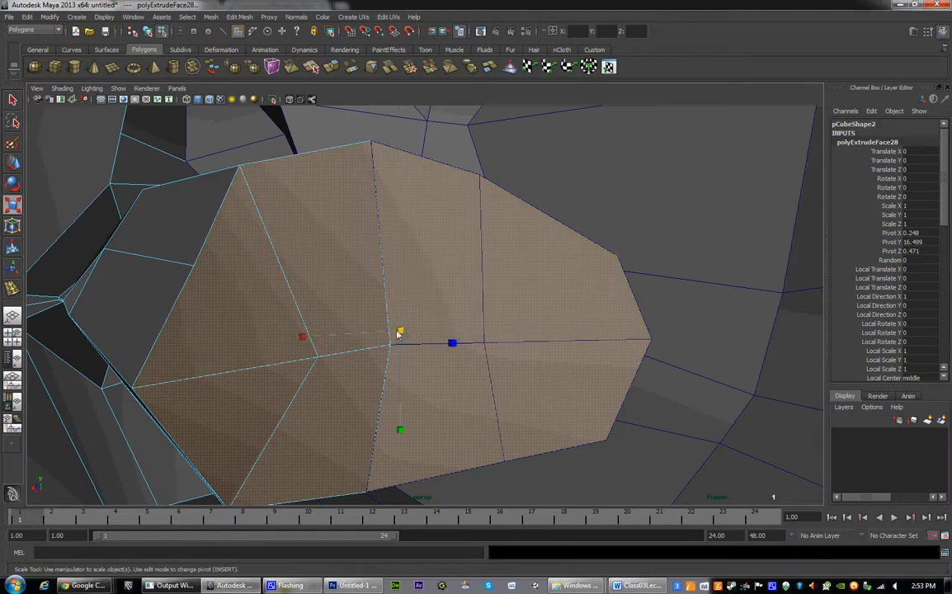
left_click_drag(452, 342, 400, 330)
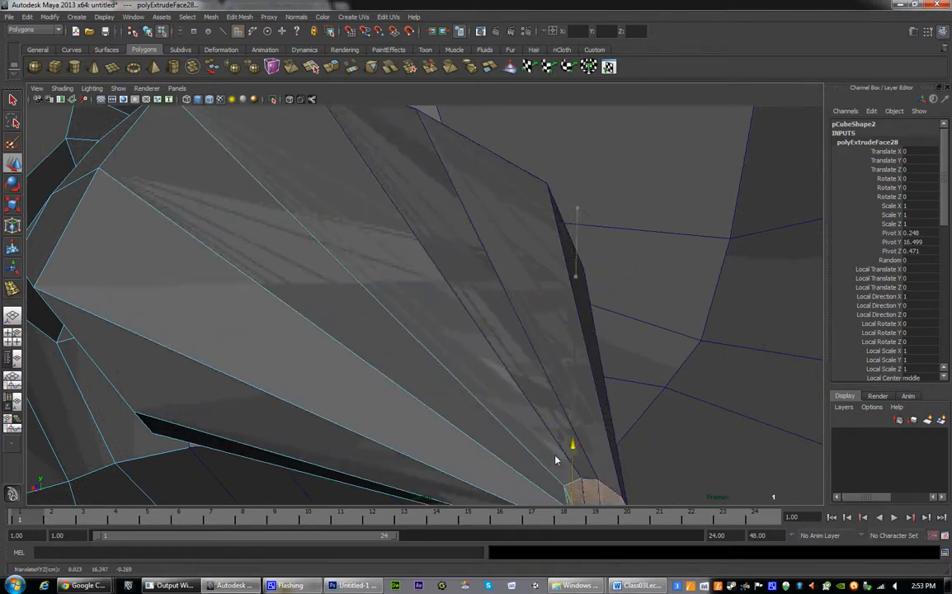
left_click(14, 143)
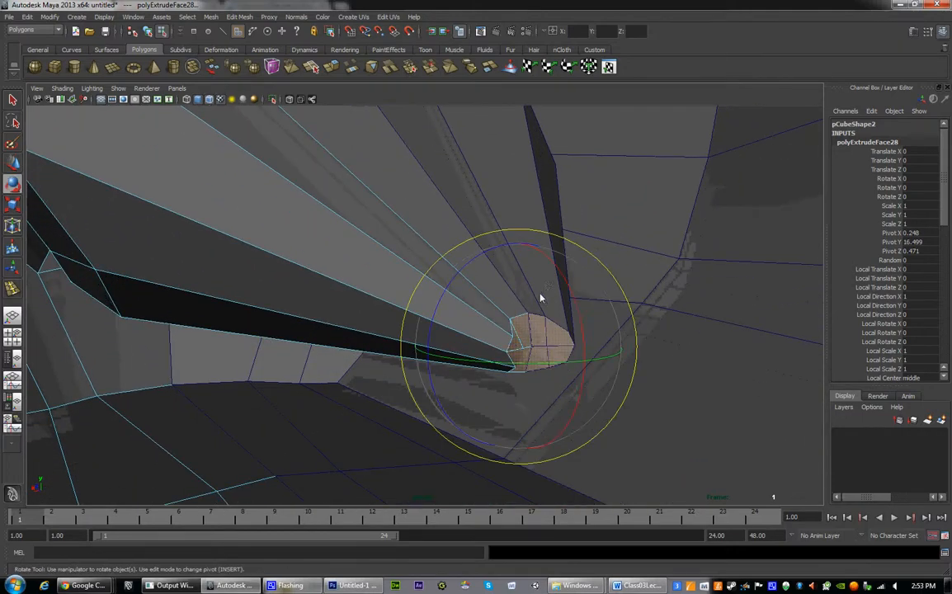
left_click_drag(540, 297, 567, 435)
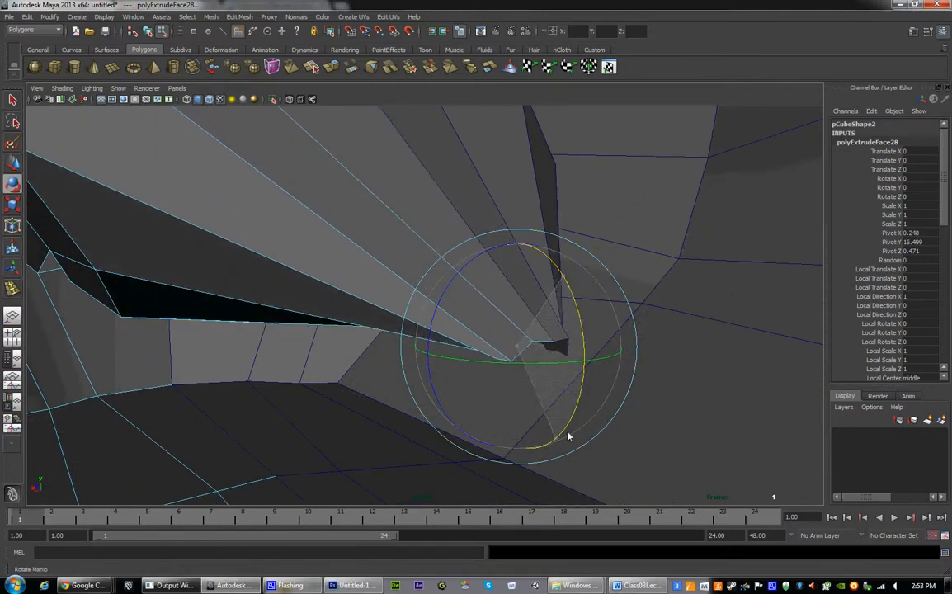
left_click_drag(568, 436, 677, 349)
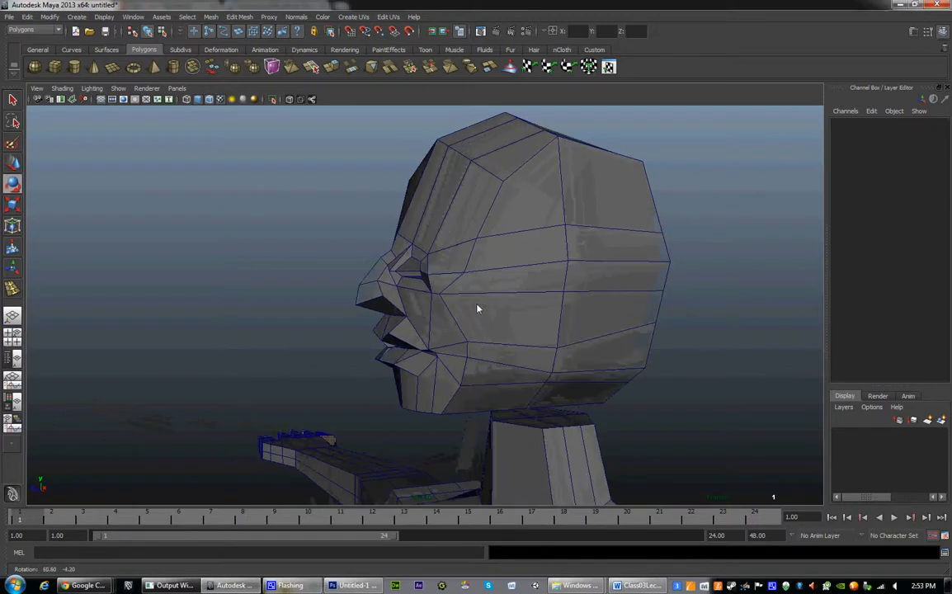
Select a face inside the mouth and tweak the surrounding eye and lip vertices
right_click(476, 309)
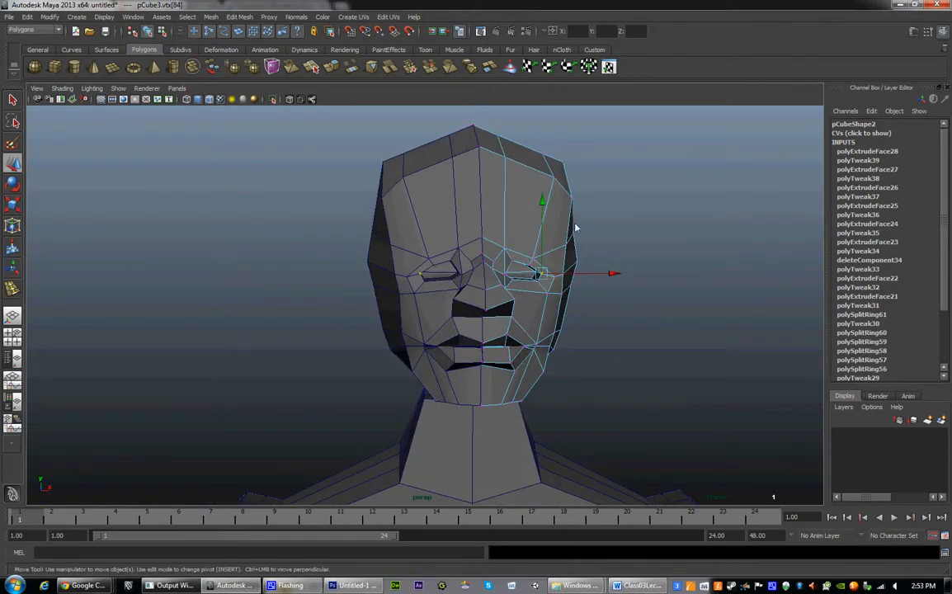
right_click(563, 219)
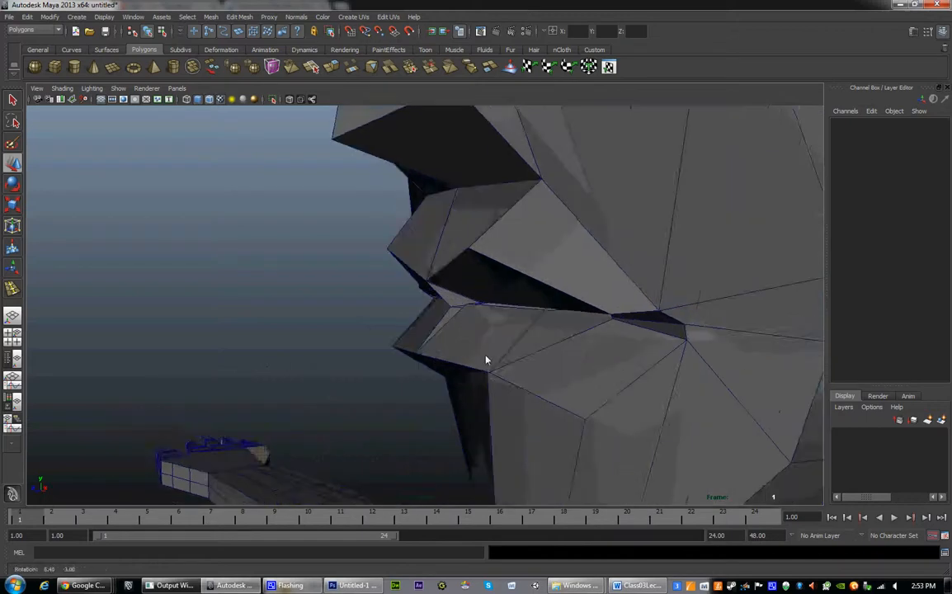
left_click(424, 293)
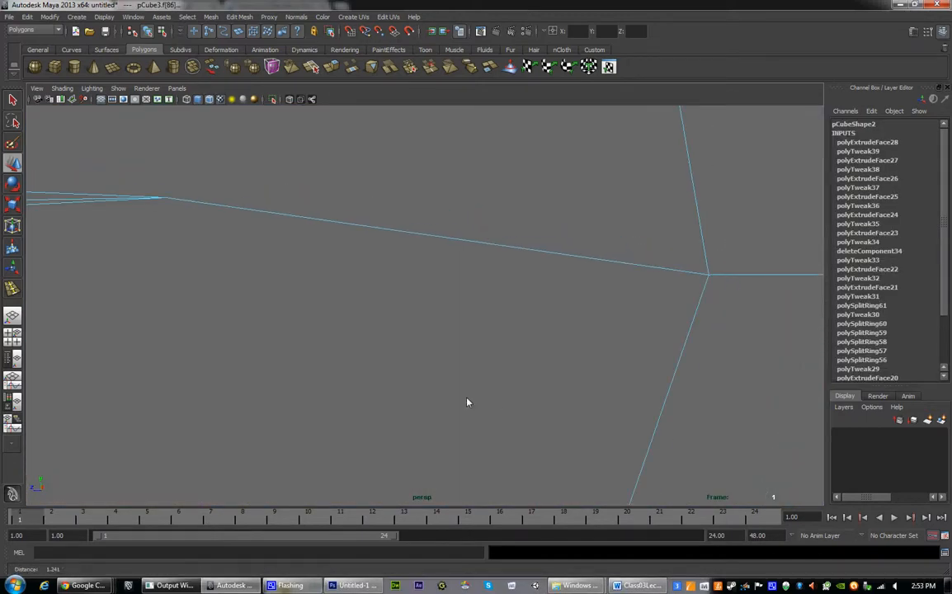
left_click_drag(469, 402, 404, 397)
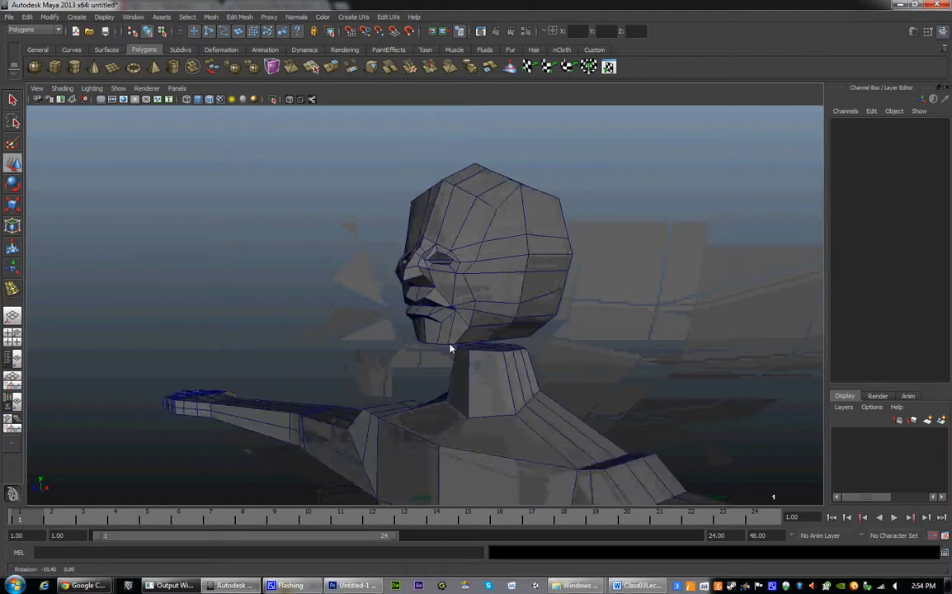
Select and delete the faces on the underside of the head
left_click_drag(449, 348, 361, 344)
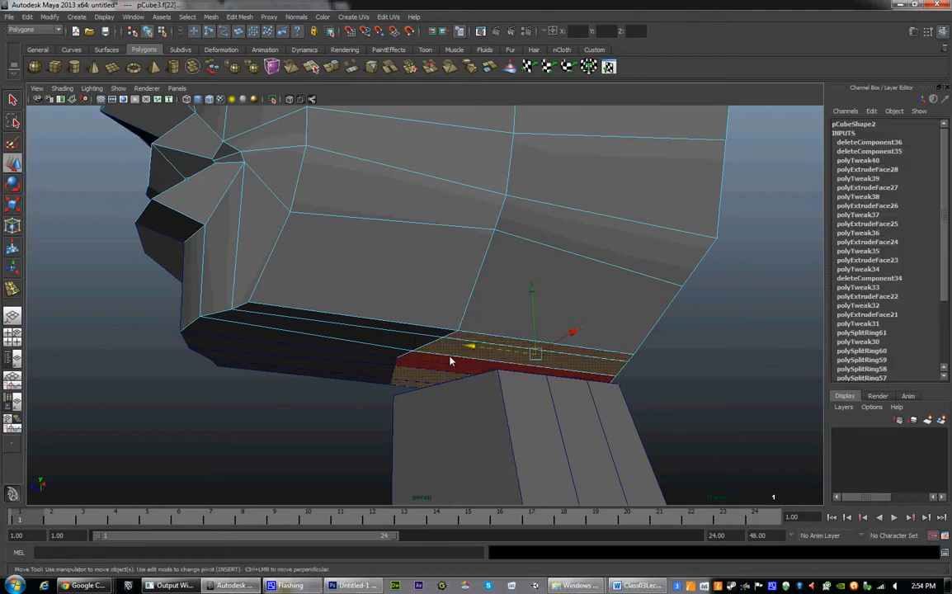
left_click_drag(451, 361, 485, 459)
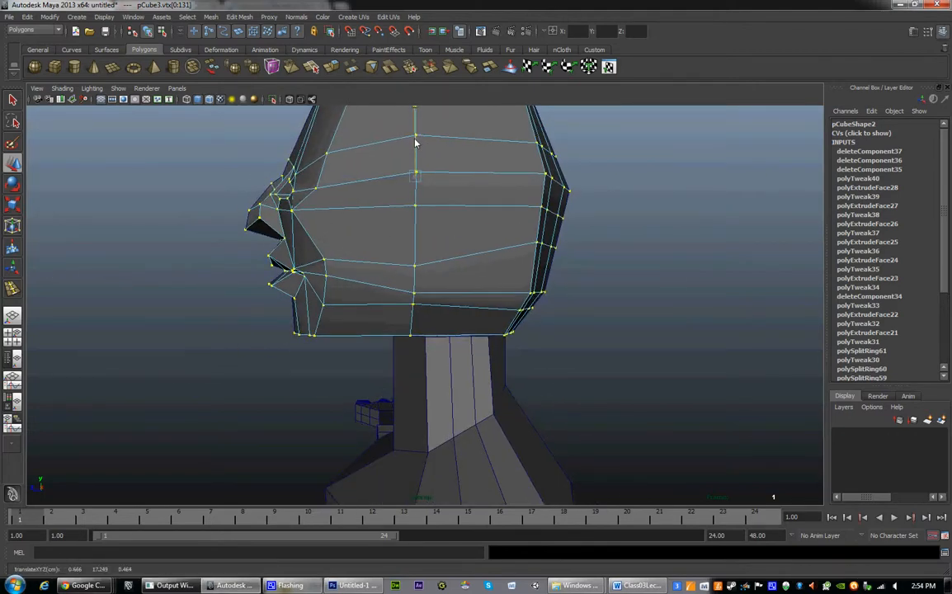
right_click(415, 258)
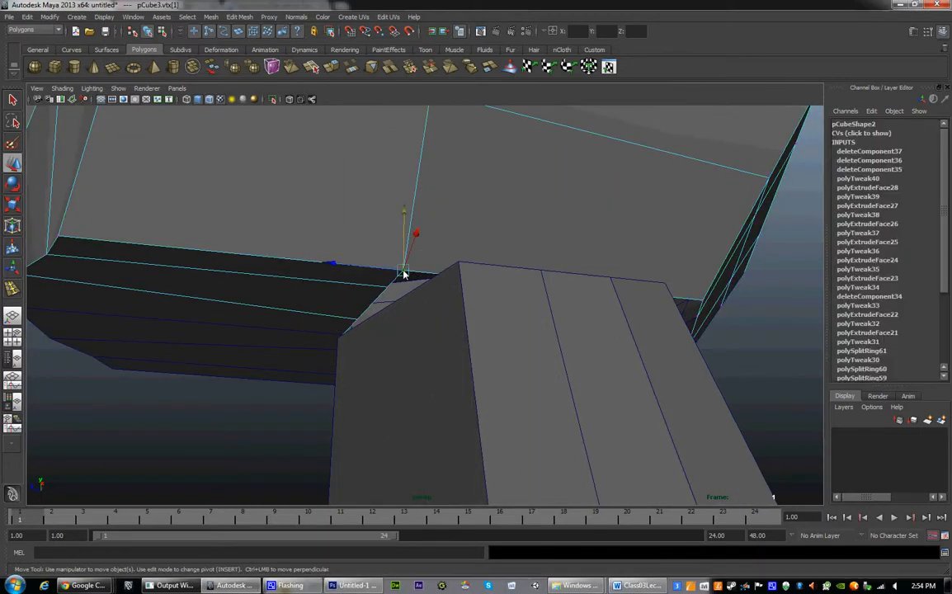
Move the head's bottom border vertices onto the top vertices of the neck
left_click_drag(404, 272, 460, 262)
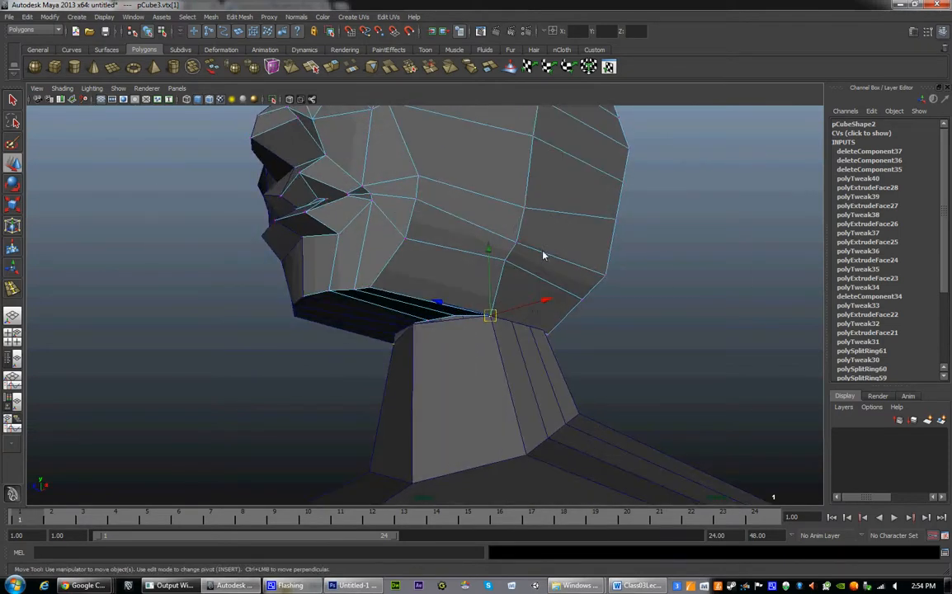
left_click_drag(545, 255, 545, 371)
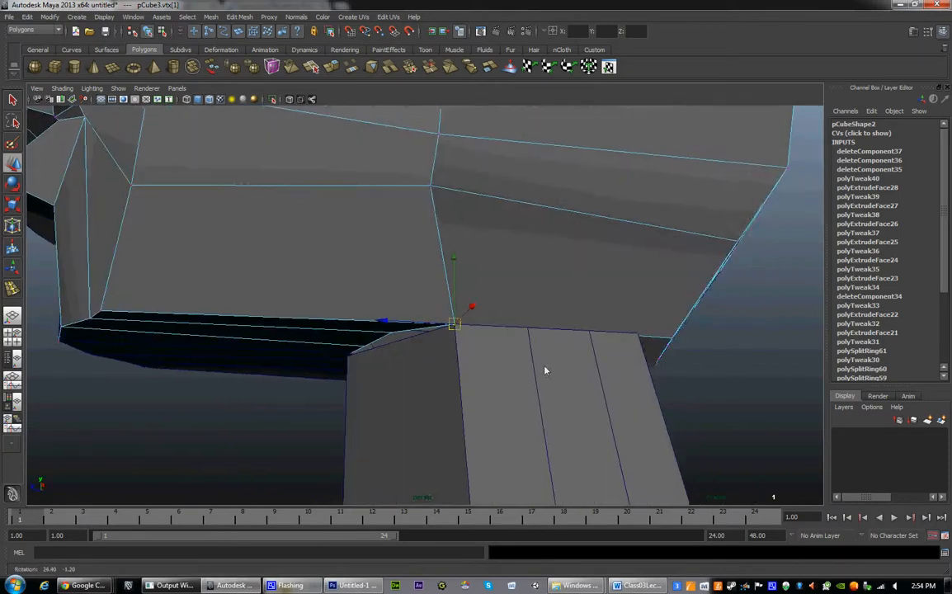
left_click_drag(544, 371, 500, 333)
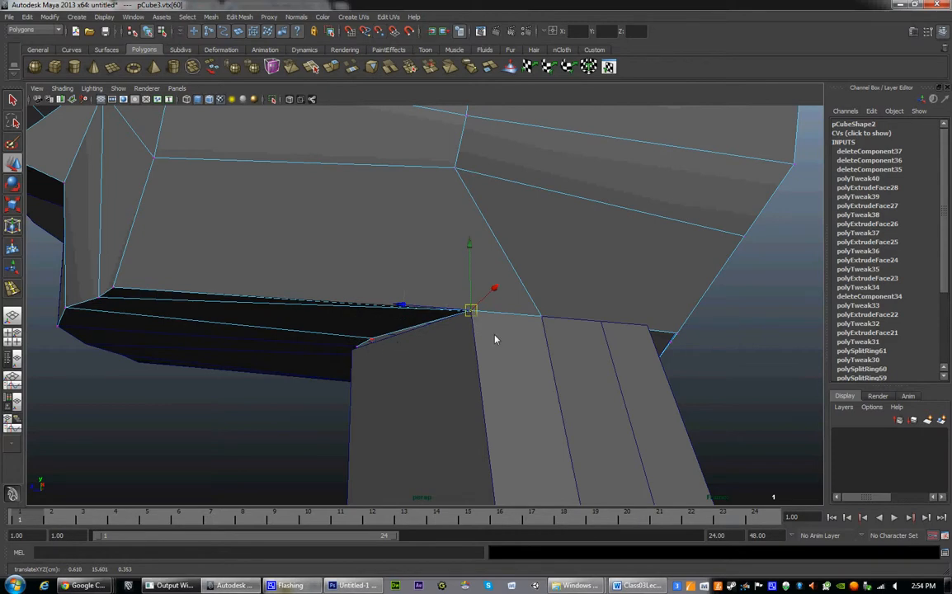
left_click_drag(495, 339, 433, 336)
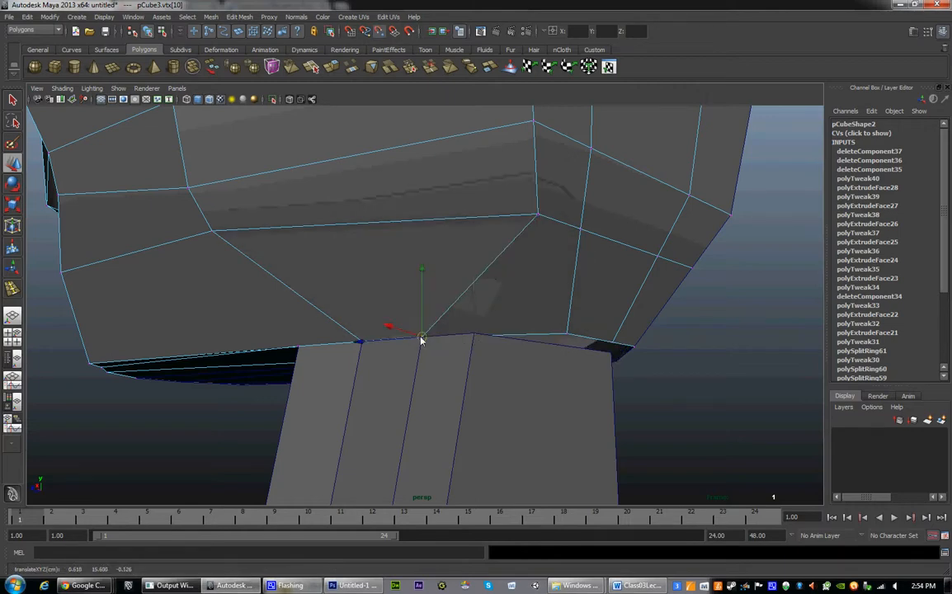
left_click_drag(421, 330, 473, 334)
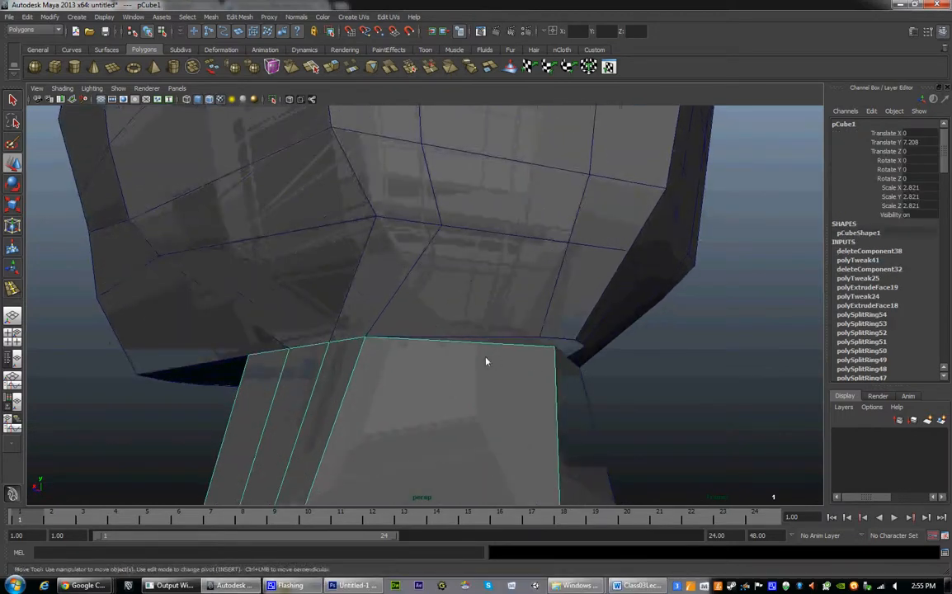
left_click_drag(486, 363, 499, 280)
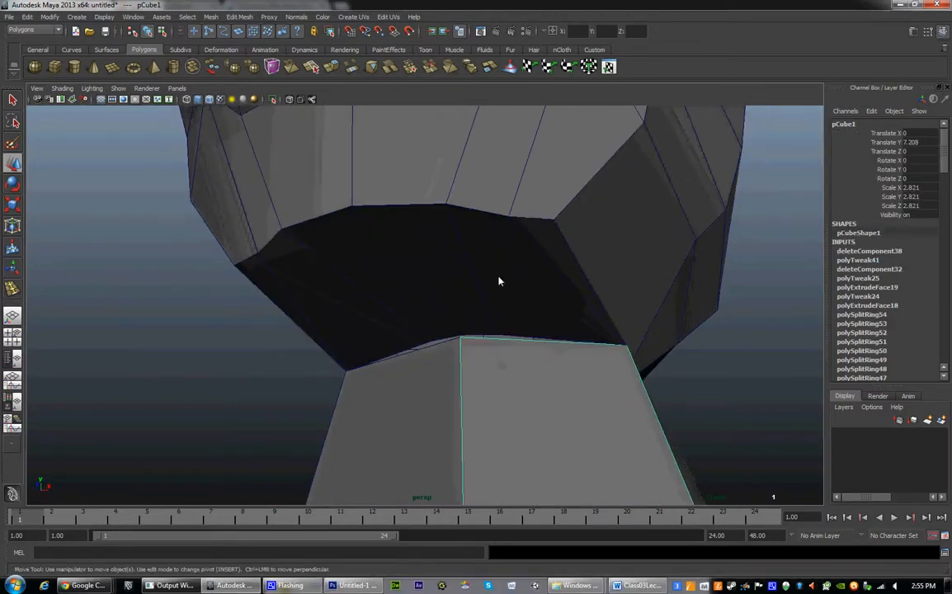